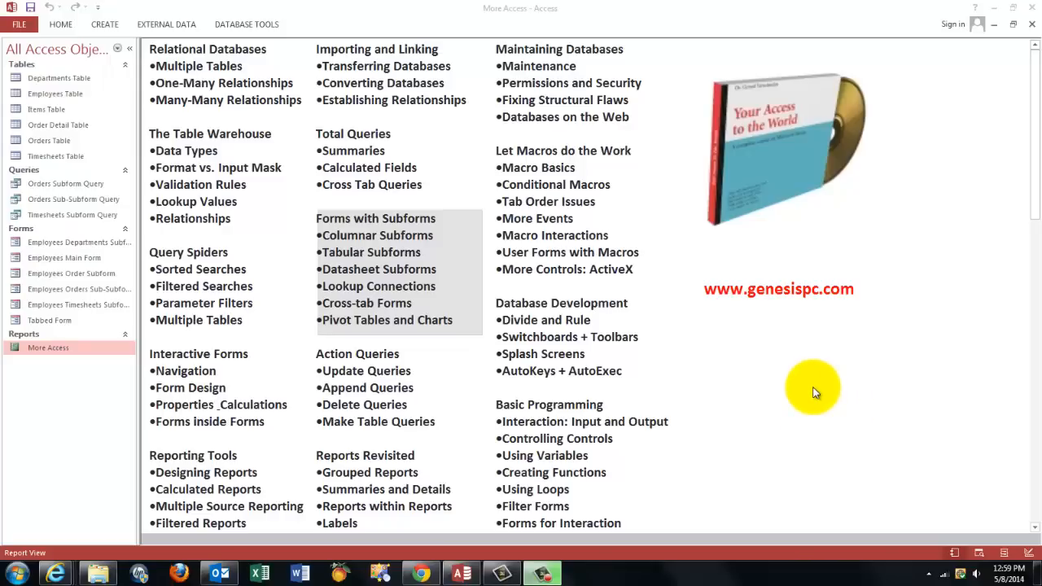
mouse_move(779, 345)
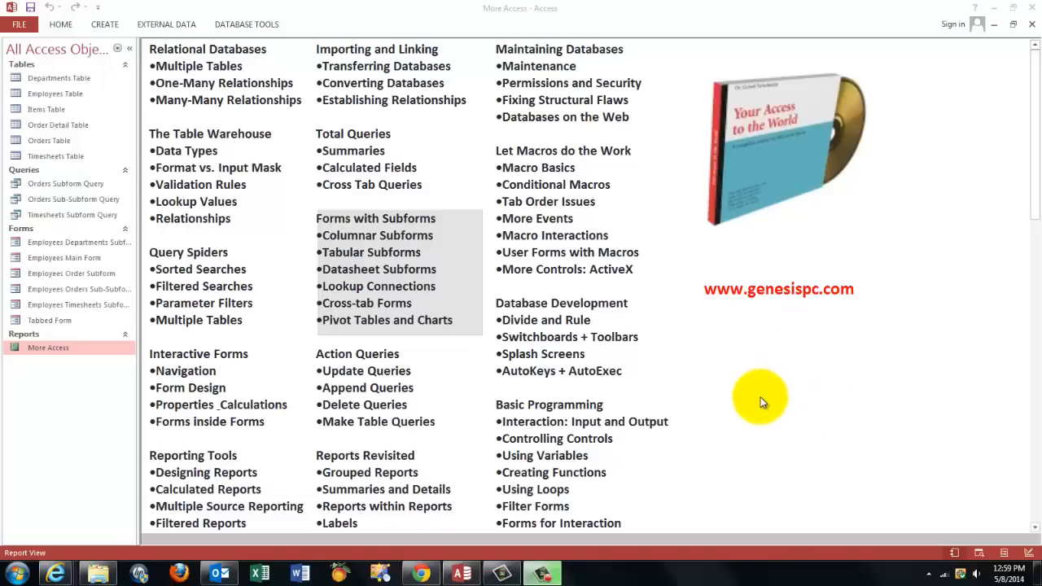
mouse_move(737, 330)
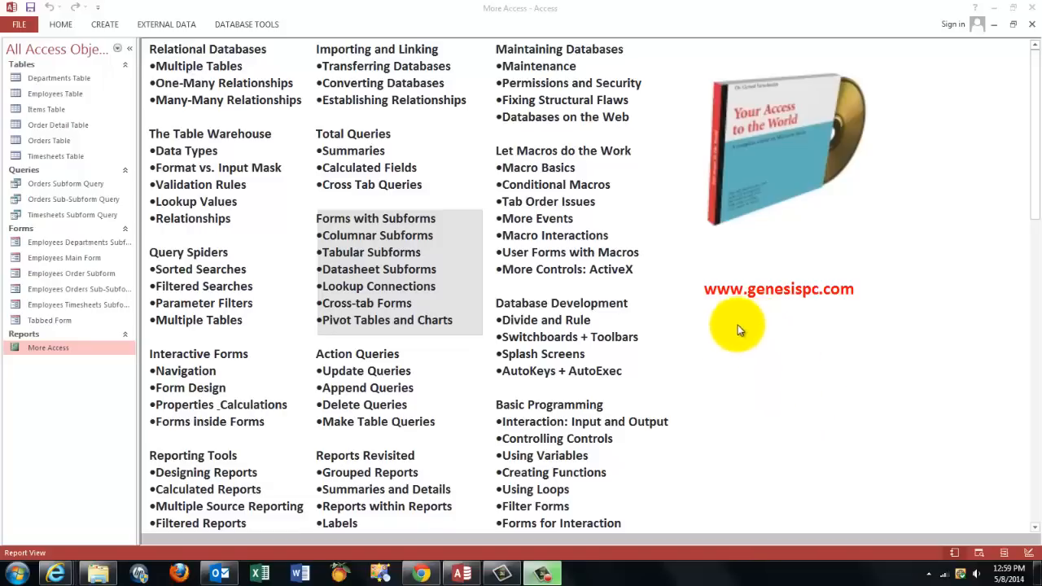
mouse_move(467, 515)
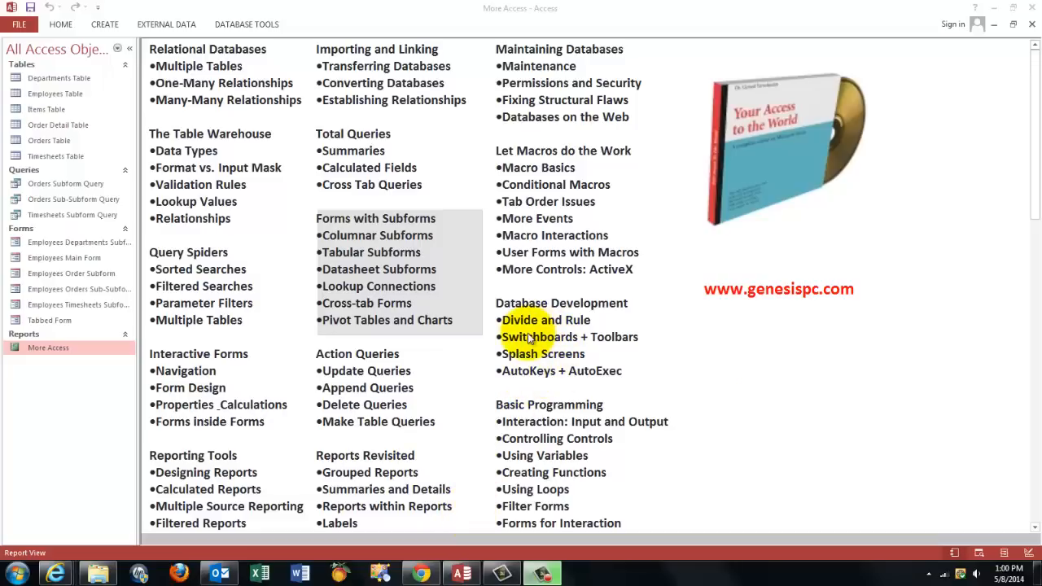
mouse_move(838, 87)
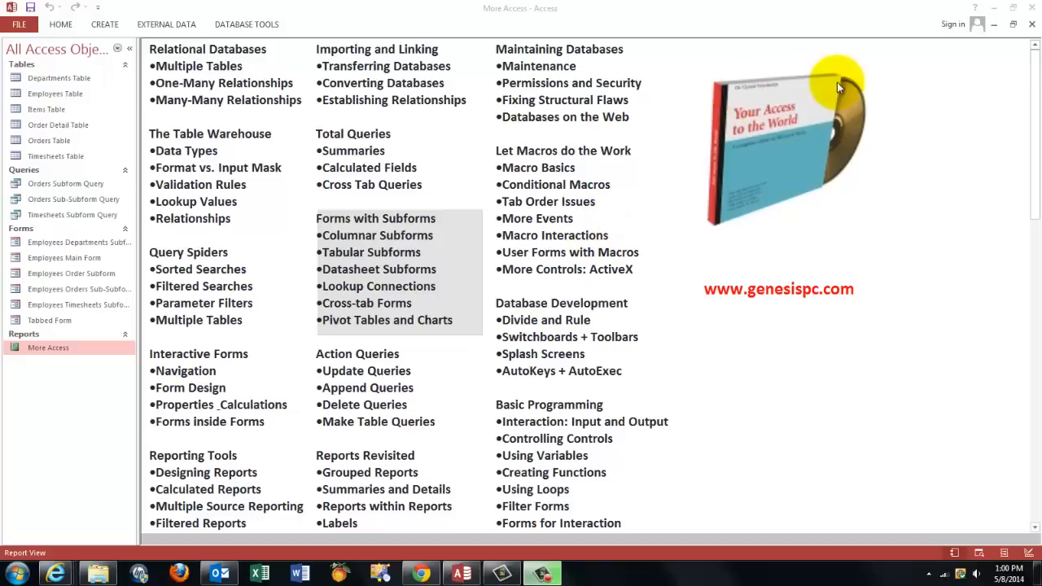
mouse_move(732, 167)
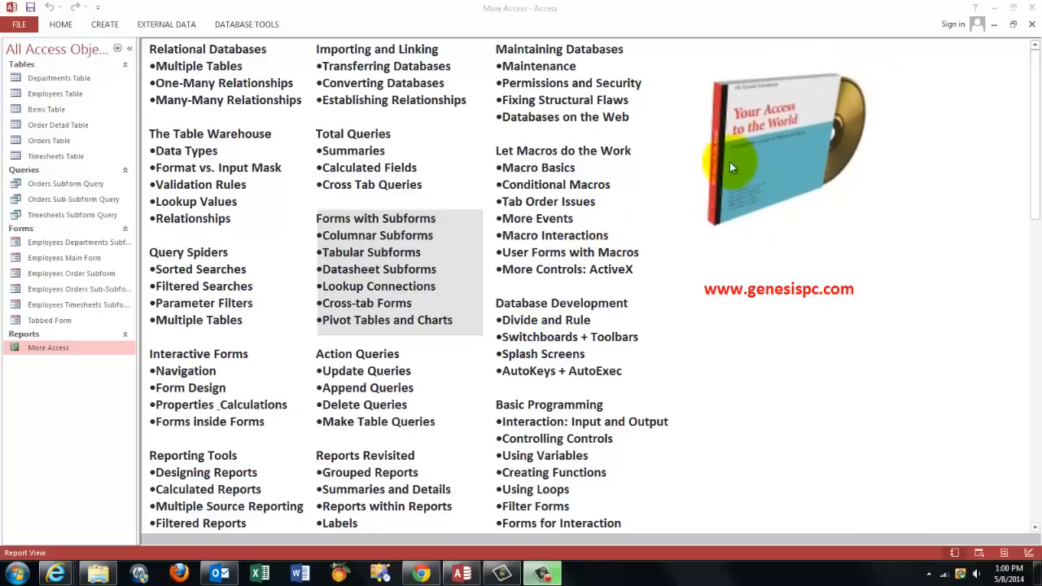
mouse_move(203, 318)
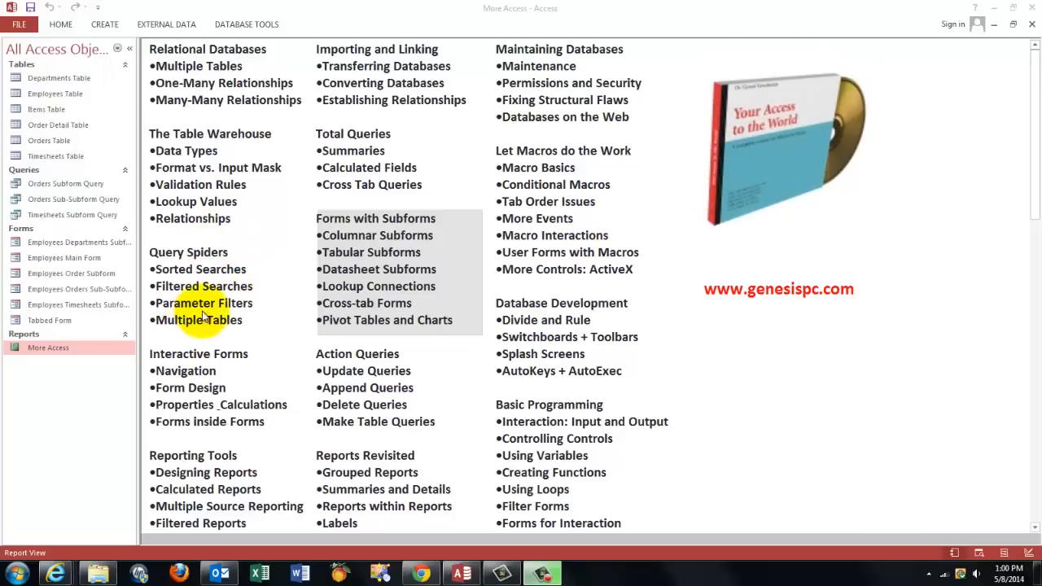
mouse_move(772, 300)
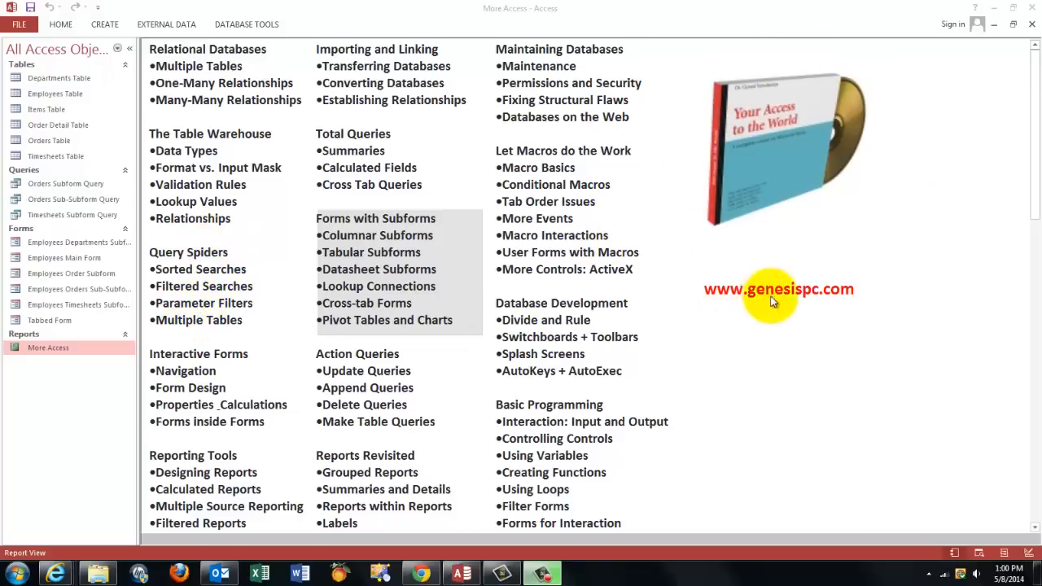
mouse_move(743, 382)
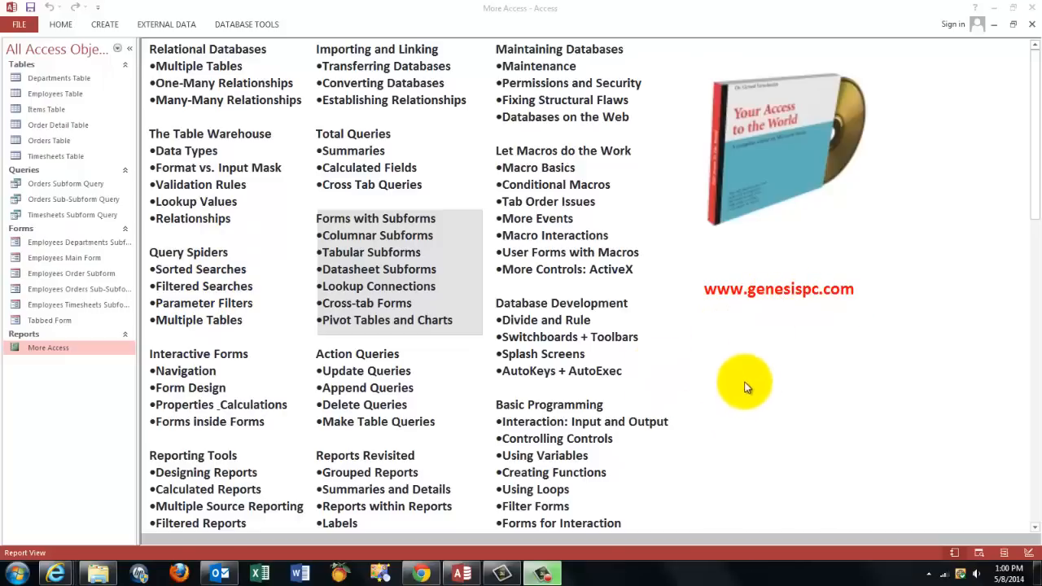
mouse_move(749, 391)
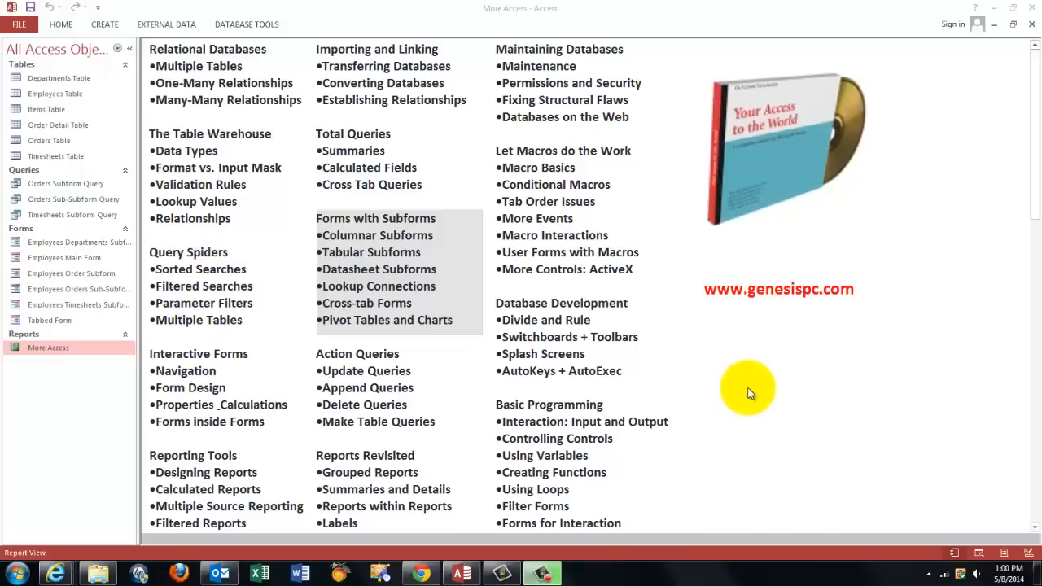
mouse_move(318, 286)
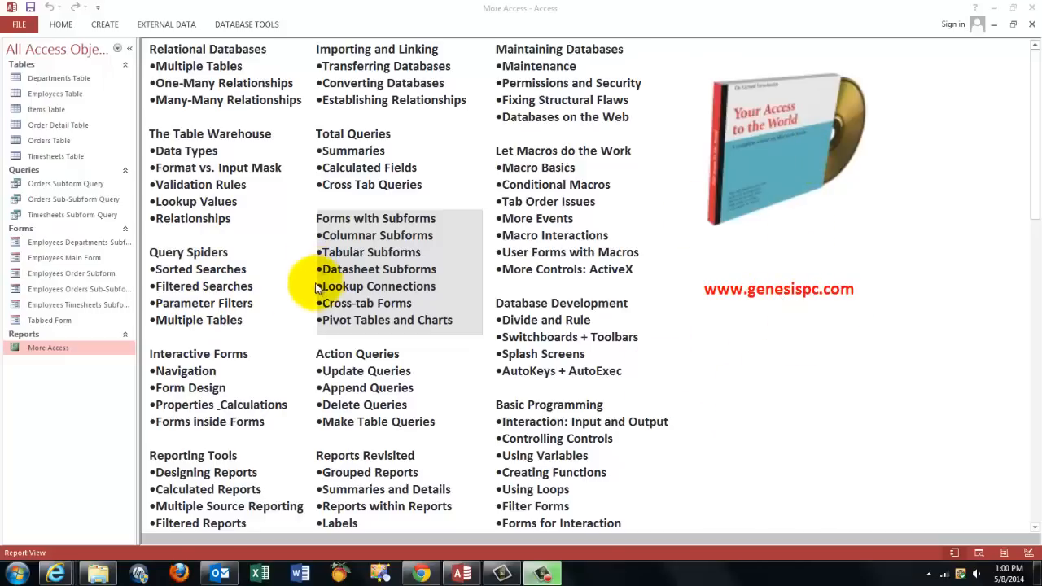
mouse_move(424, 235)
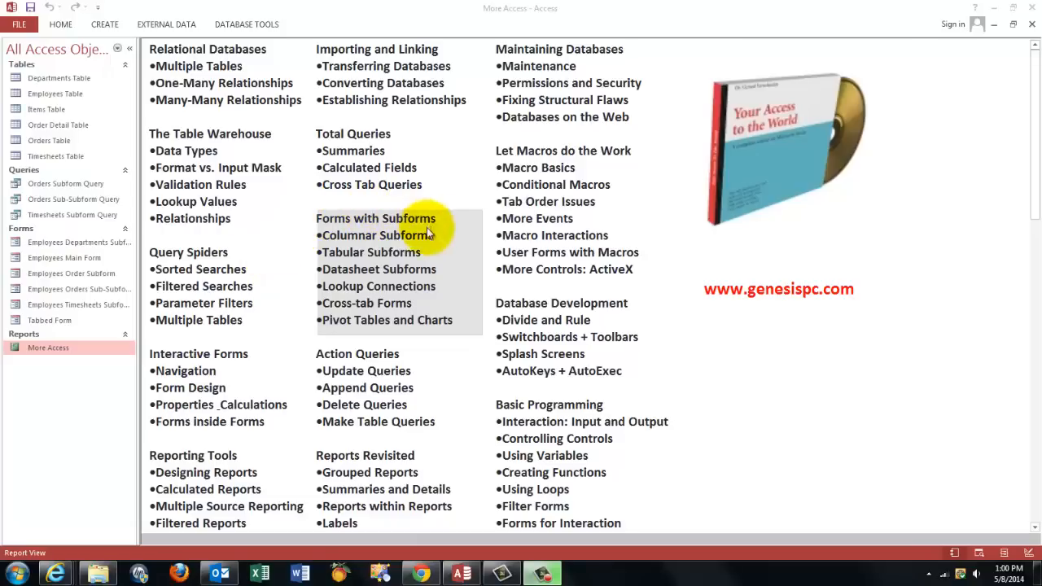
mouse_move(402, 263)
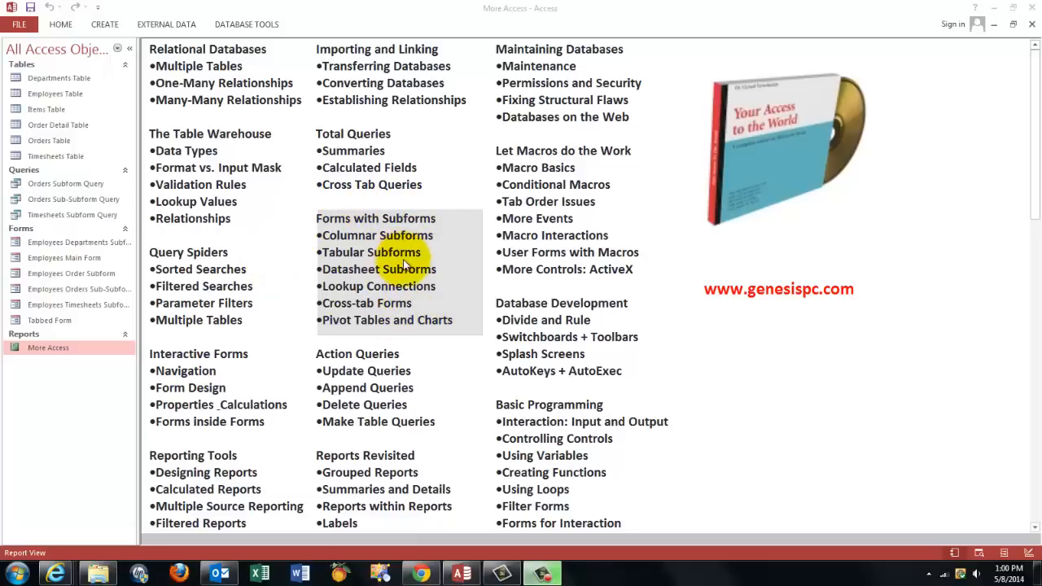
mouse_move(171, 242)
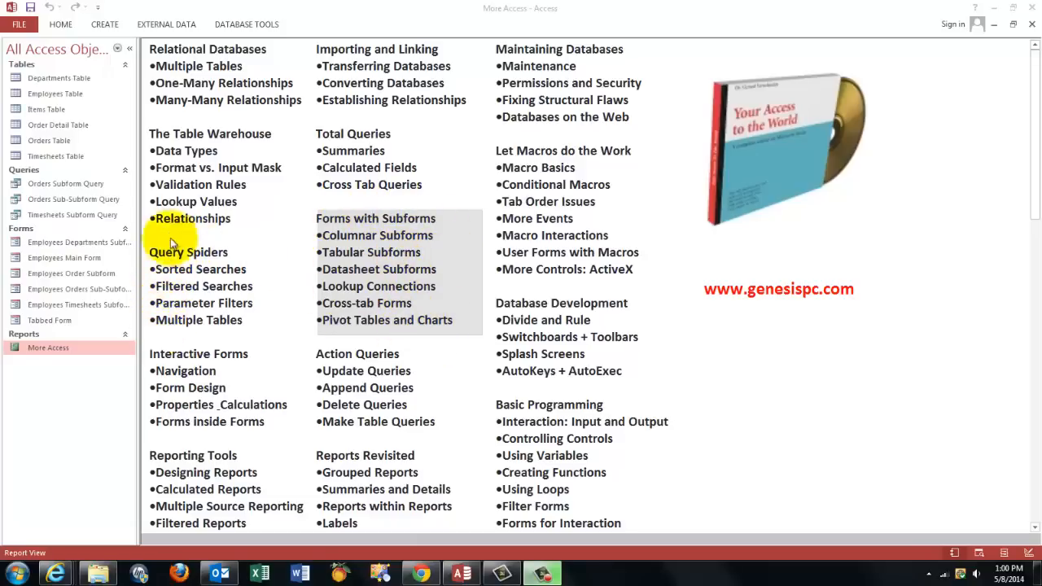
mouse_move(993, 134)
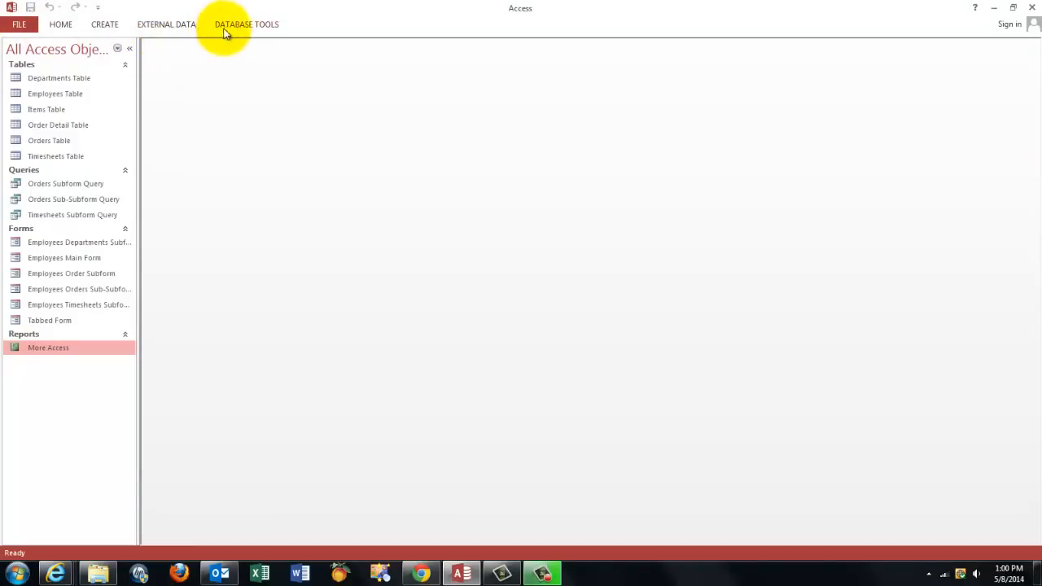
left_click(247, 24)
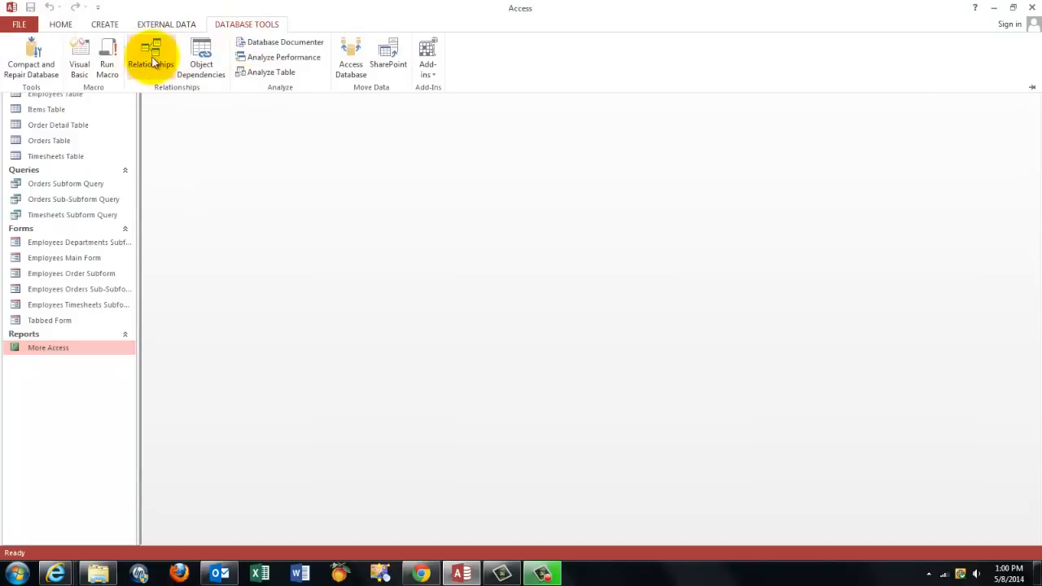
left_click(150, 63)
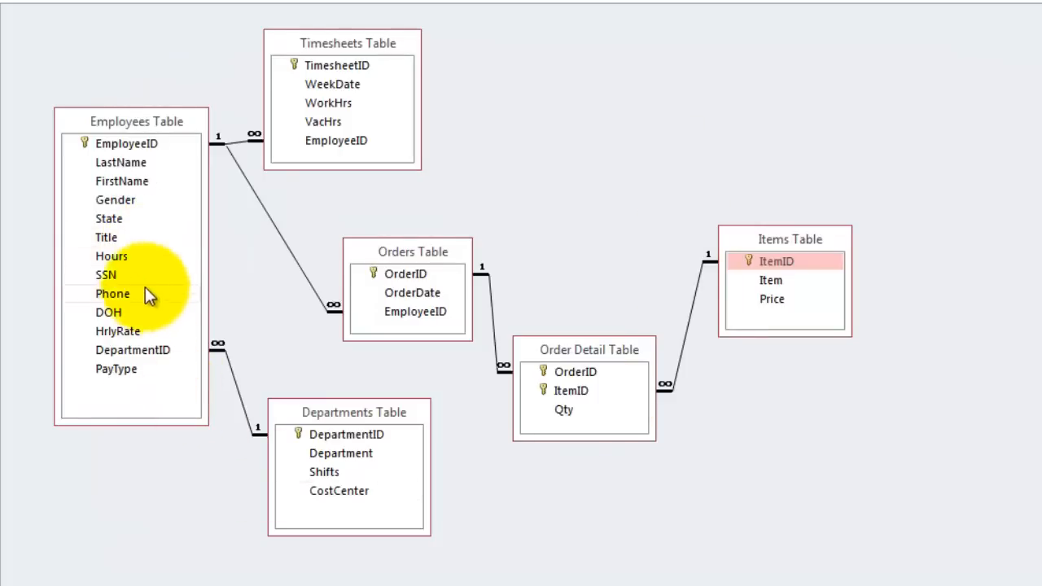
mouse_move(256, 252)
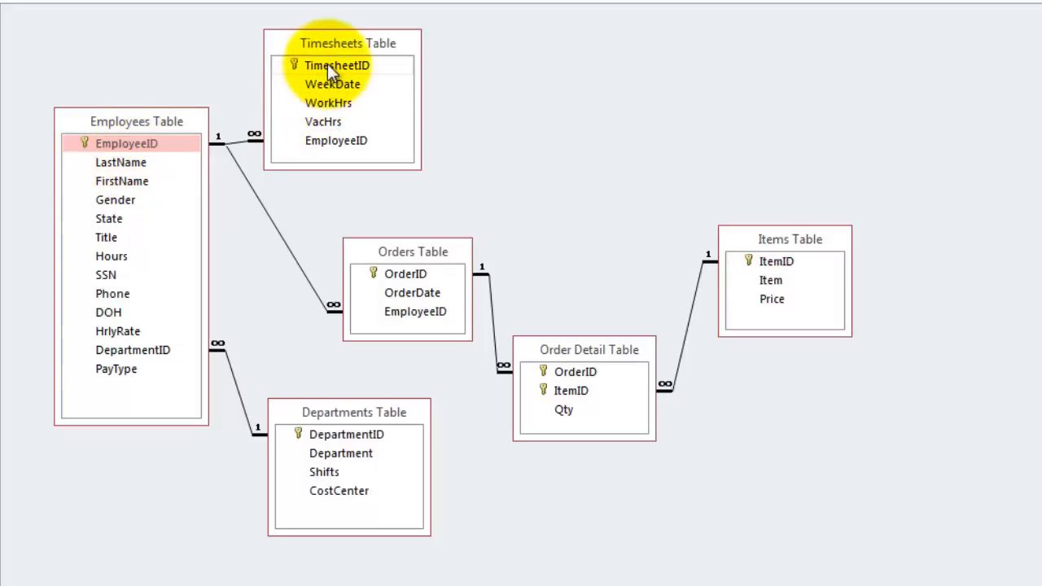
left_click(405, 274)
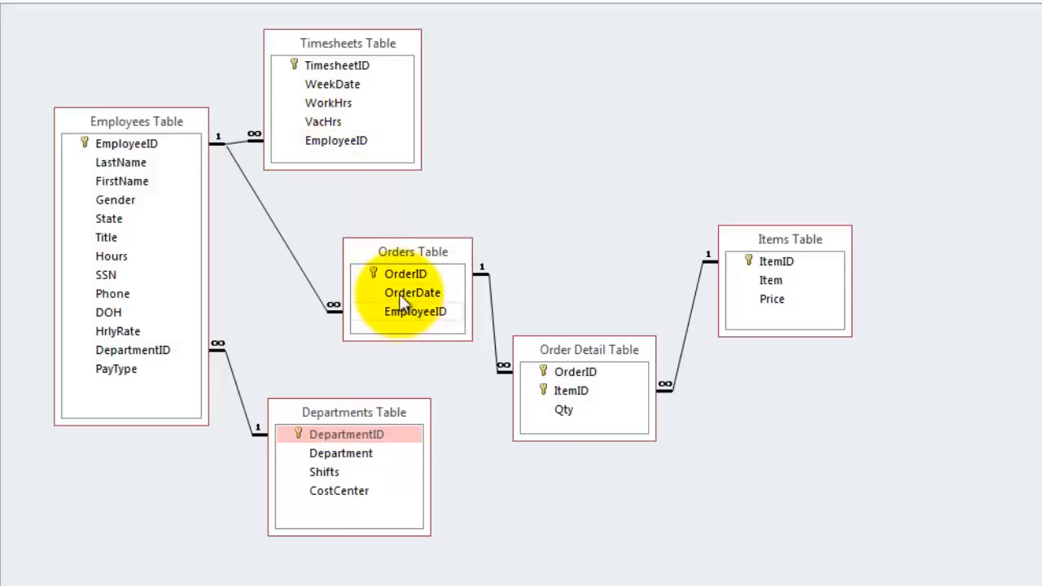
mouse_move(342, 151)
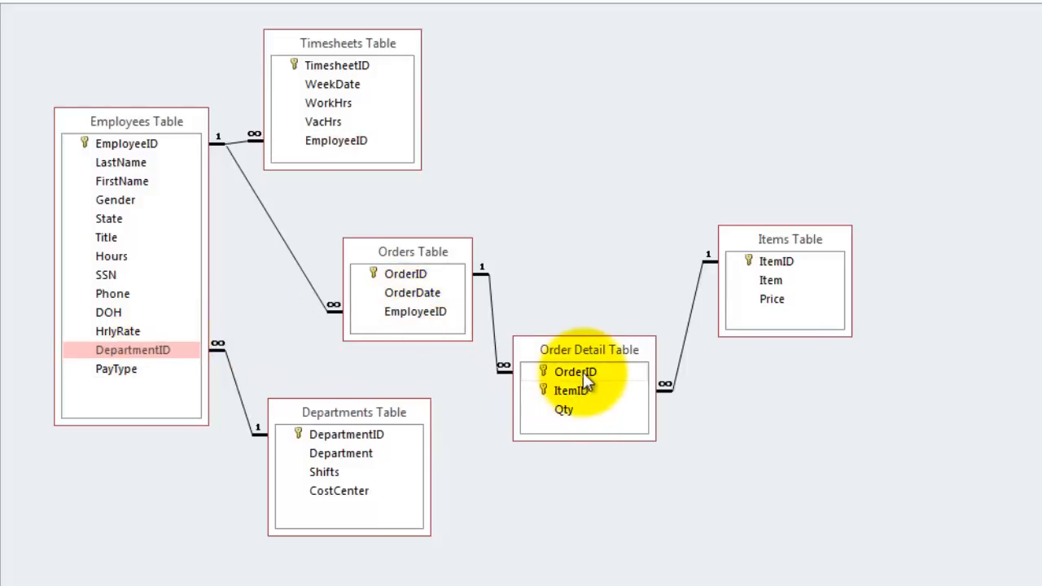
left_click(571, 391)
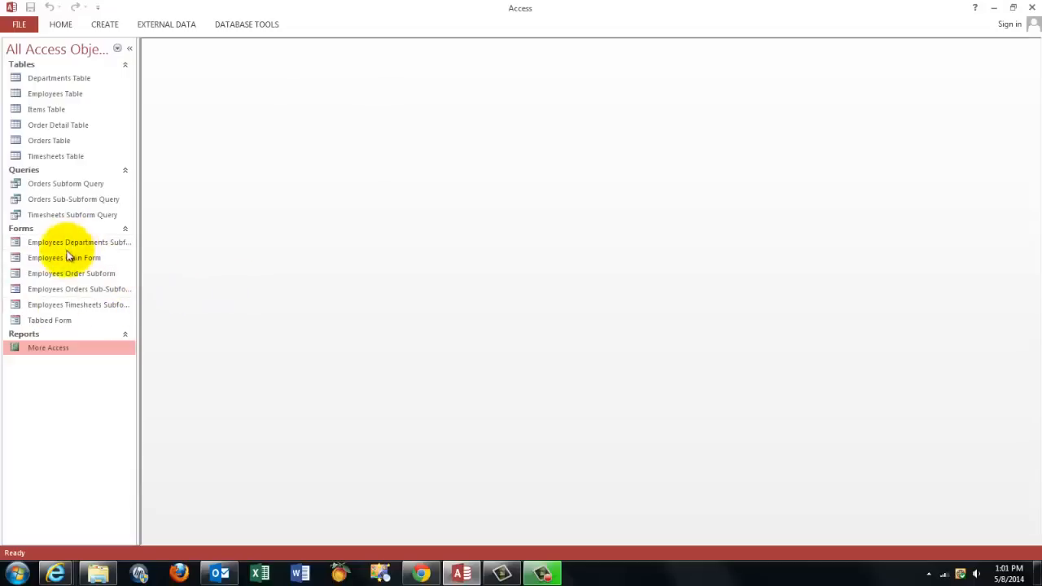
mouse_move(63, 257)
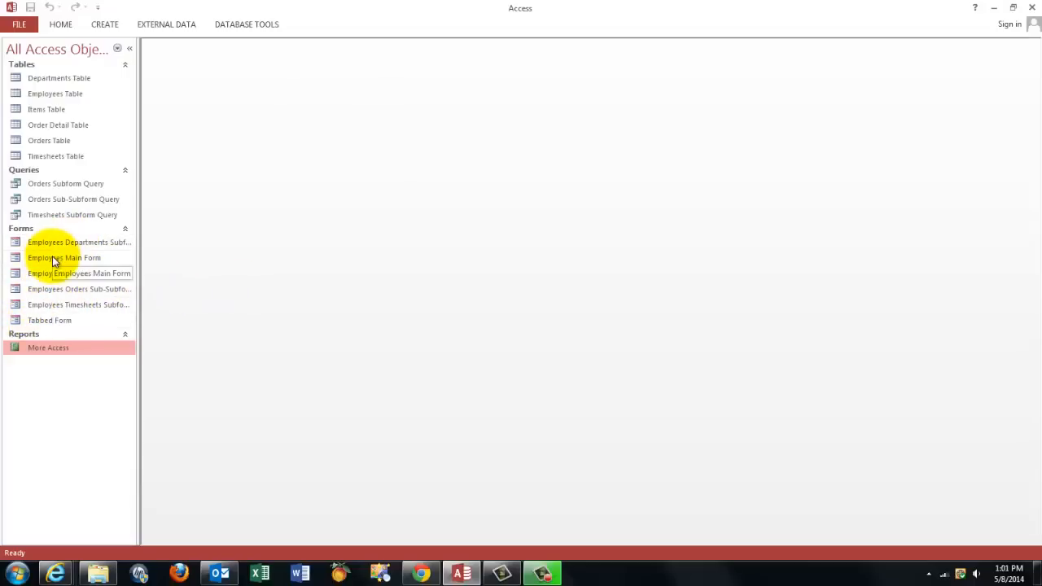
double_click(63, 257)
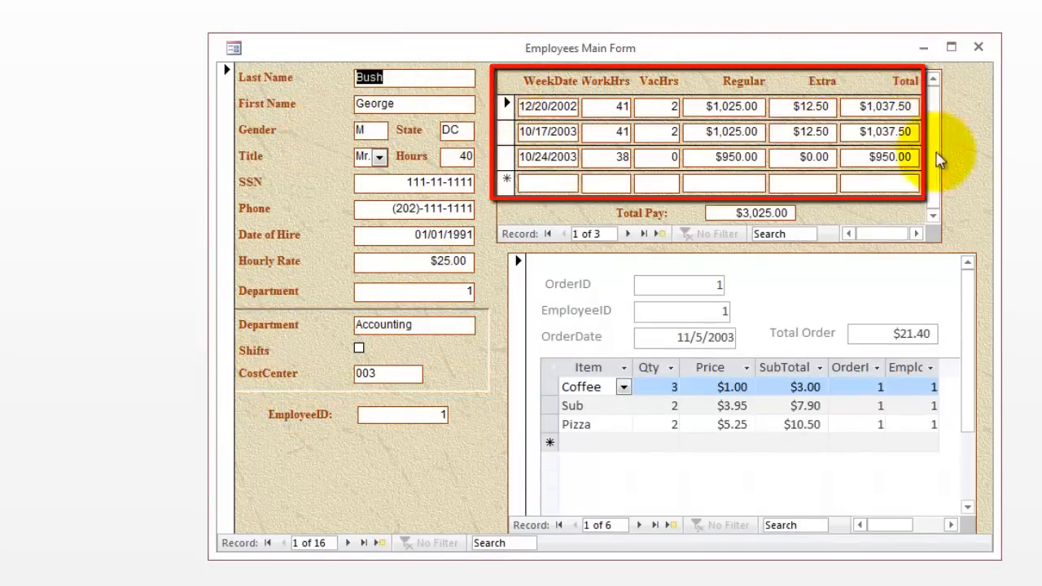
mouse_move(803, 73)
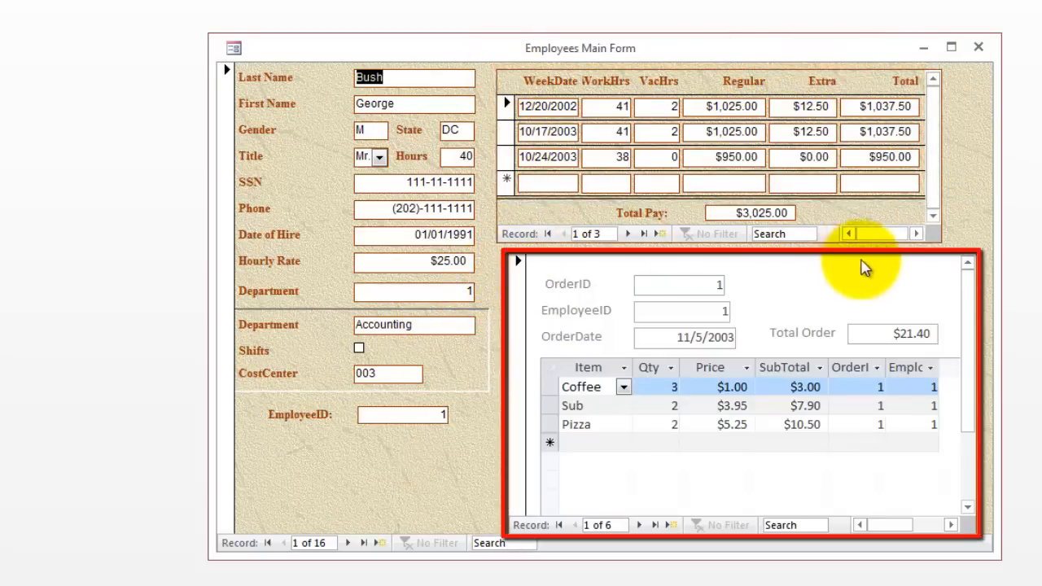
mouse_move(574, 517)
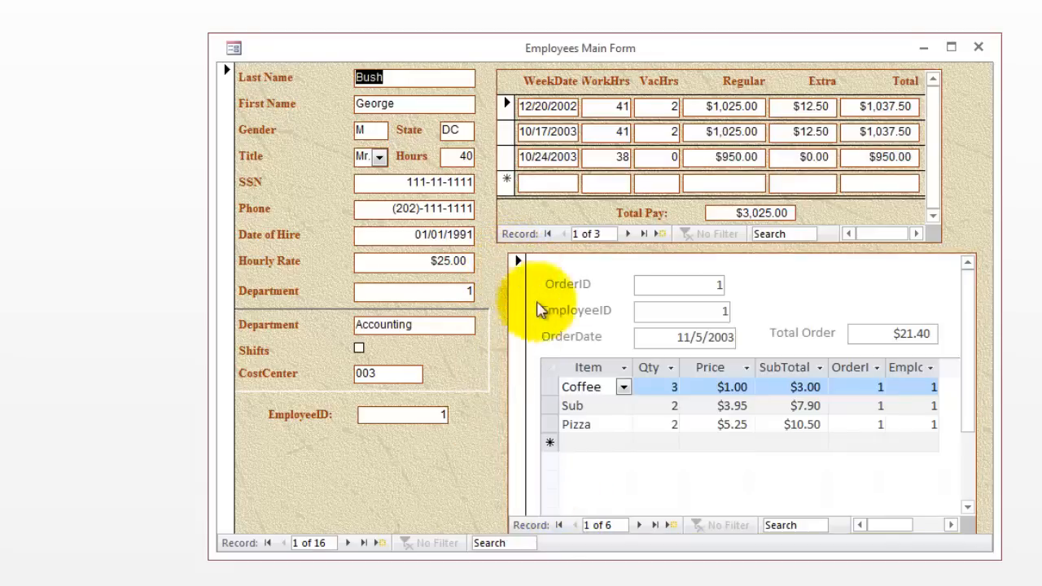
mouse_move(554, 358)
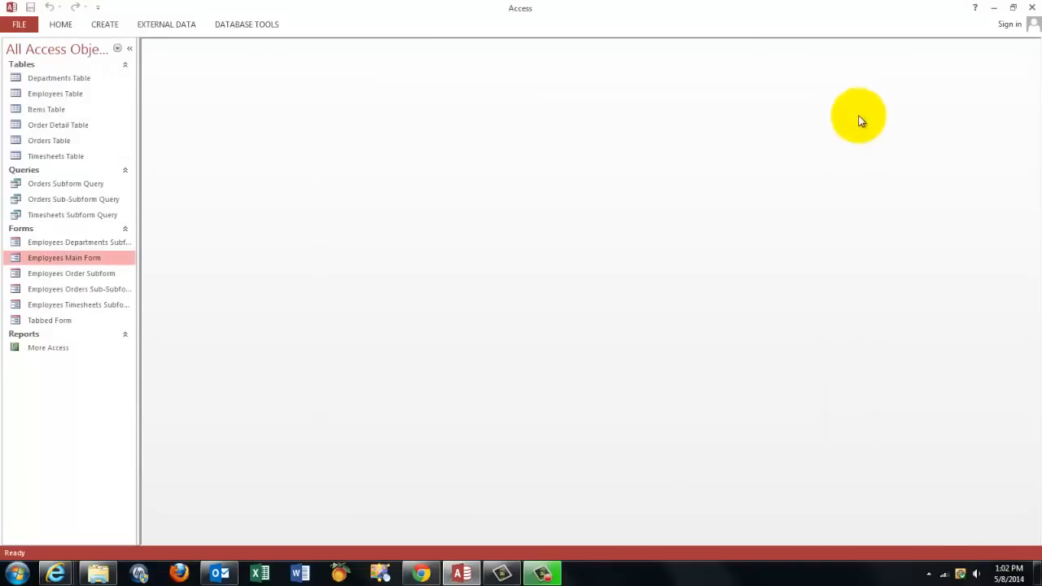
mouse_move(49, 320)
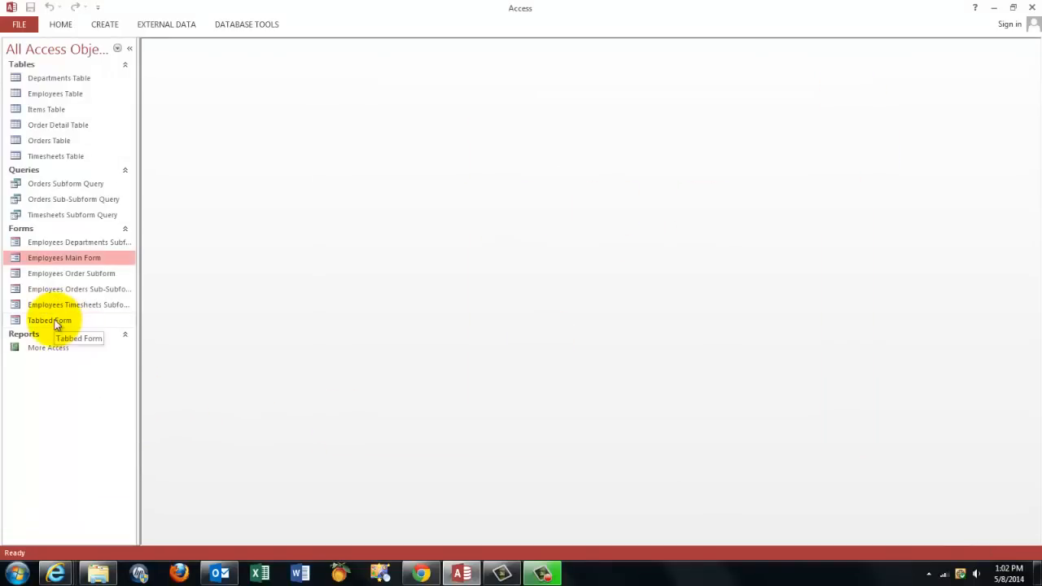
Open the Tabbed Form and view an employee's department and timesheet tabs.
double_click(50, 320)
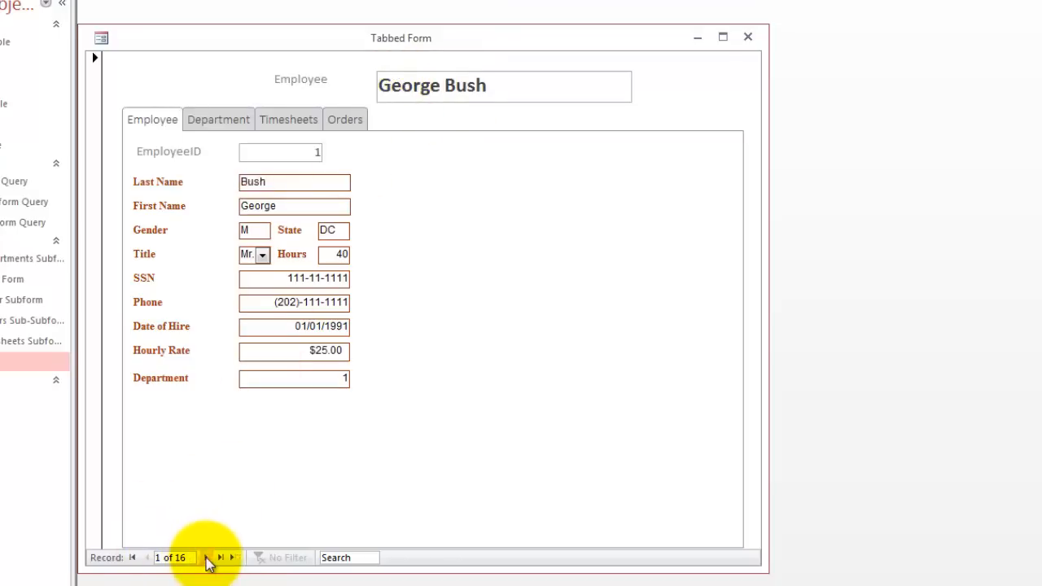
left_click(220, 558)
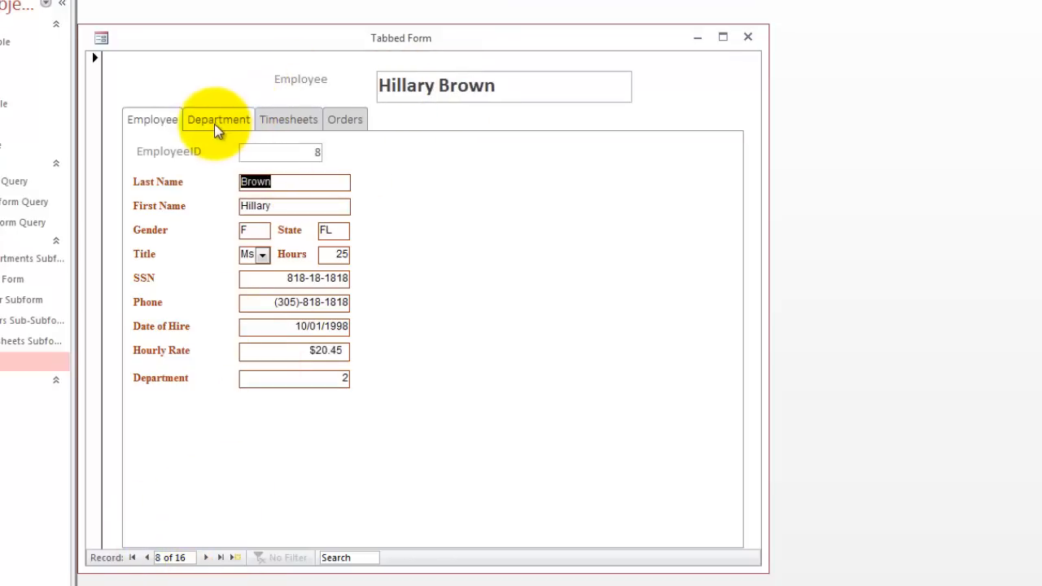
left_click(218, 119)
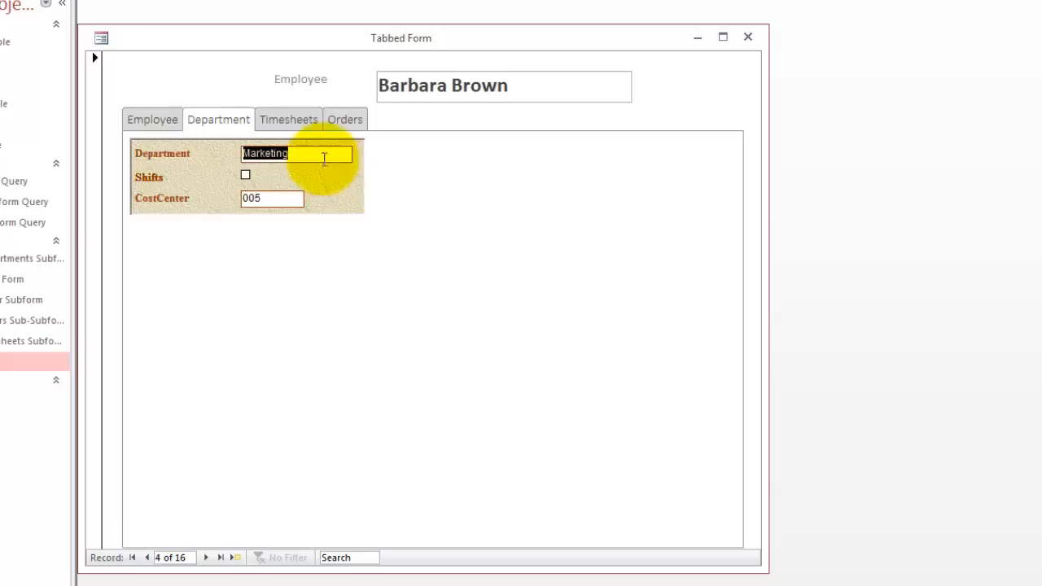
left_click(288, 119)
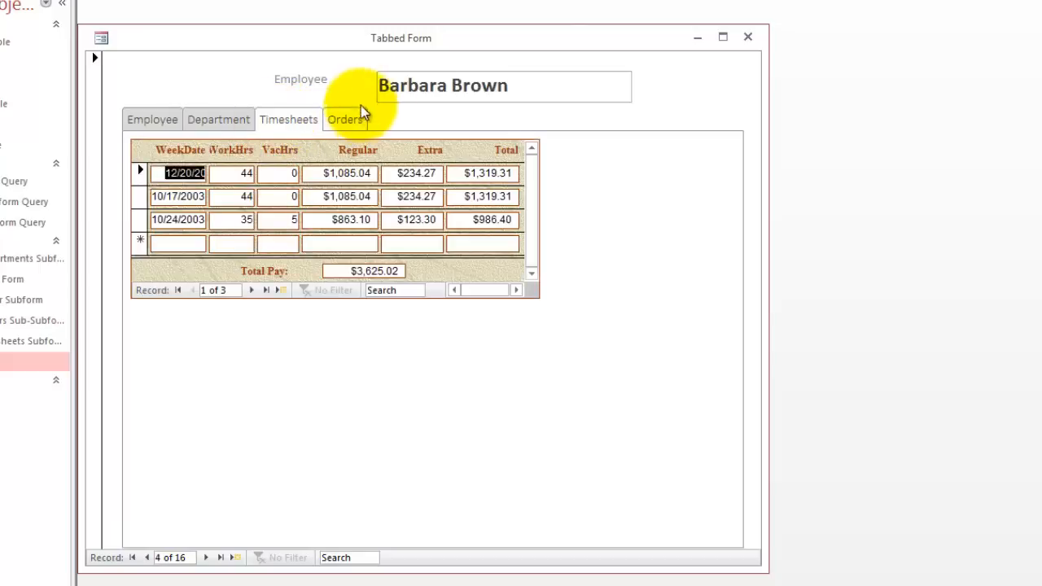
mouse_move(259, 411)
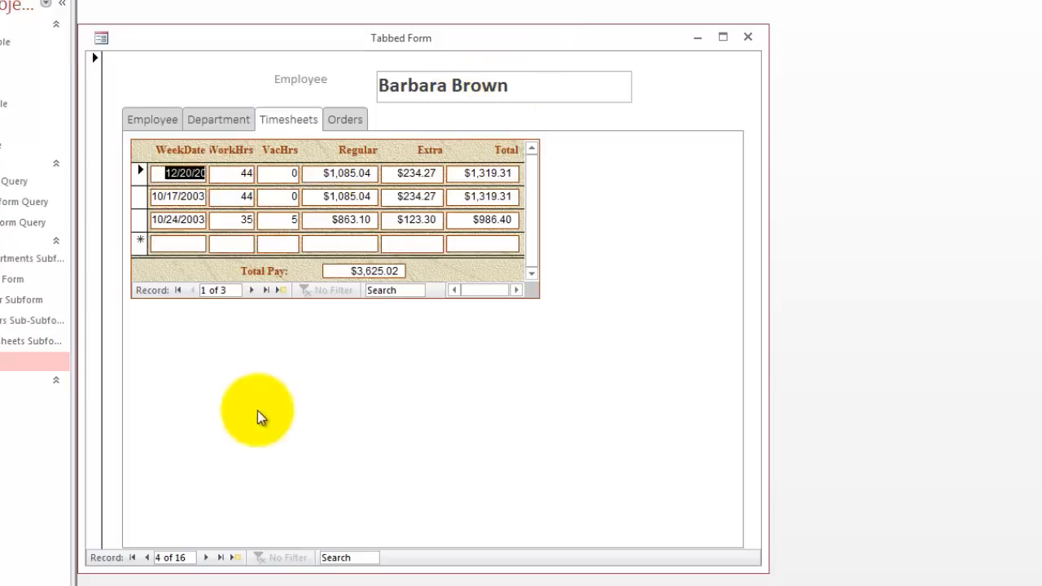
Move to another employee, view their orders, and close the form.
left_click(205, 557)
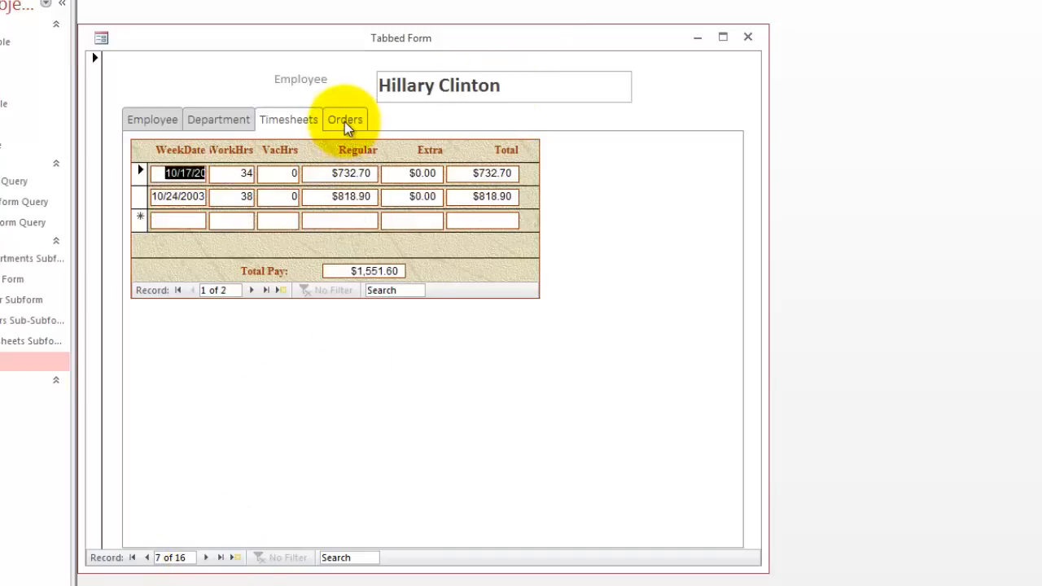
left_click(345, 119)
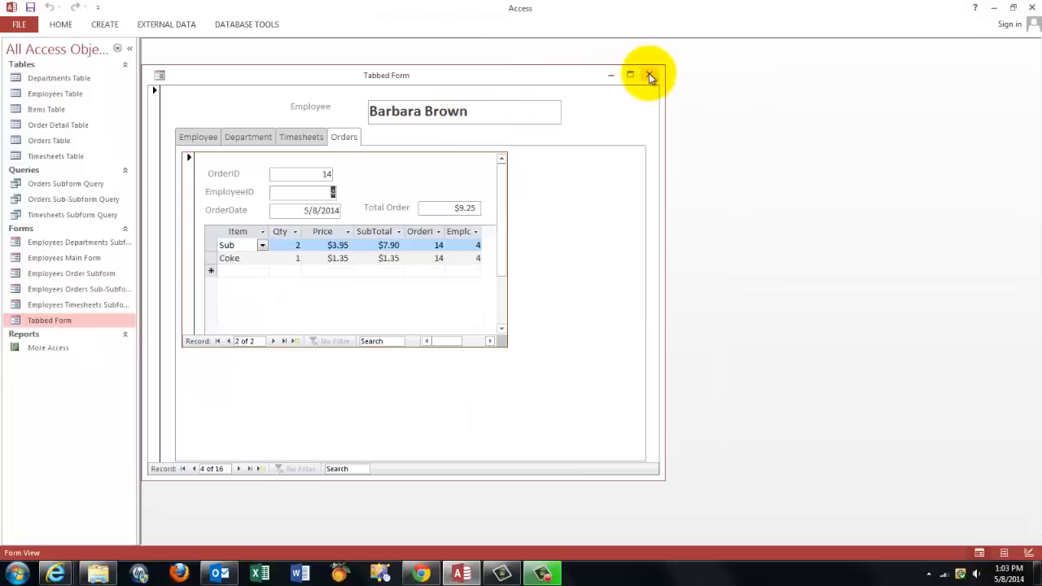
left_click(650, 75)
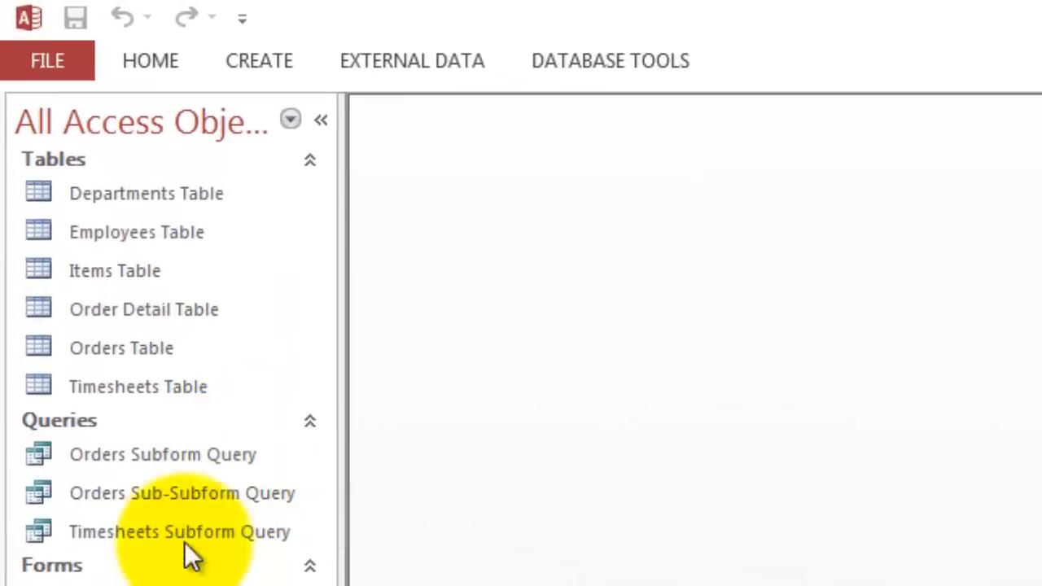
mouse_move(162, 455)
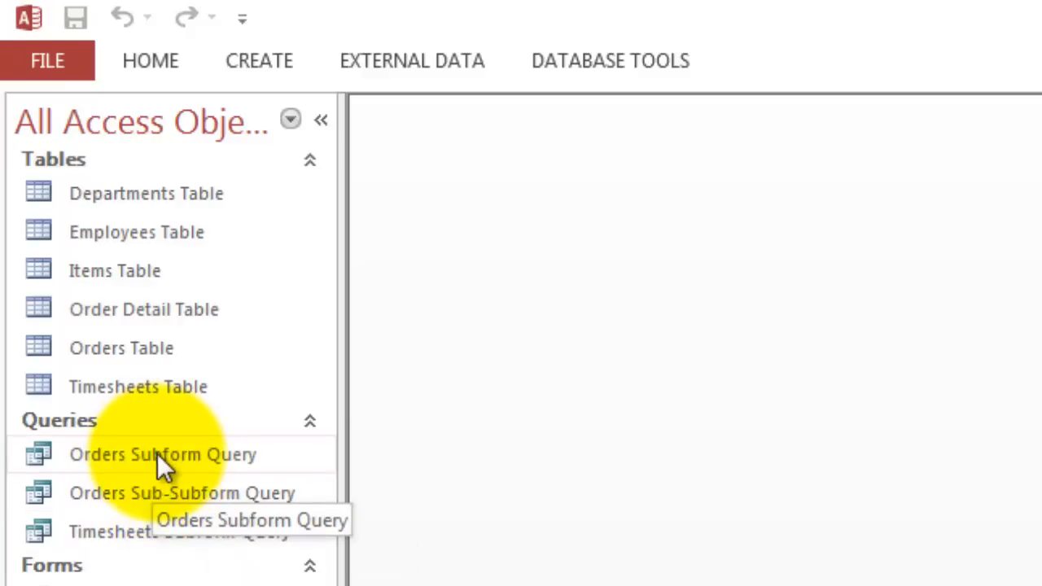
double_click(162, 455)
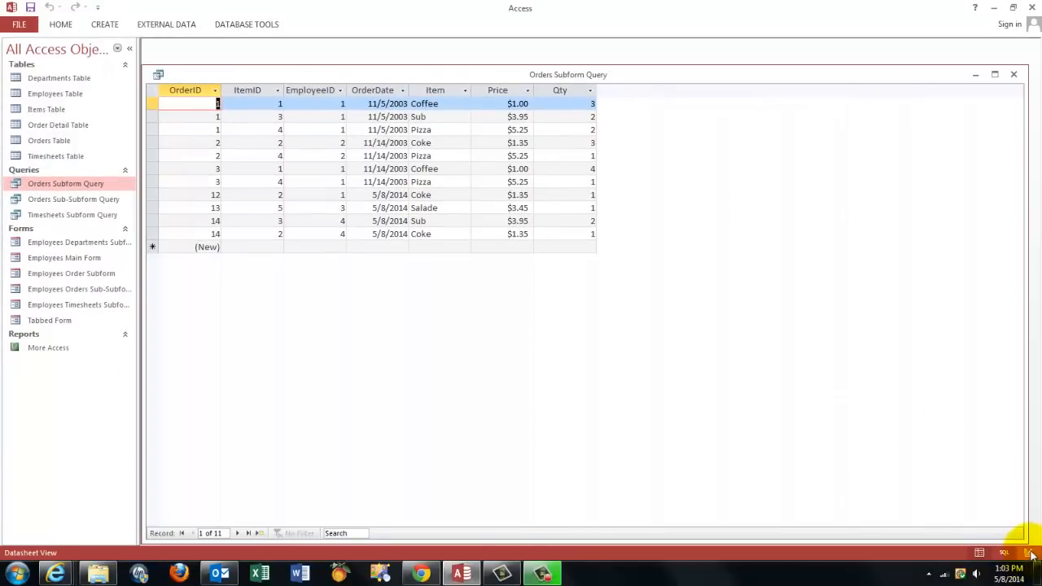
left_click(1028, 553)
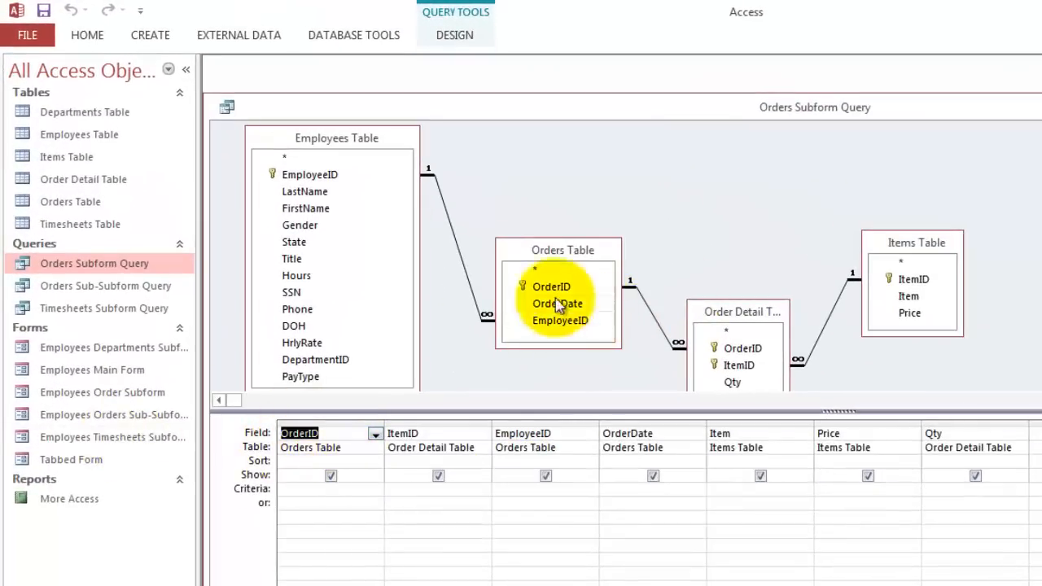
left_click(551, 286)
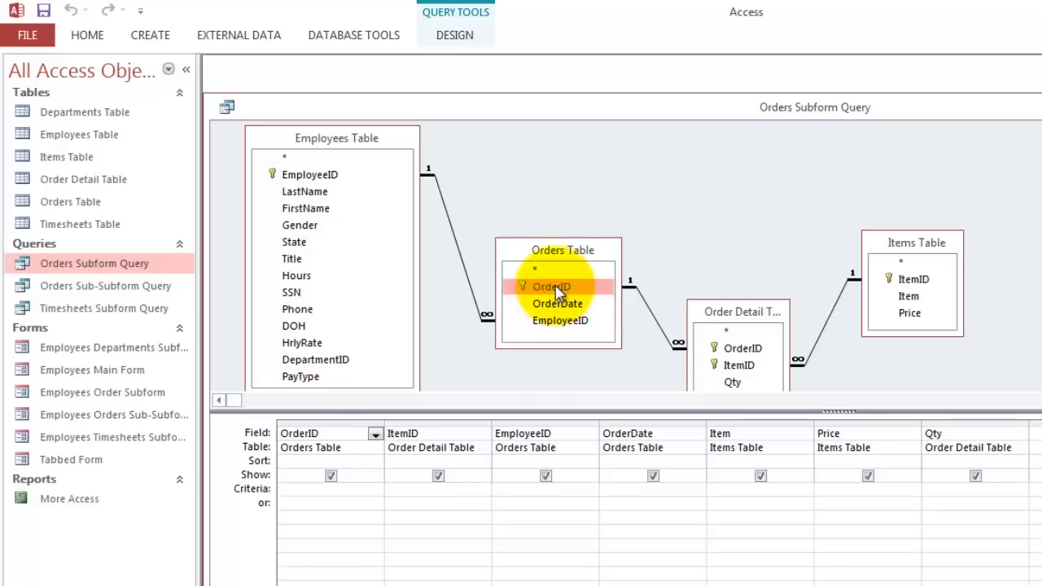
mouse_move(743, 365)
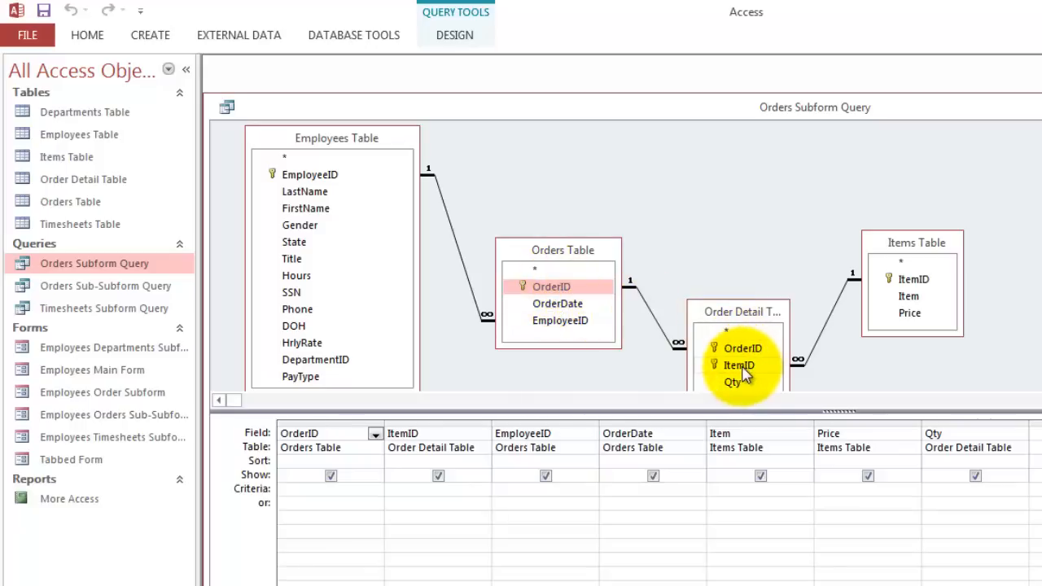
left_click(739, 365)
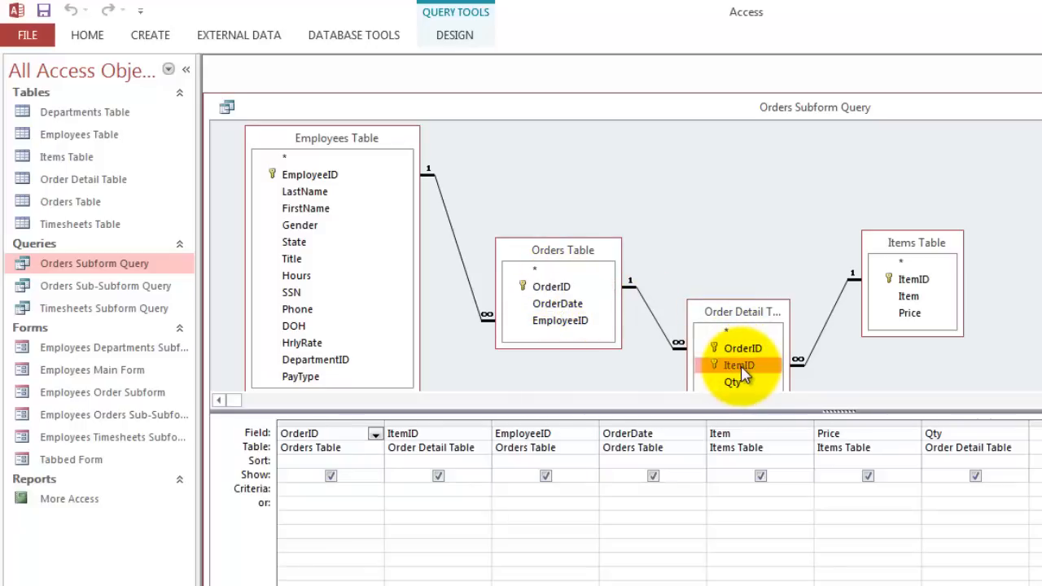
mouse_move(562, 325)
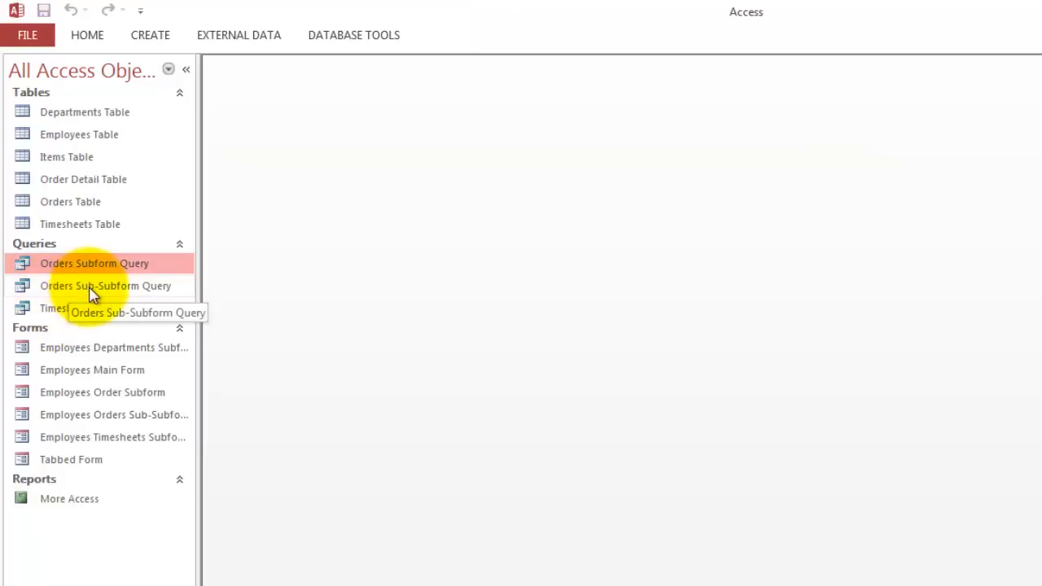
double_click(106, 286)
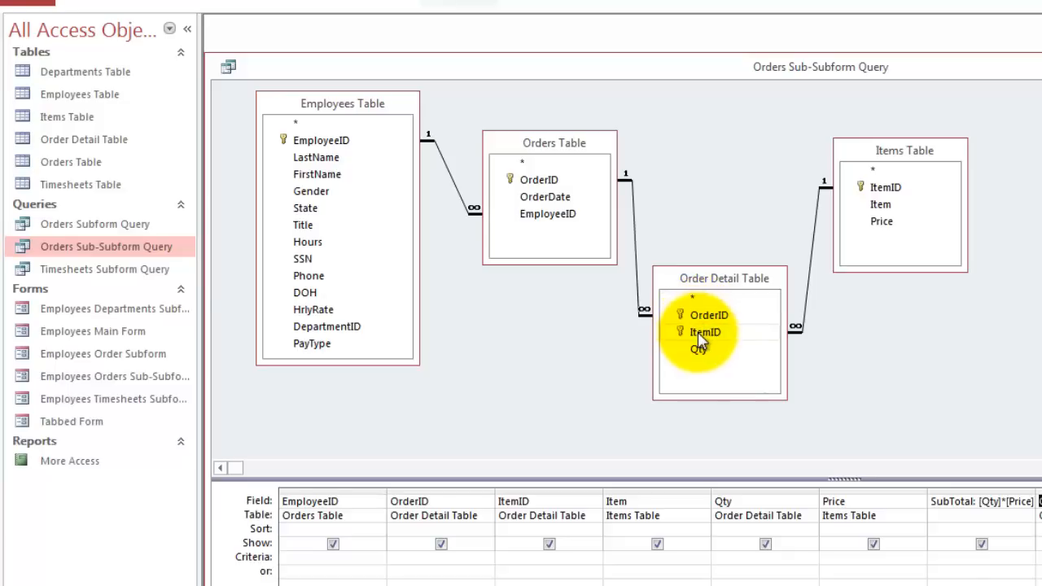
mouse_move(665, 414)
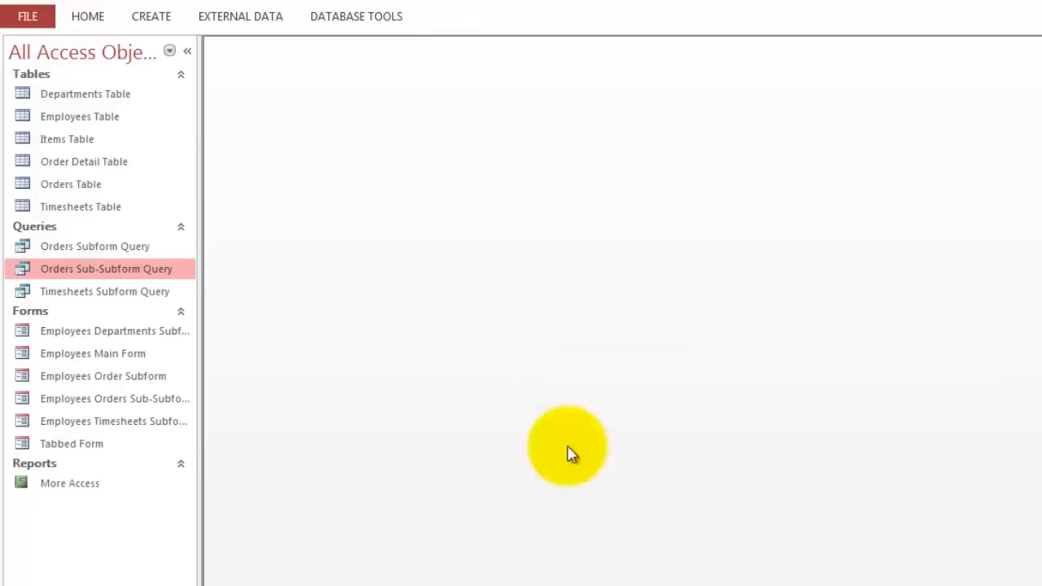
double_click(104, 291)
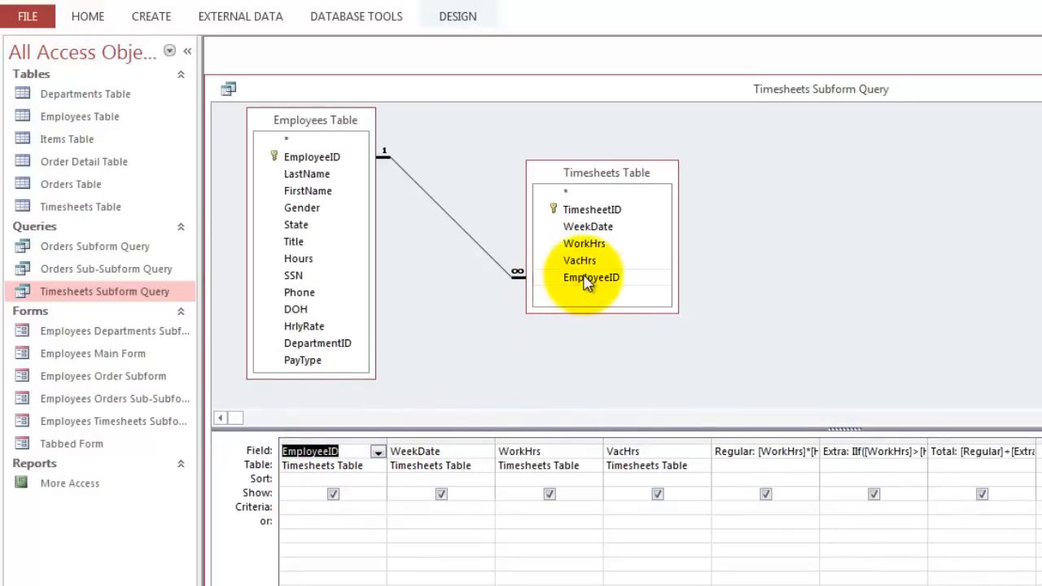
left_click(591, 278)
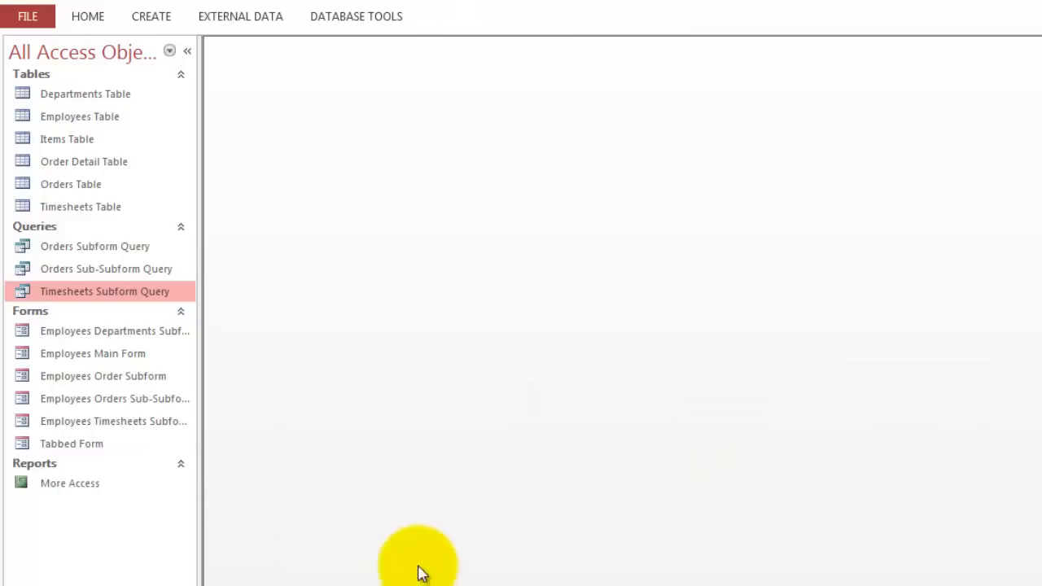
mouse_move(81, 421)
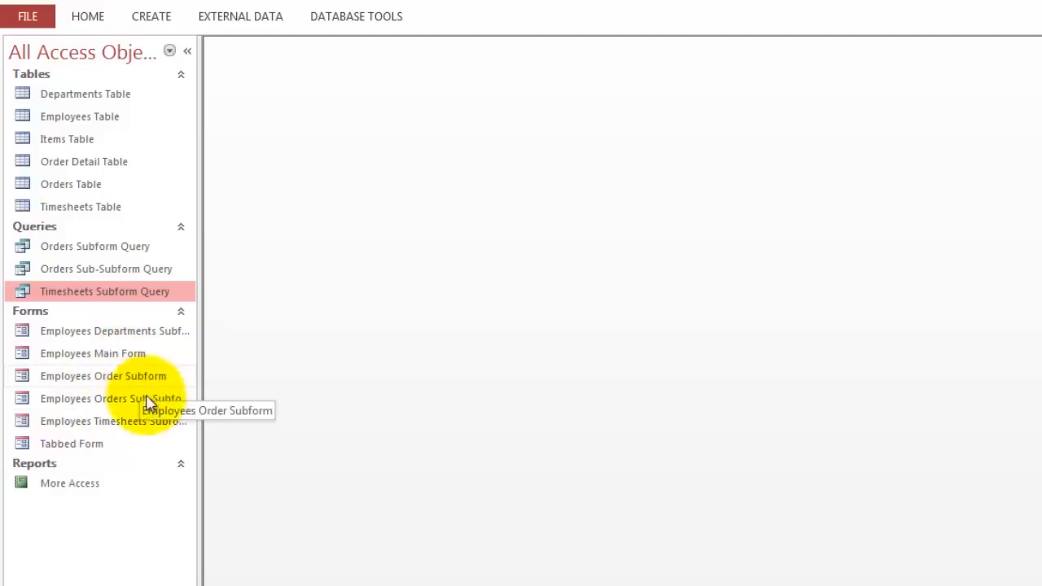
mouse_move(145, 398)
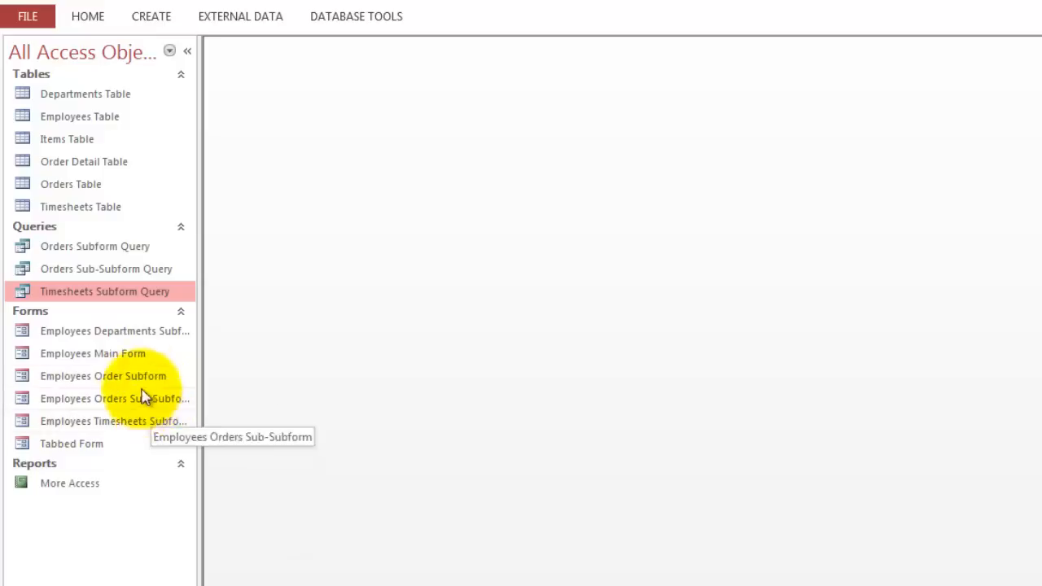
double_click(103, 376)
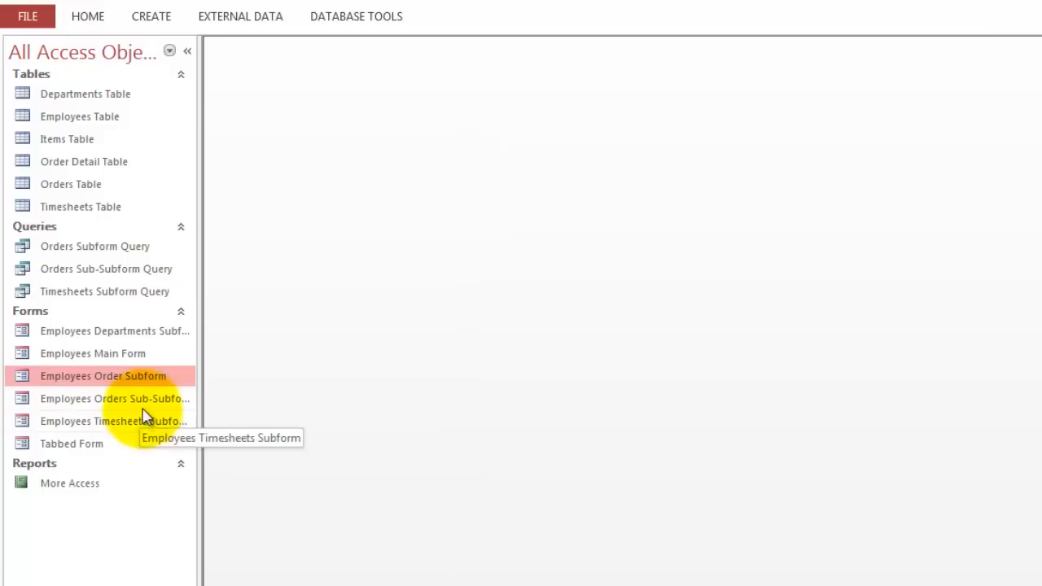
mouse_move(69, 449)
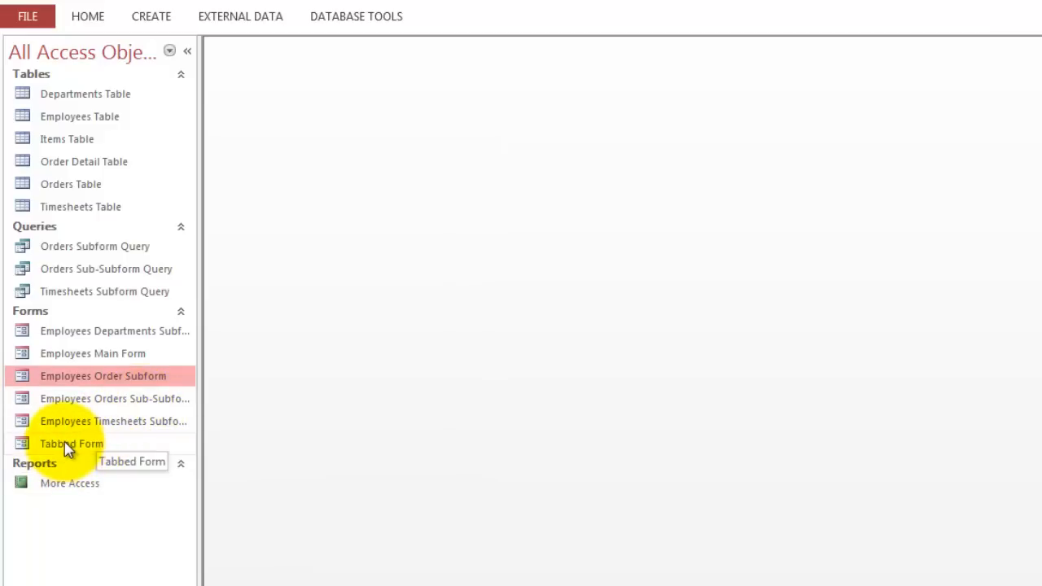
double_click(71, 443)
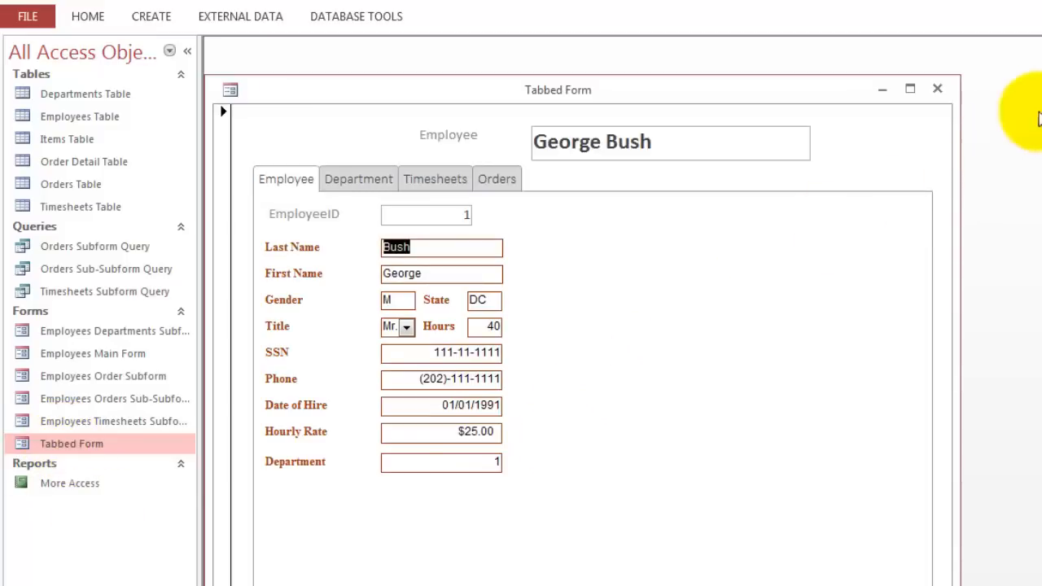
mouse_move(938, 88)
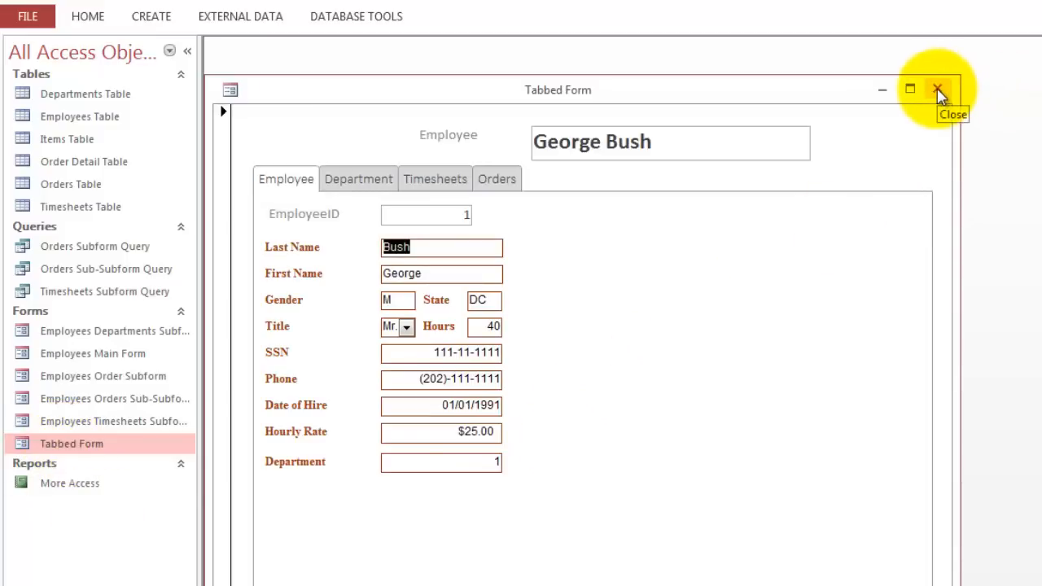
left_click(937, 90)
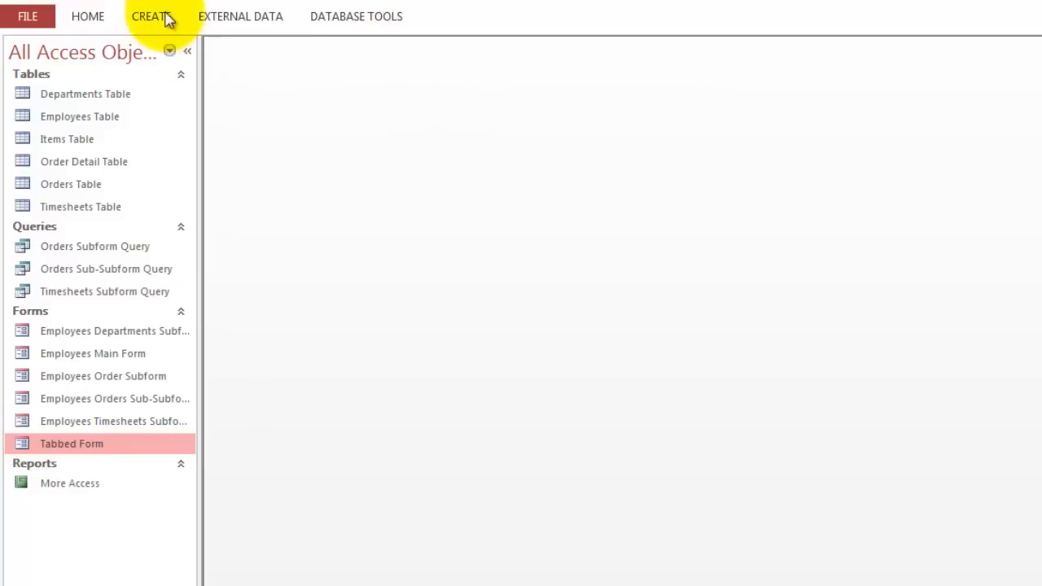
Create a new blank form and bring up its form design controls.
left_click(151, 16)
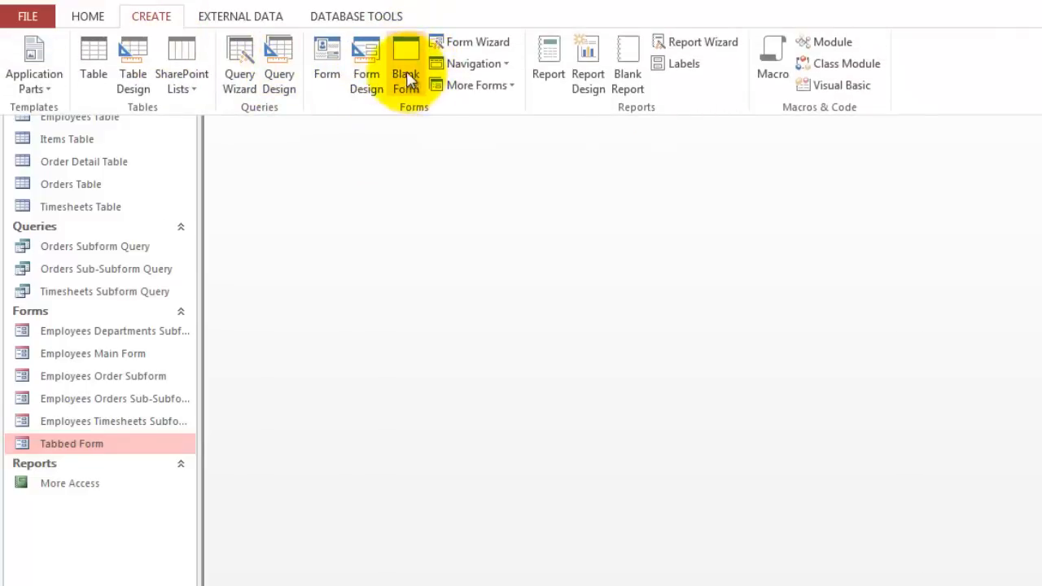
mouse_move(405, 64)
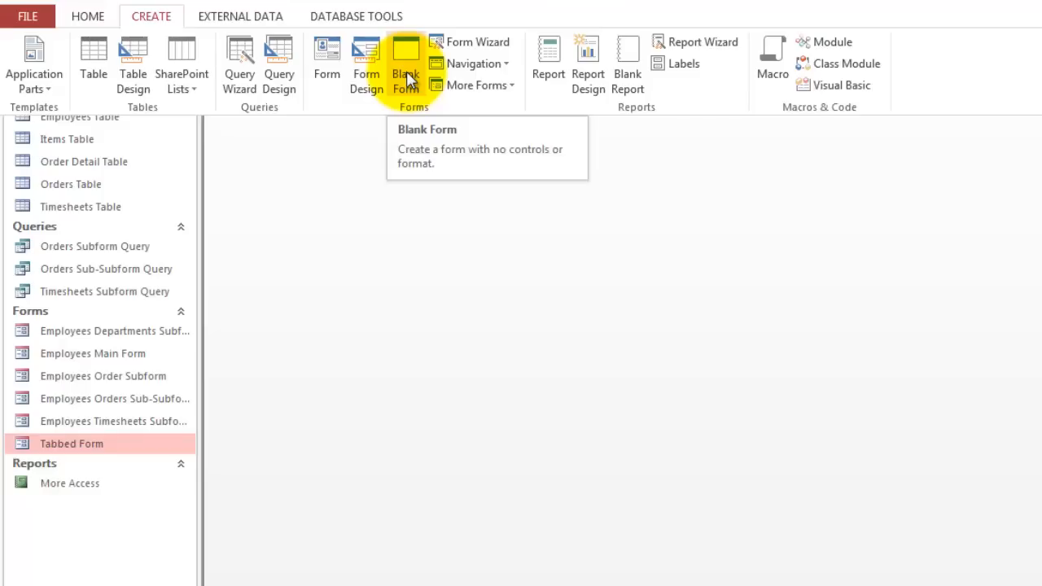
left_click(405, 66)
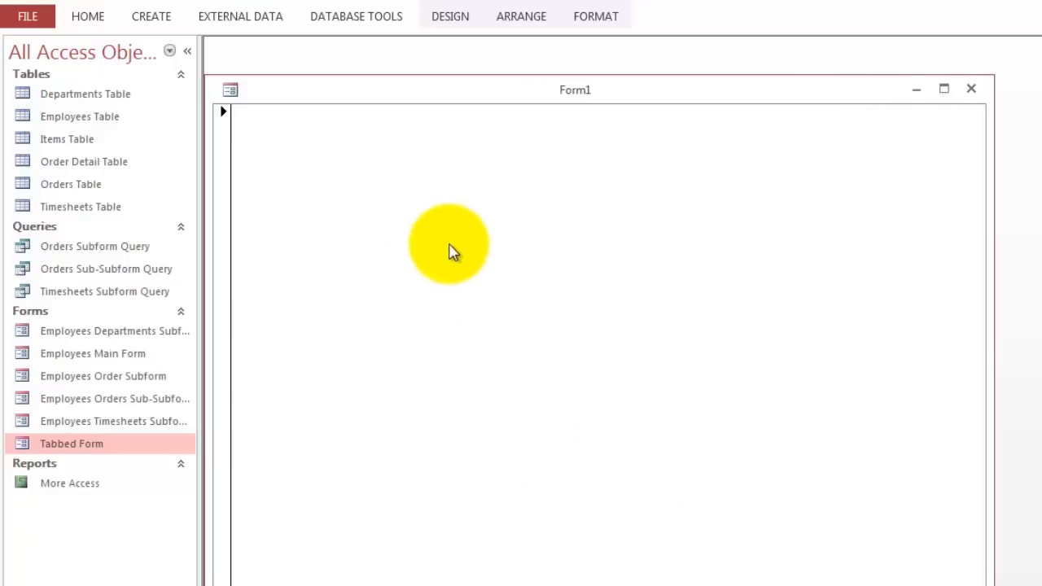
left_click(450, 16)
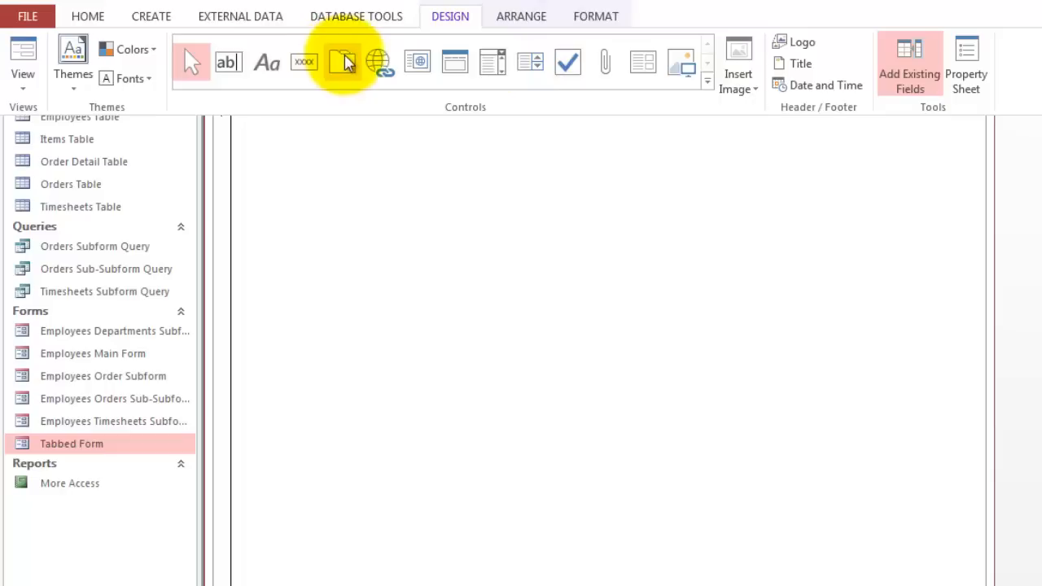
mouse_move(344, 63)
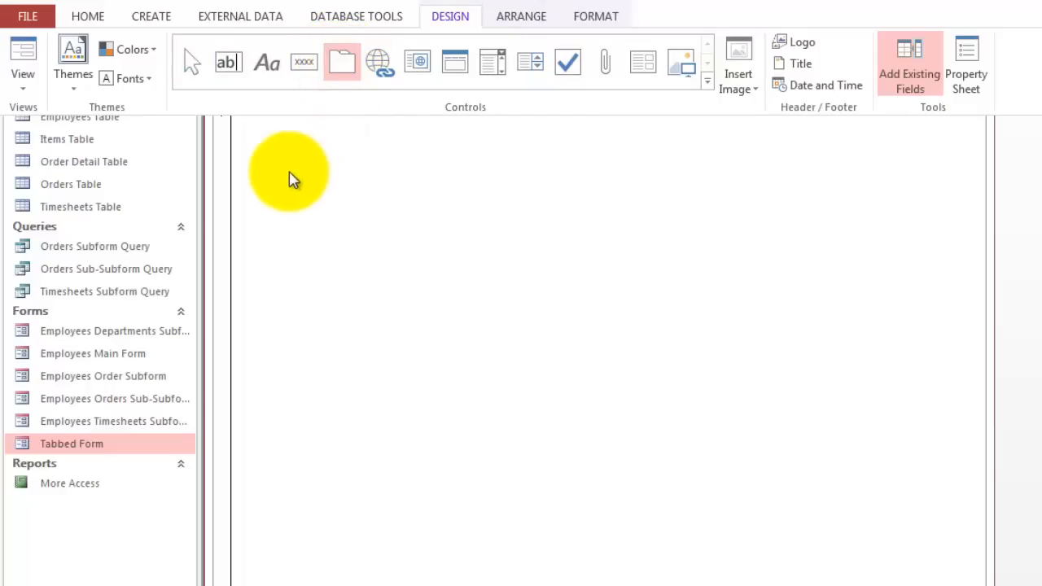
mouse_move(273, 183)
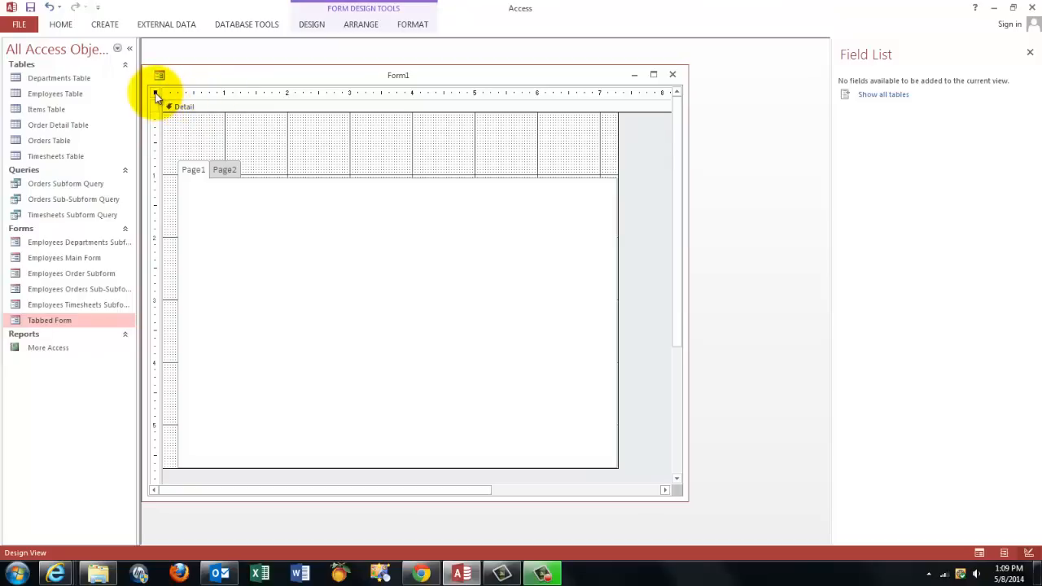
Set Form1's Record Source to Employees Table in the Property Sheet.
right_click(157, 95)
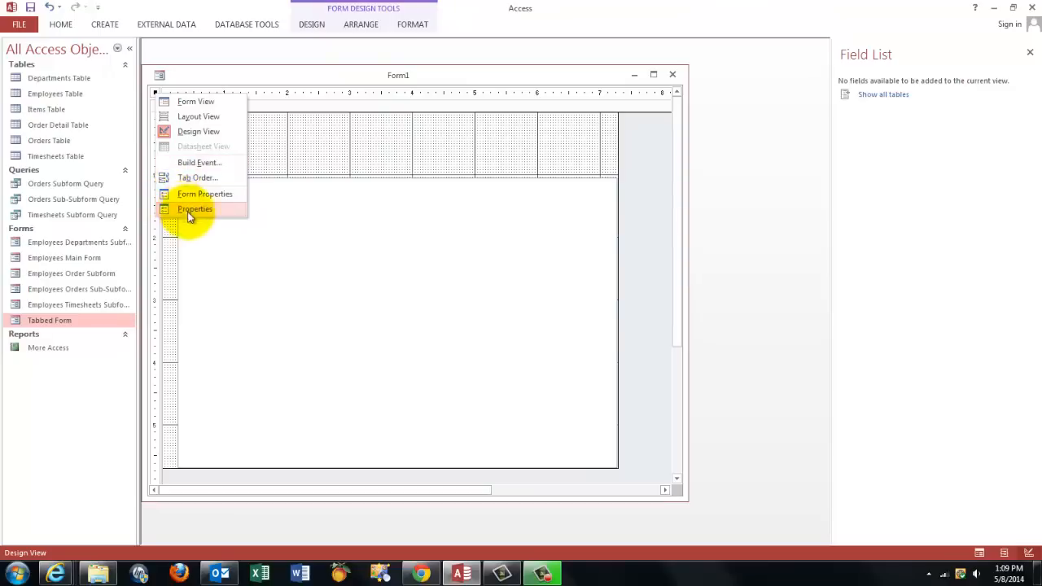
left_click(195, 209)
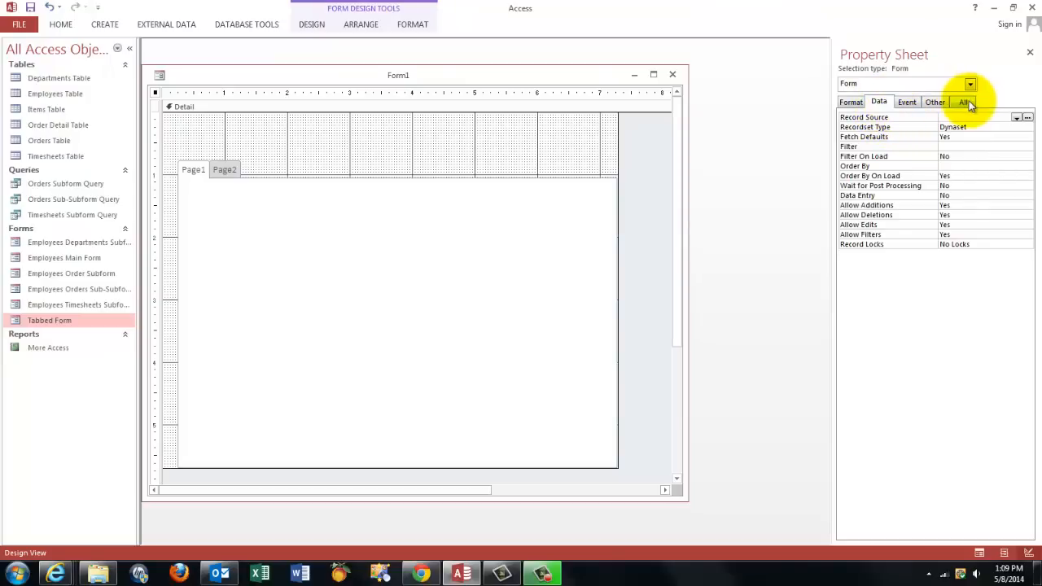
left_click(964, 102)
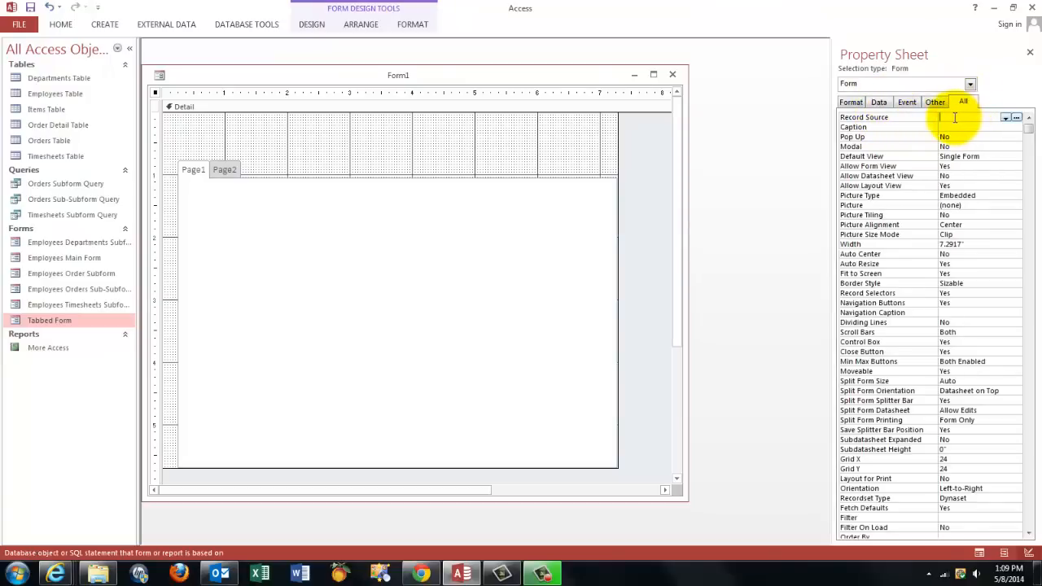
left_click(1004, 118)
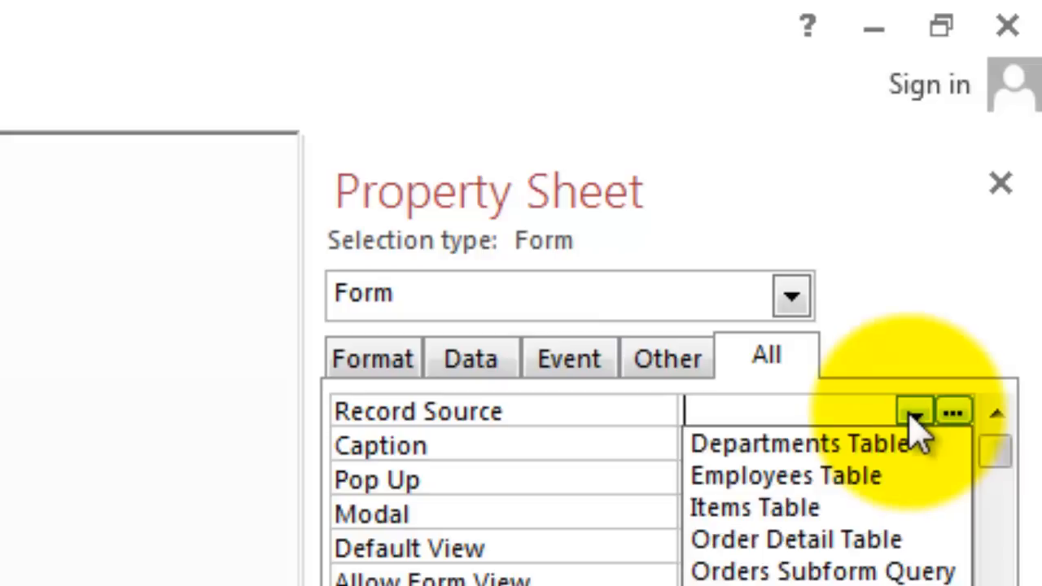
mouse_move(786, 475)
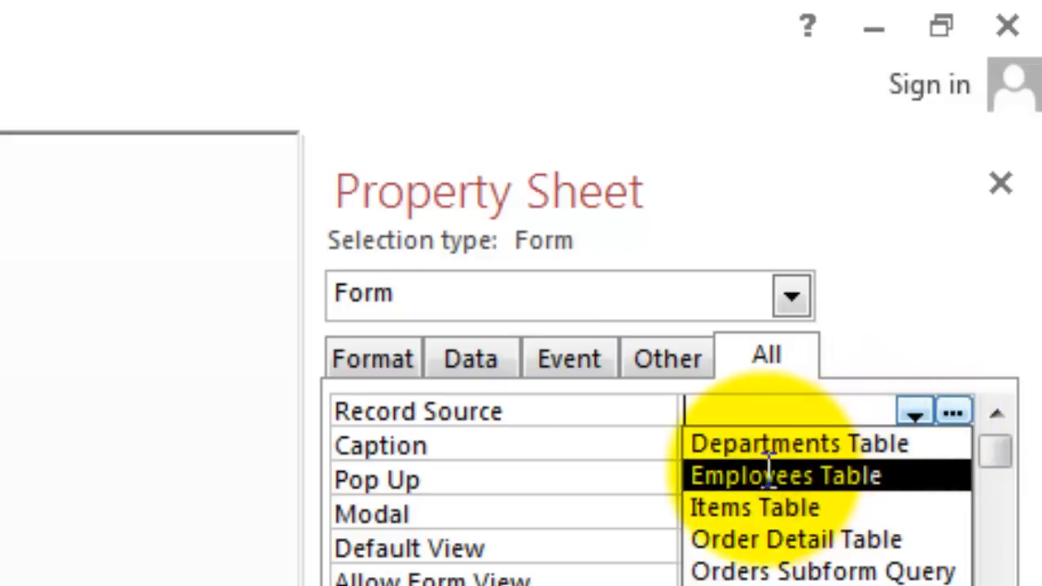
left_click(785, 475)
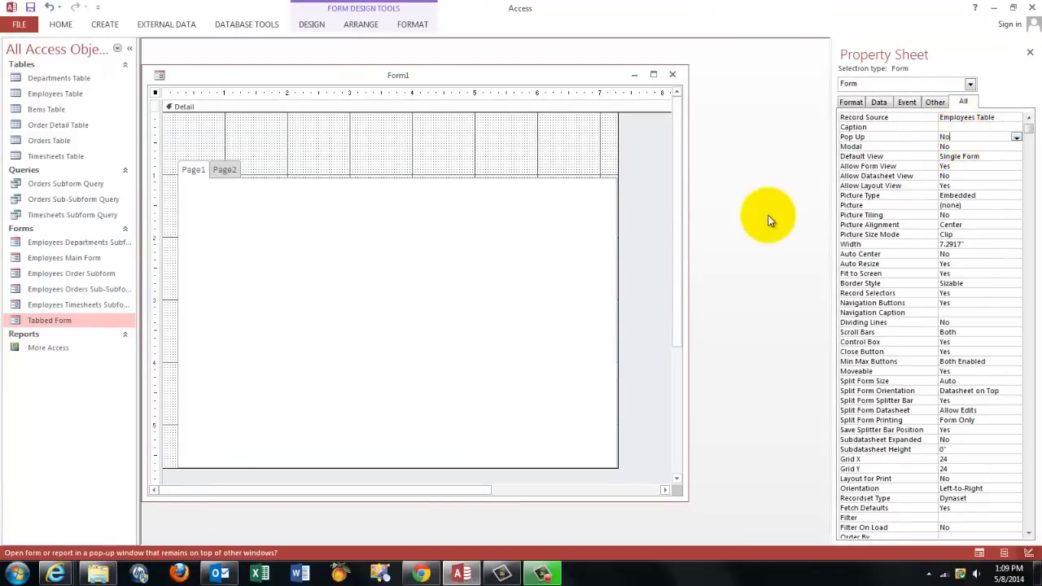
mouse_move(366, 464)
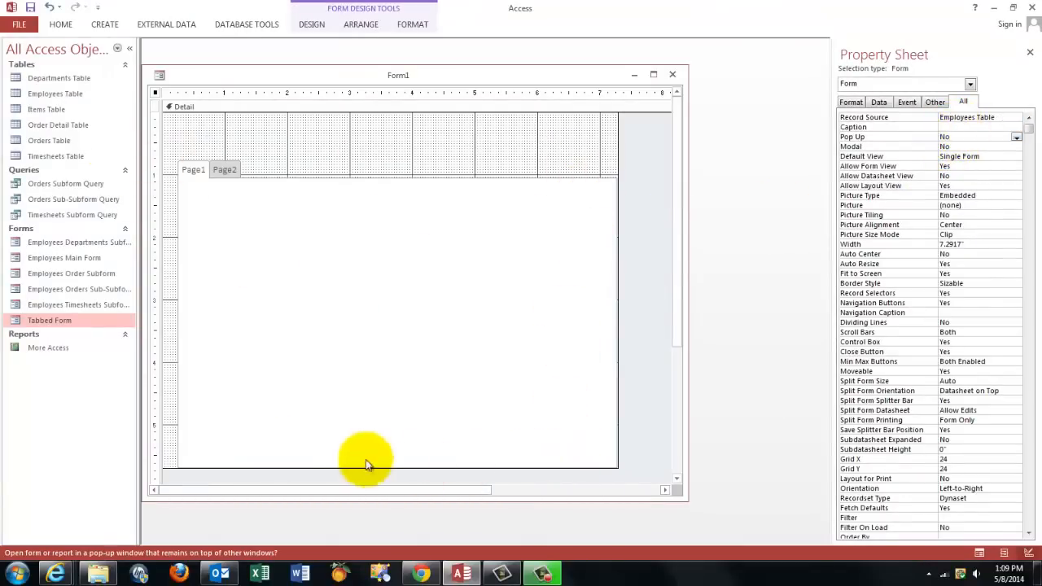
mouse_move(628, 223)
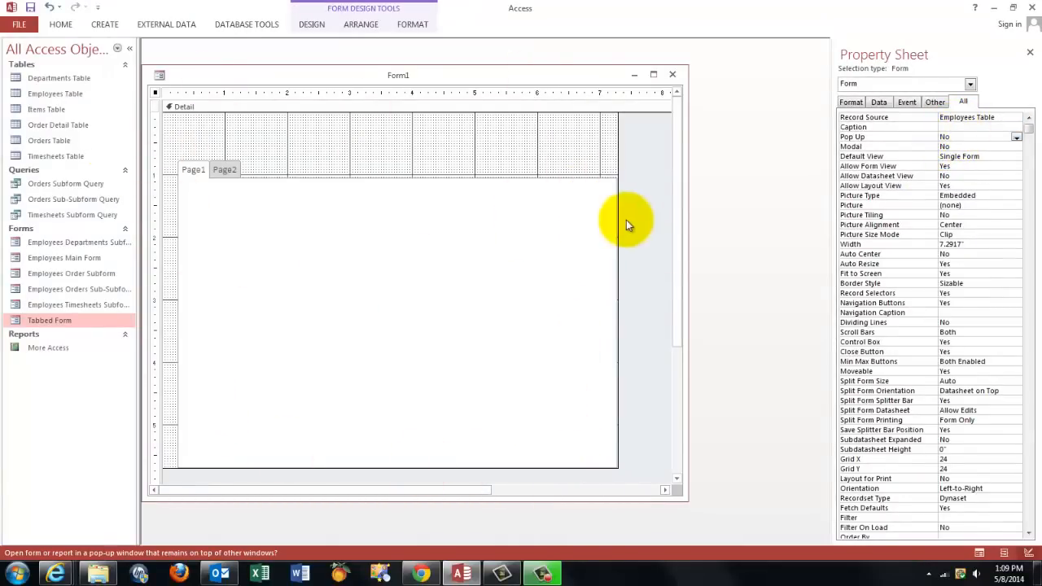
mouse_move(558, 409)
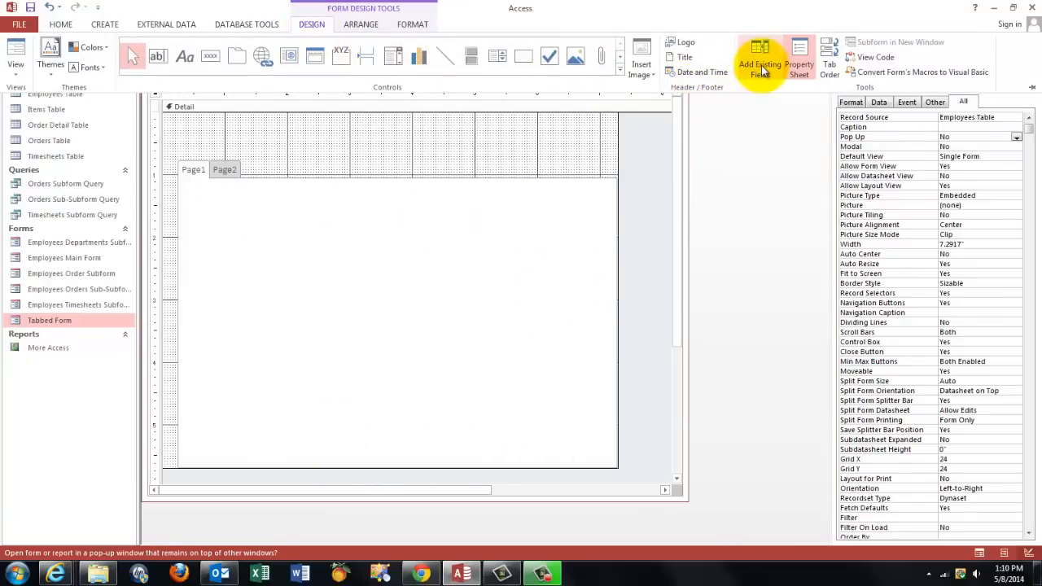
Put the Employees Table fields on Page1, browse records, and select Employees Departments Subform.
left_click(759, 55)
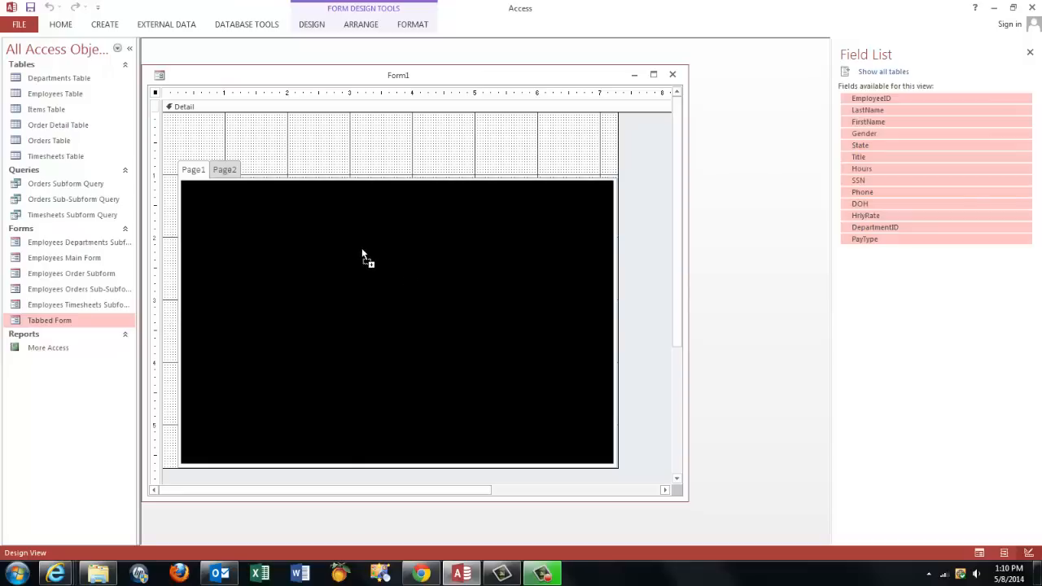
mouse_move(359, 240)
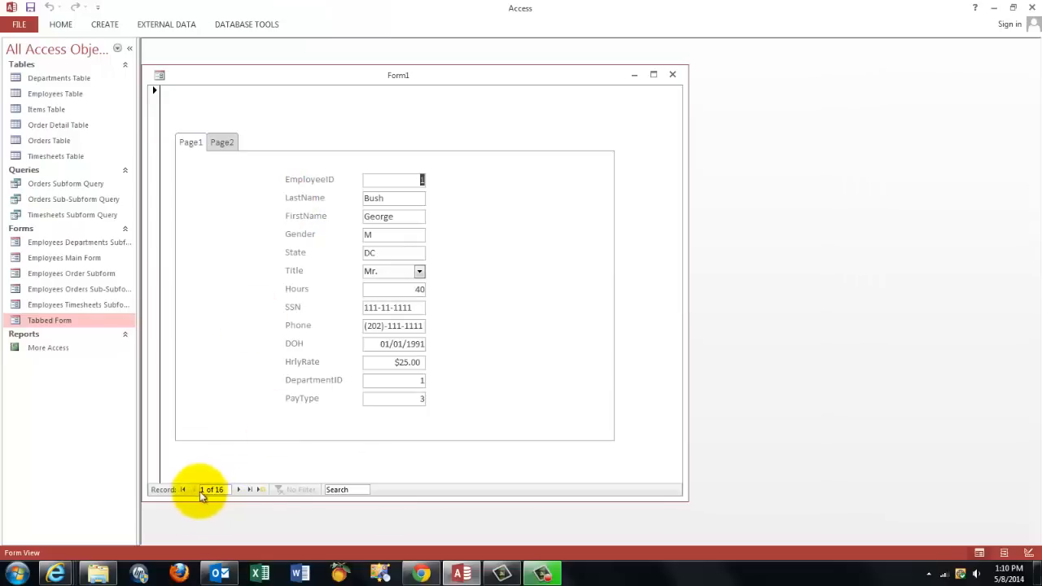
mouse_move(240, 490)
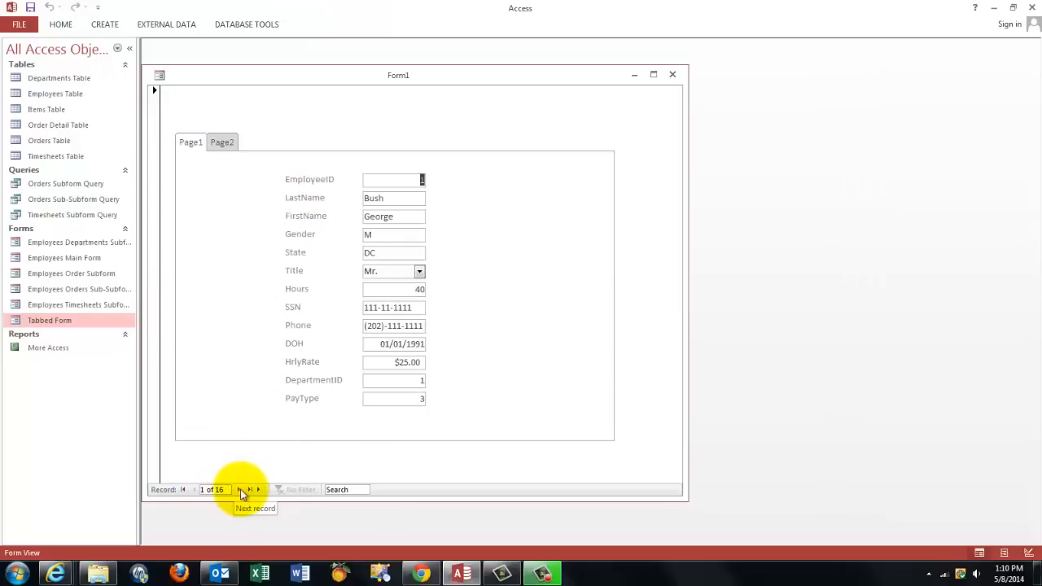
left_click(250, 490)
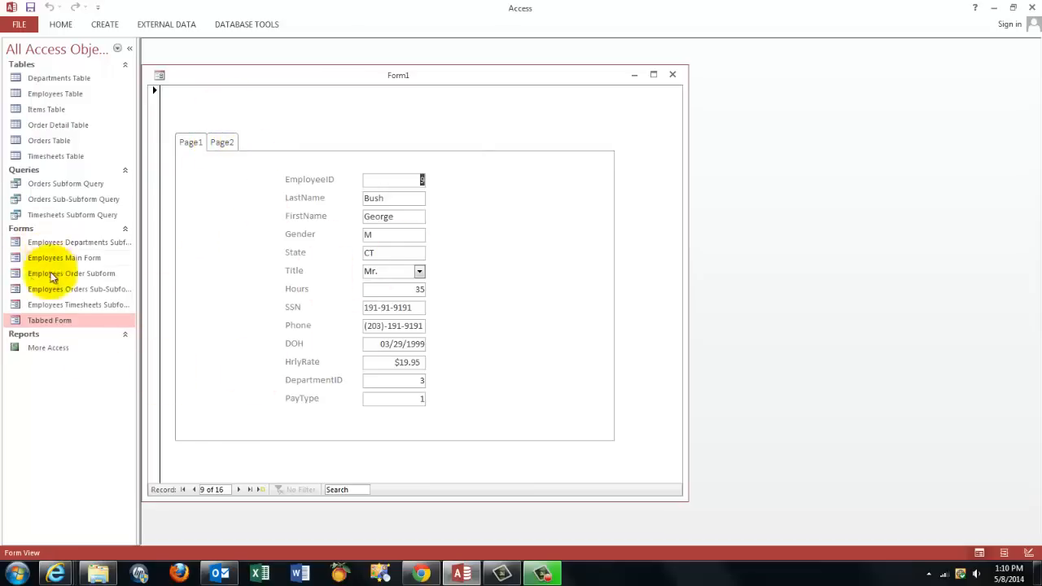
mouse_move(85, 241)
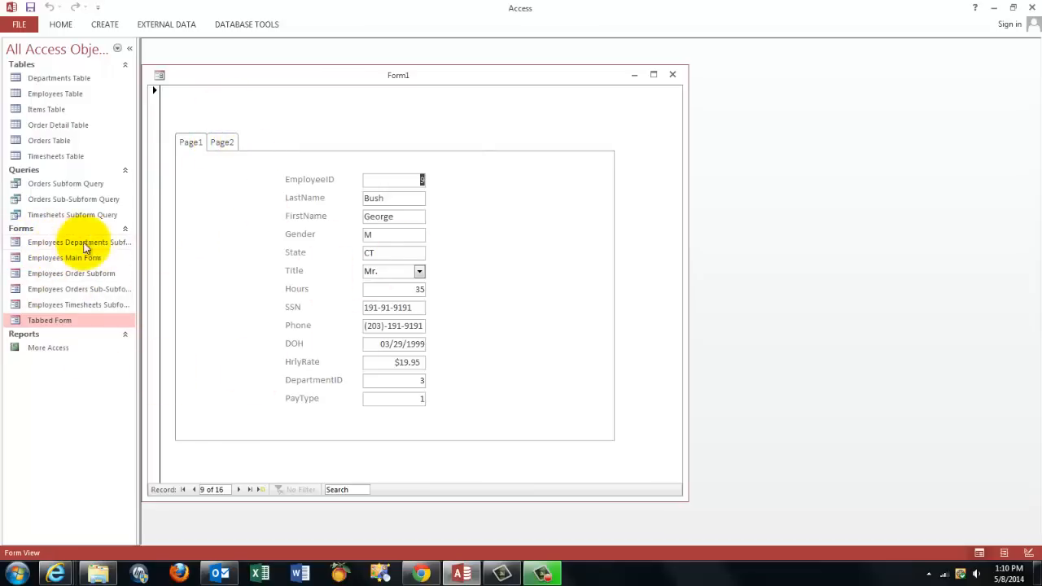
mouse_move(97, 246)
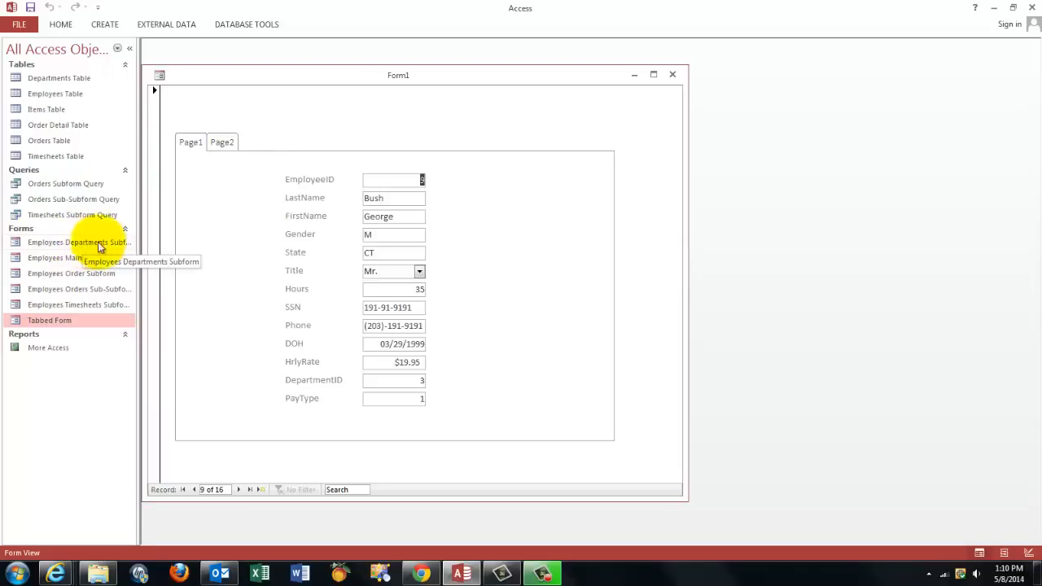
left_click(79, 242)
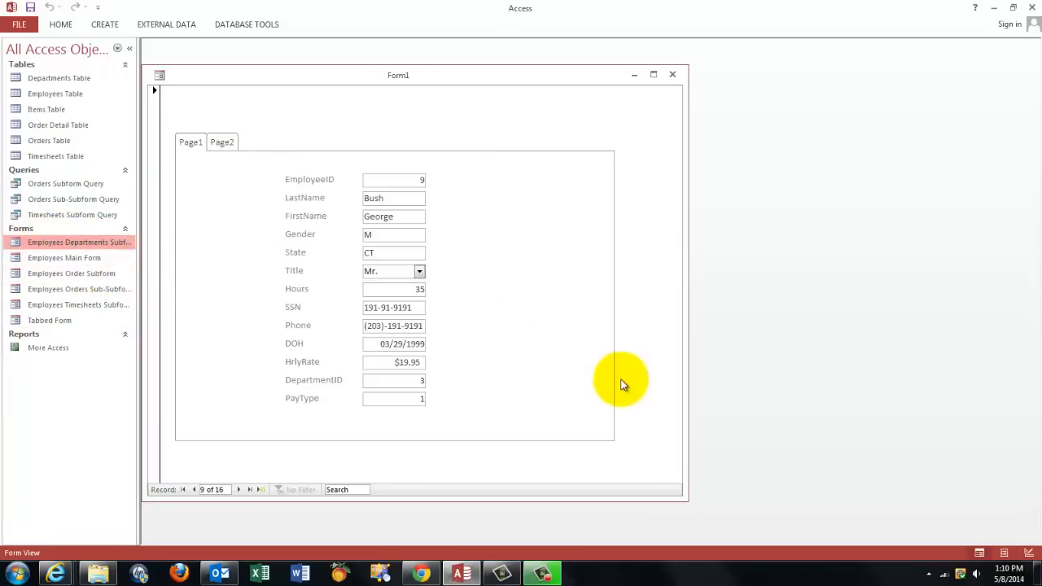
mouse_move(222, 141)
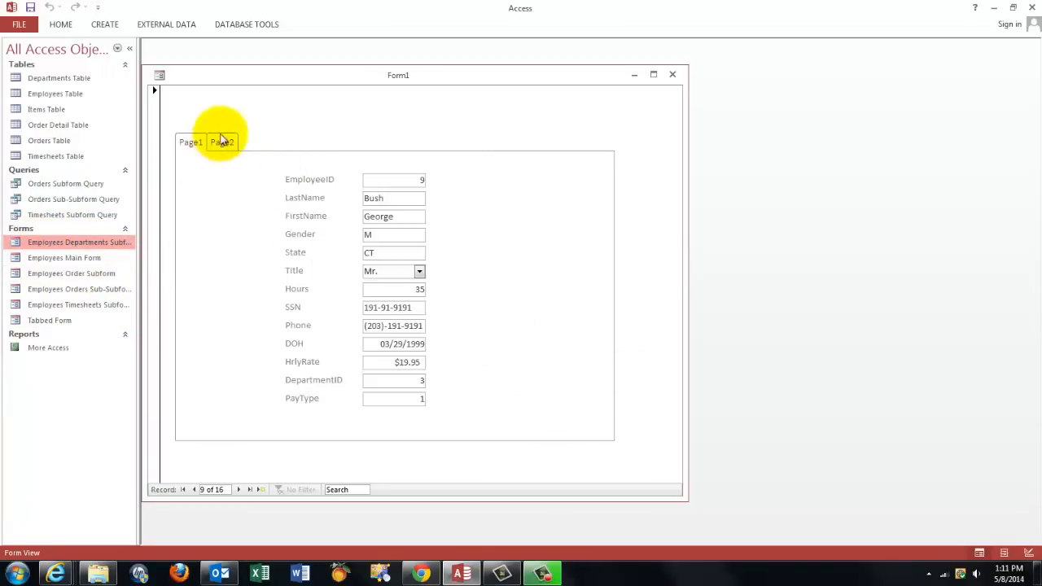
Switch back to Design View and bring Page2 of the tab control forward.
left_click(1029, 553)
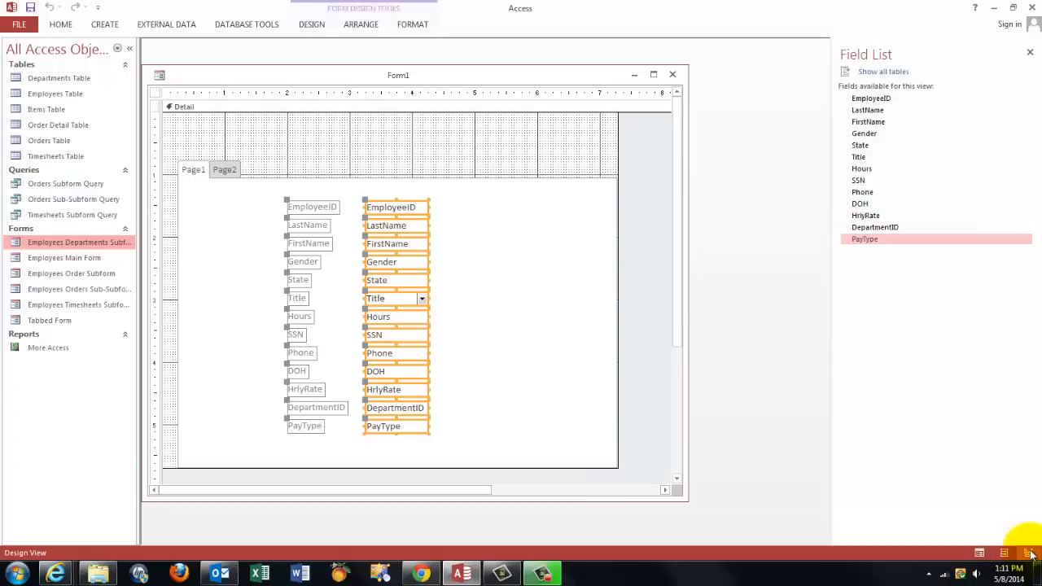
left_click(224, 170)
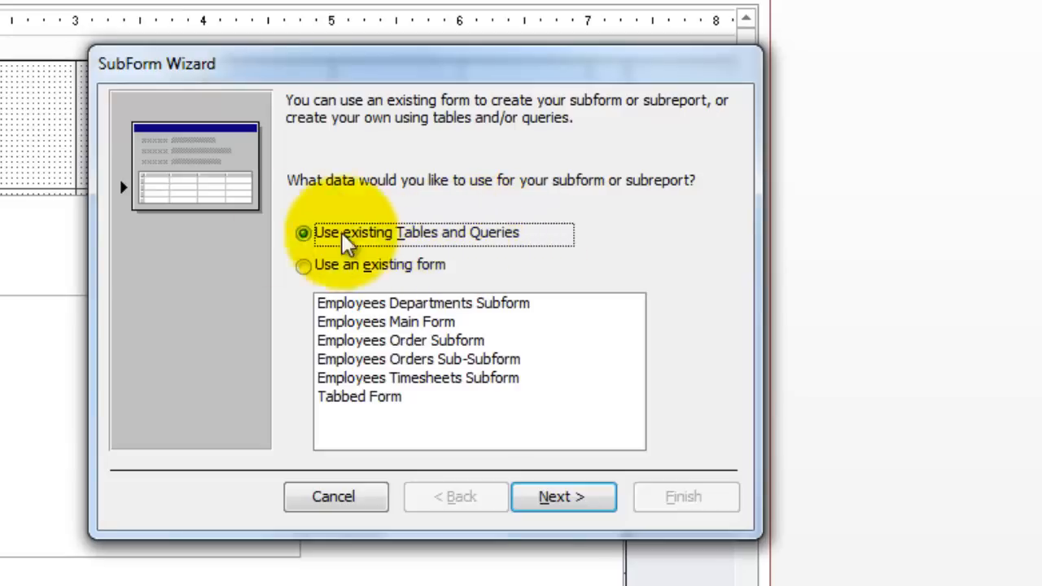
mouse_move(306, 272)
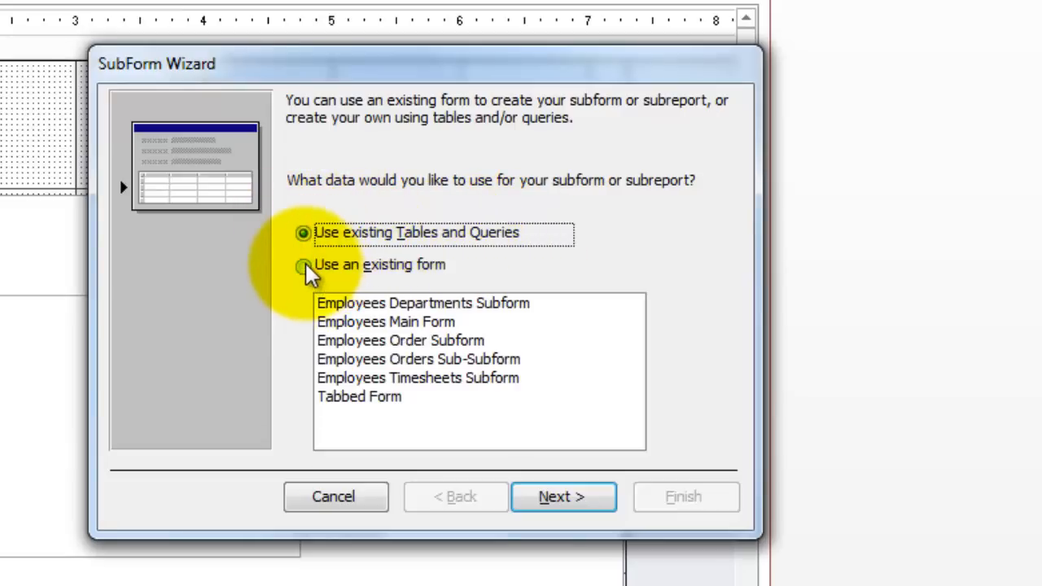
Build the subform from an existing form, linking DepartmentID to DepartmentID.
left_click(303, 265)
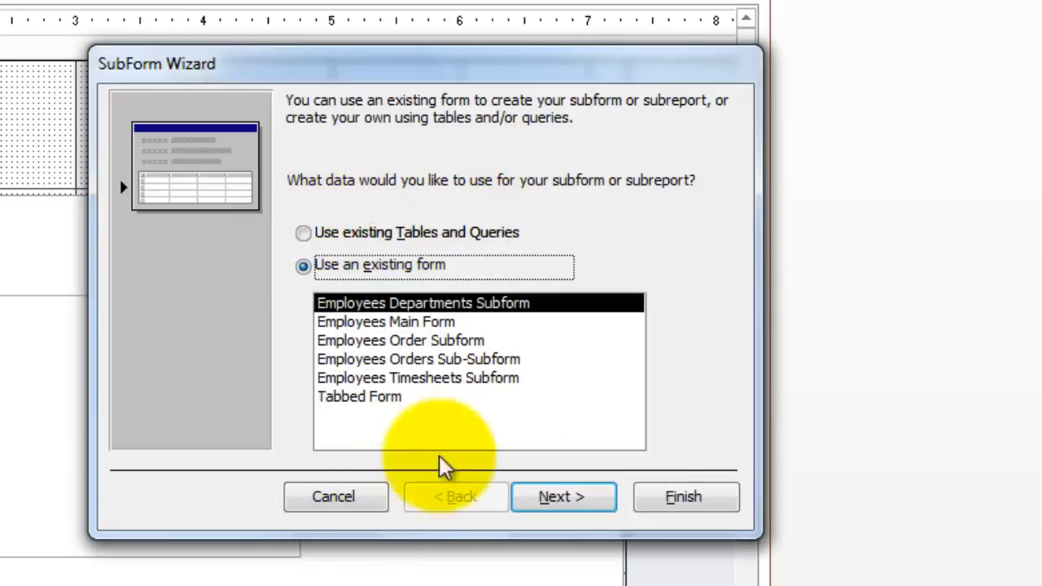
mouse_move(428, 342)
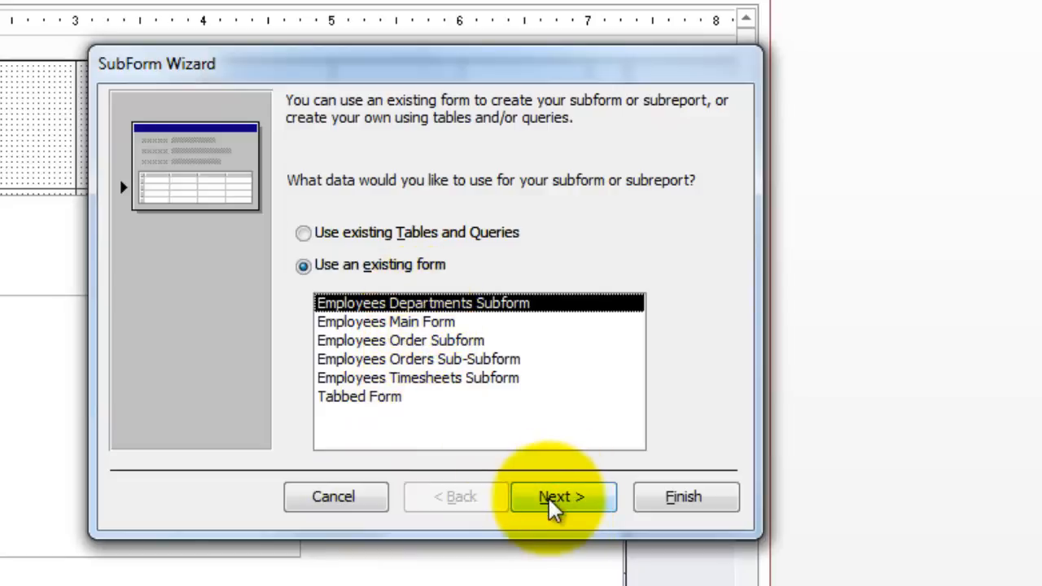
left_click(561, 497)
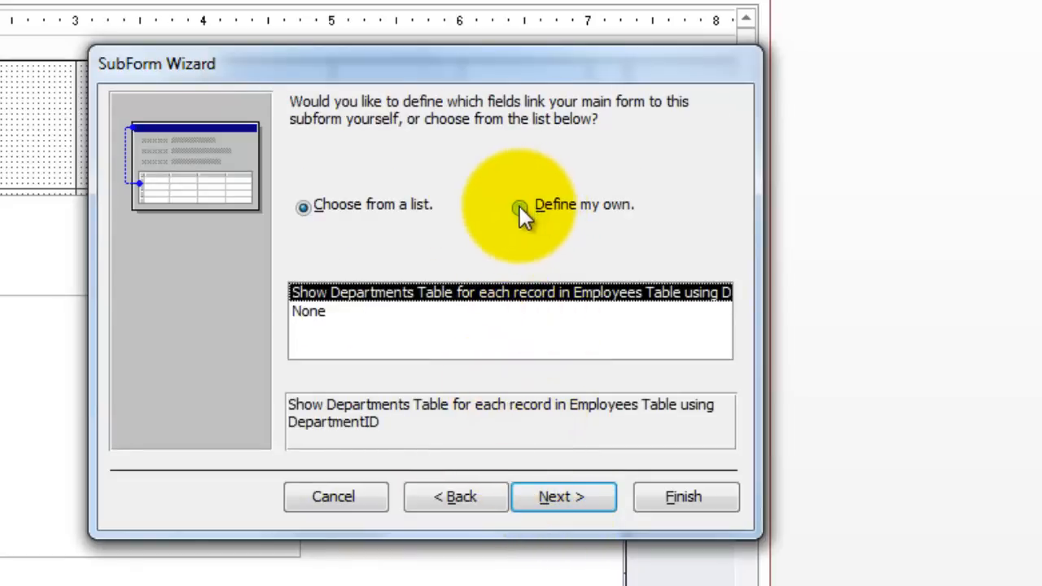
left_click(520, 207)
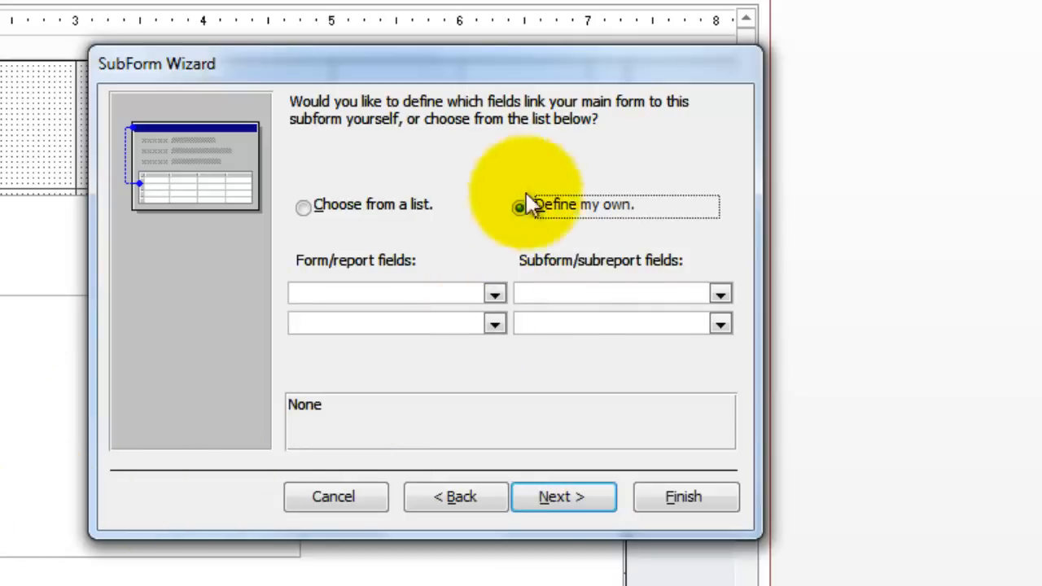
left_click(495, 293)
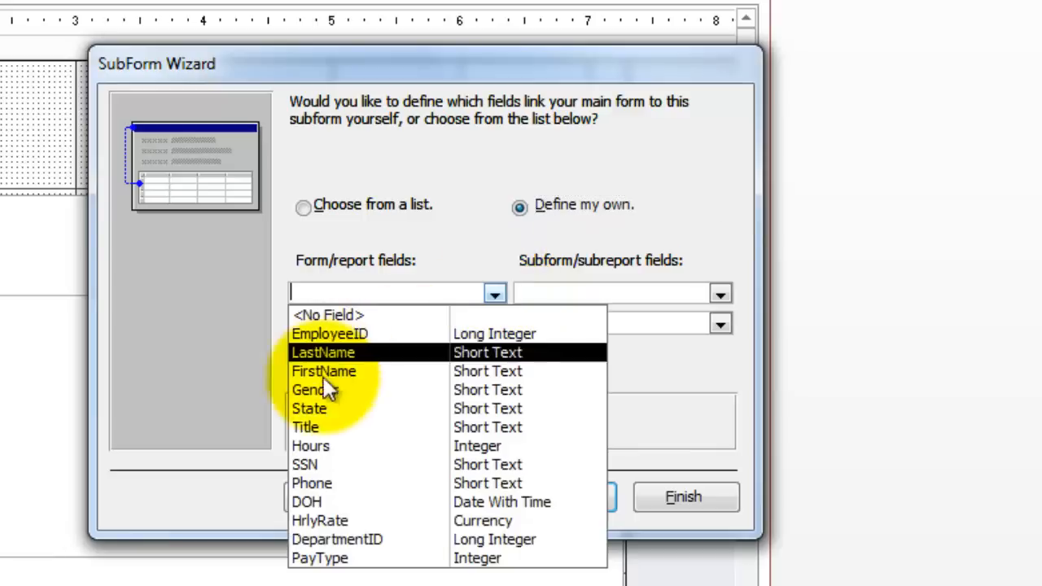
left_click(337, 539)
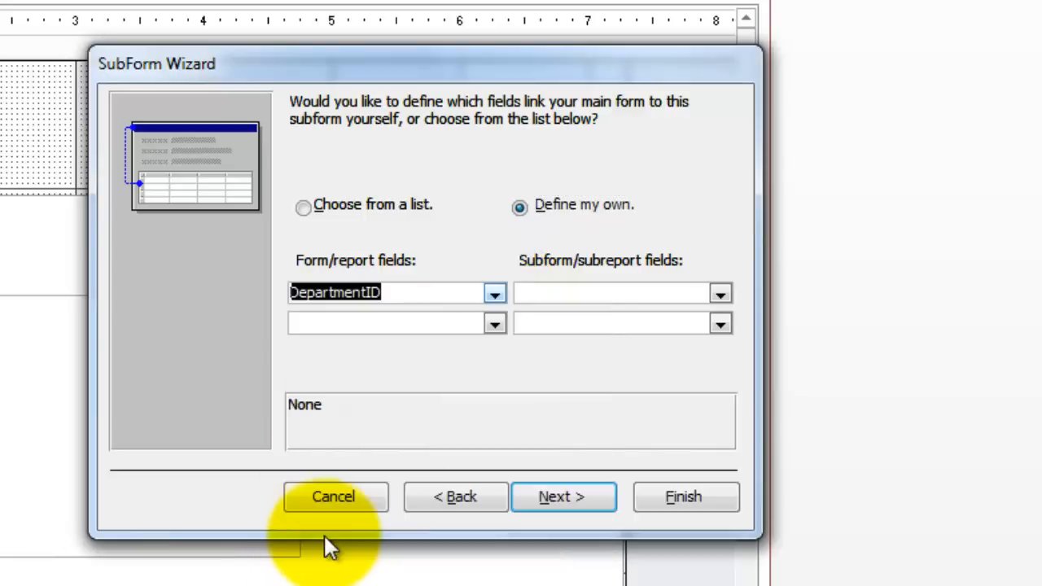
mouse_move(720, 293)
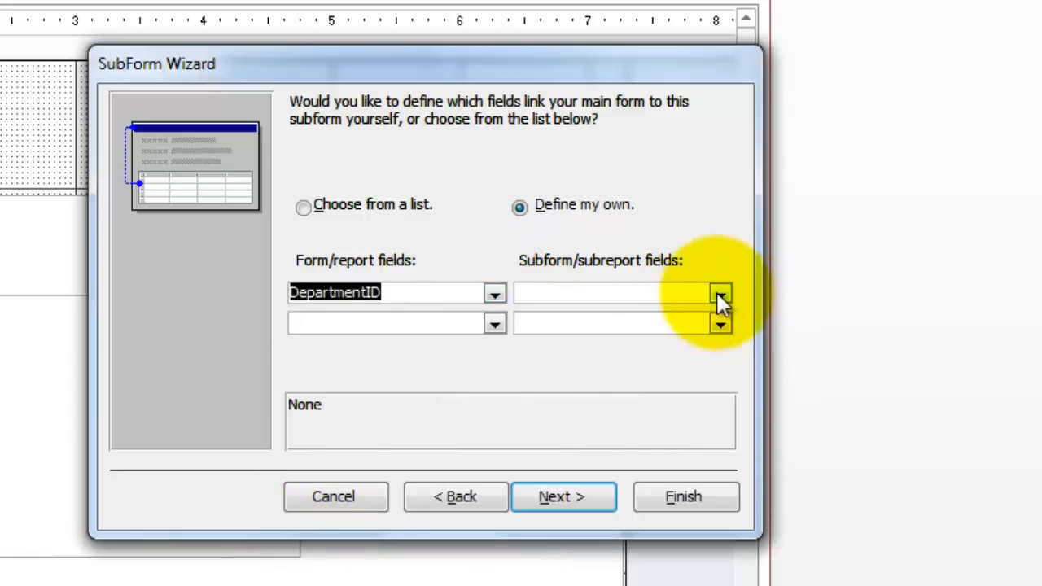
left_click(720, 293)
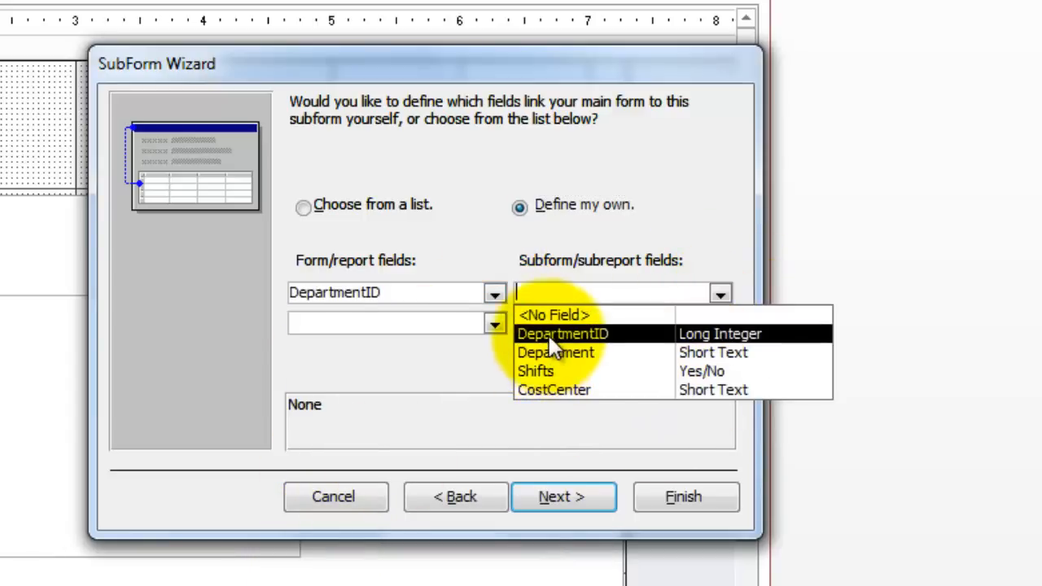
left_click(563, 333)
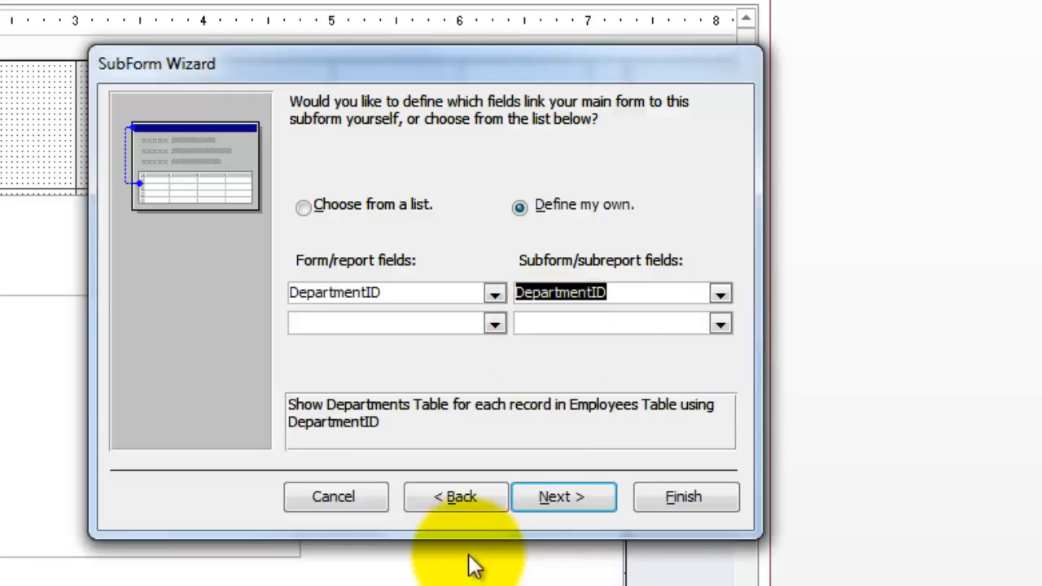
left_click(563, 497)
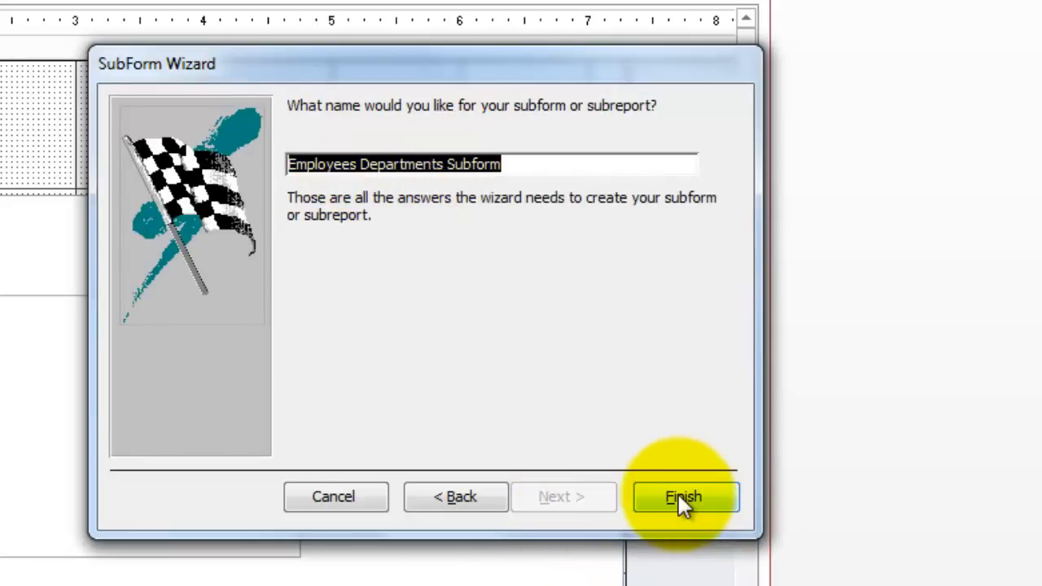
left_click(683, 497)
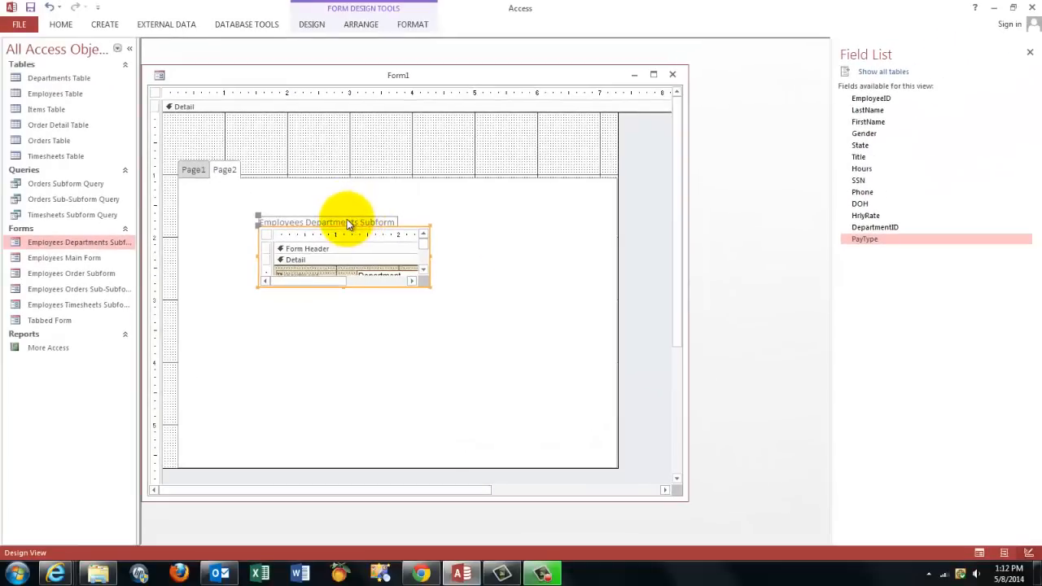
Preview Page2's department details in Form View, then return to Design View.
left_click(346, 222)
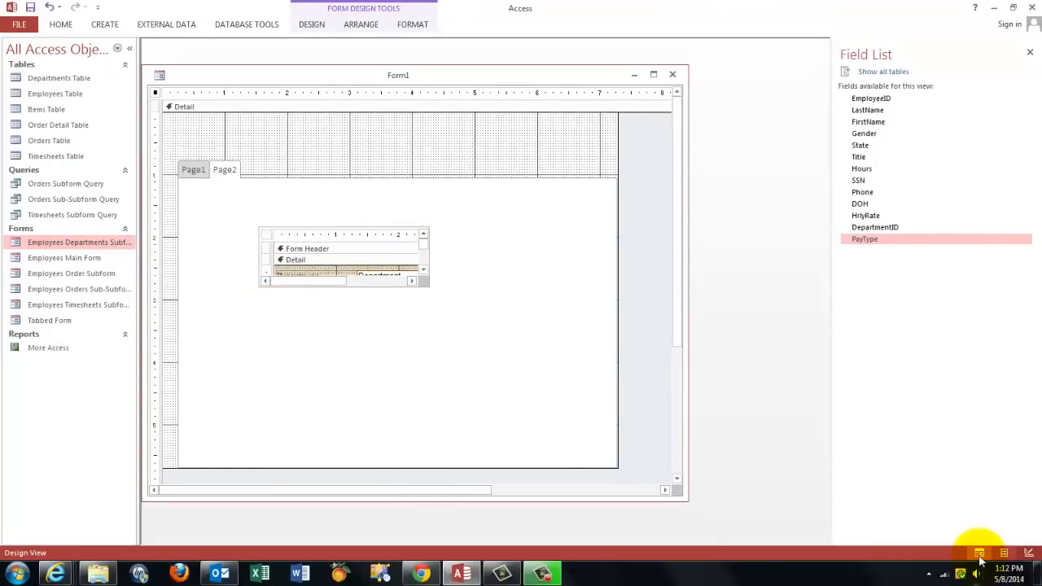
left_click(978, 553)
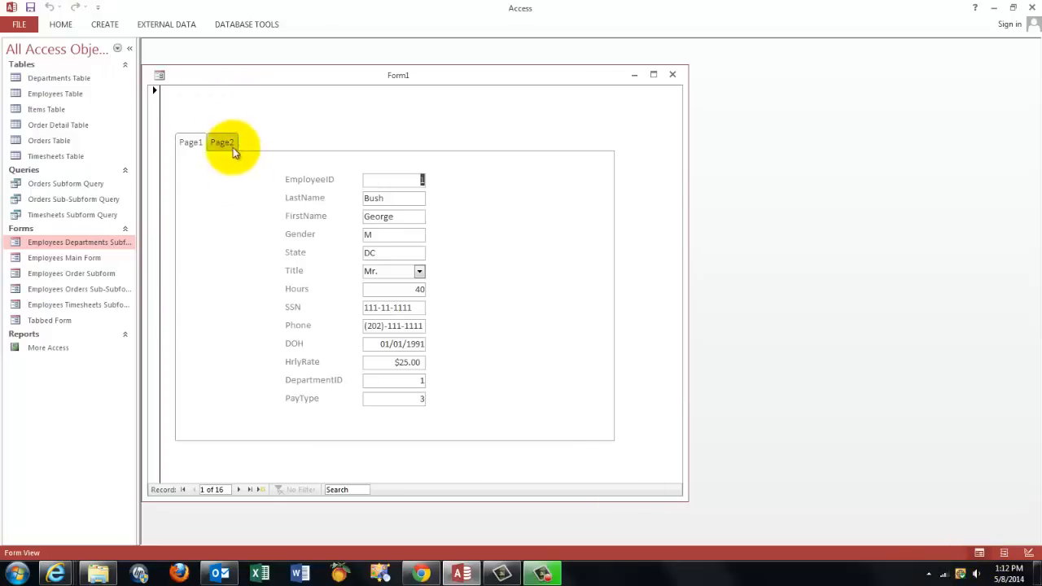
left_click(222, 142)
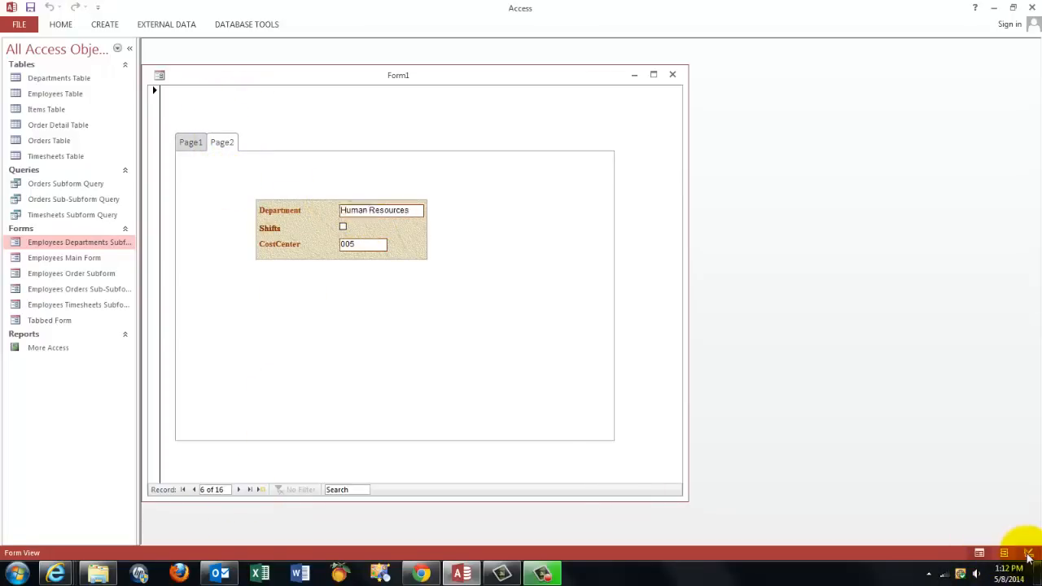
left_click(1028, 553)
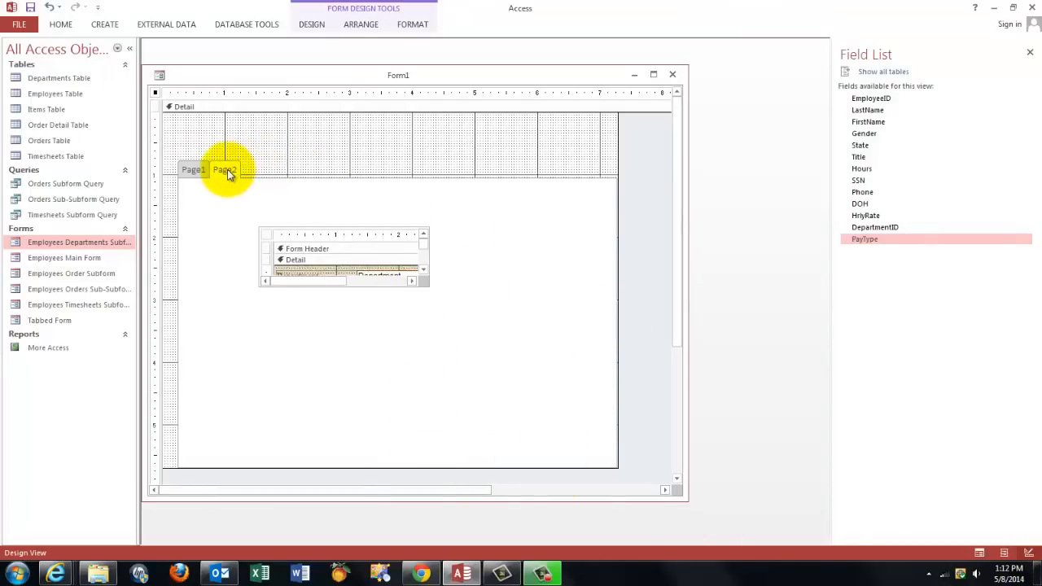
Insert a third tab page and select Employees Timesheets Subform with controls expanded.
right_click(225, 170)
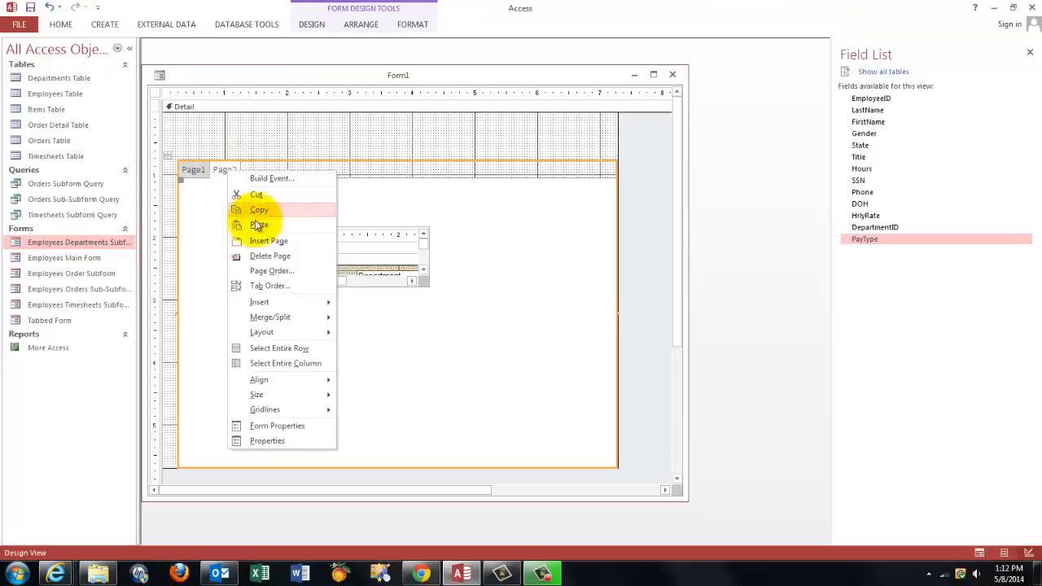
left_click(267, 240)
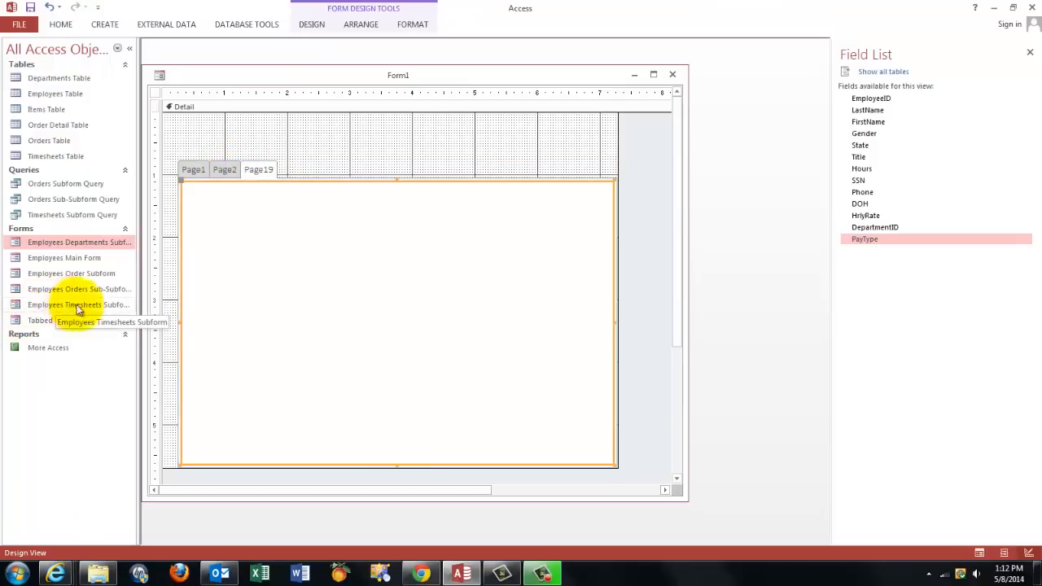
left_click(79, 305)
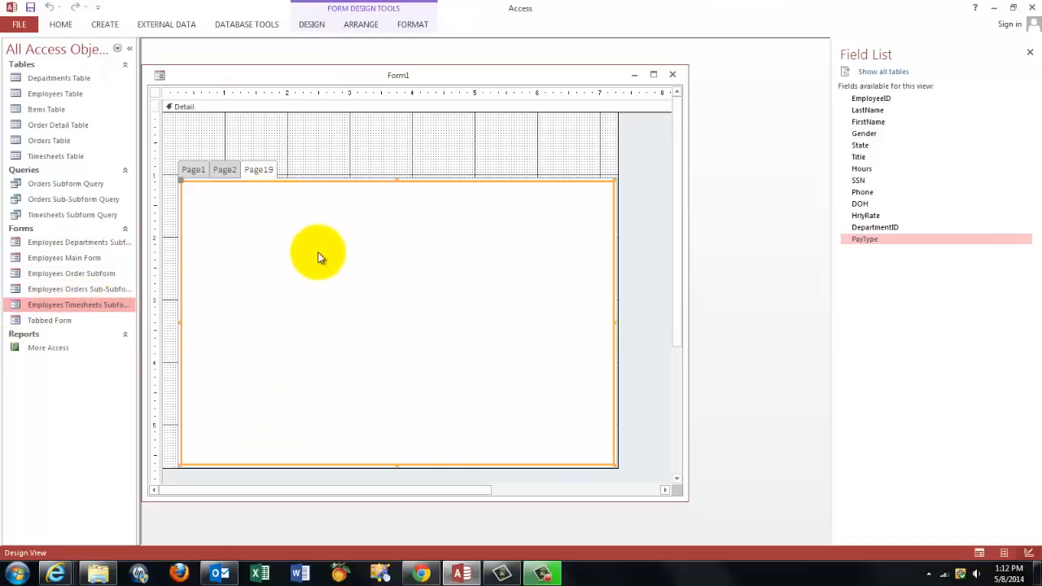
mouse_move(334, 255)
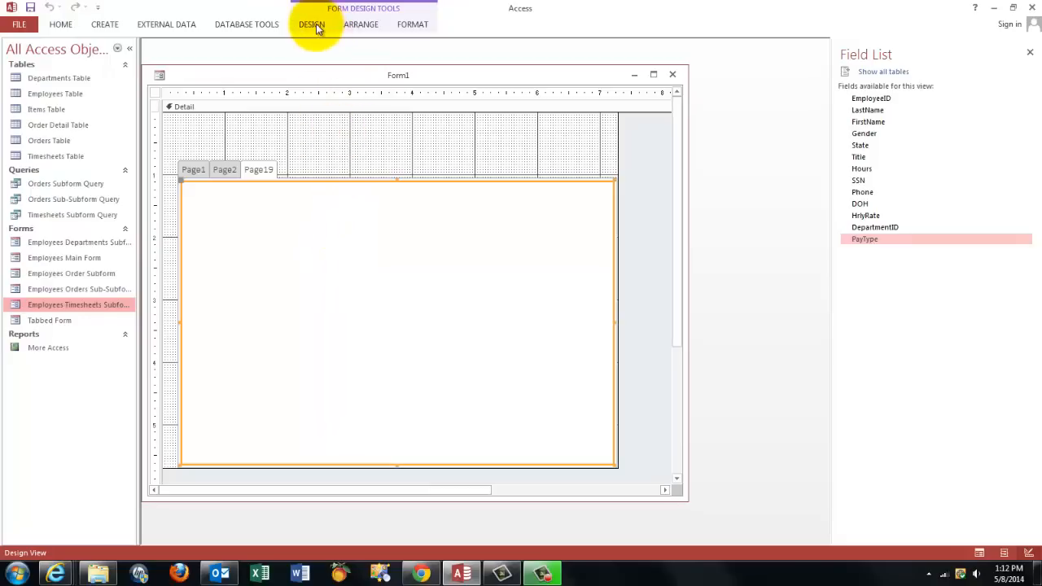
left_click(311, 24)
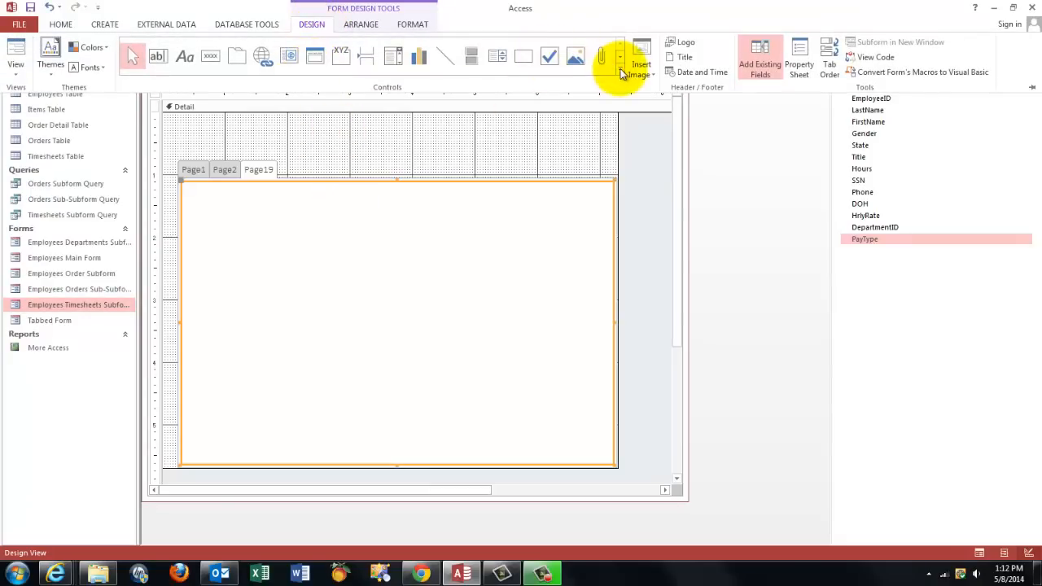
left_click(621, 74)
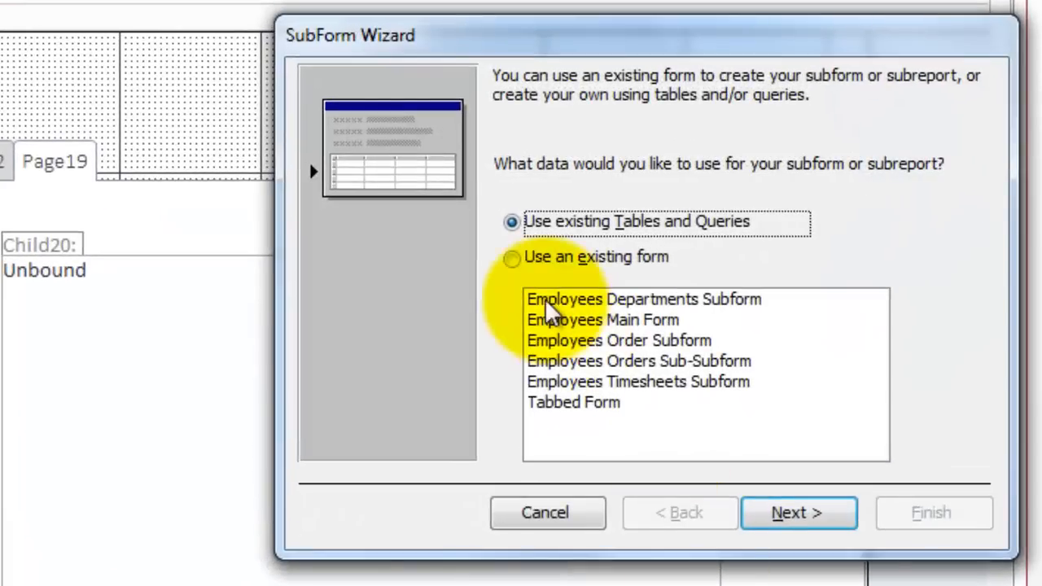
Base the subform on Employees Timesheets Subform, linked EmployeeID to EmployeeID.
left_click(512, 257)
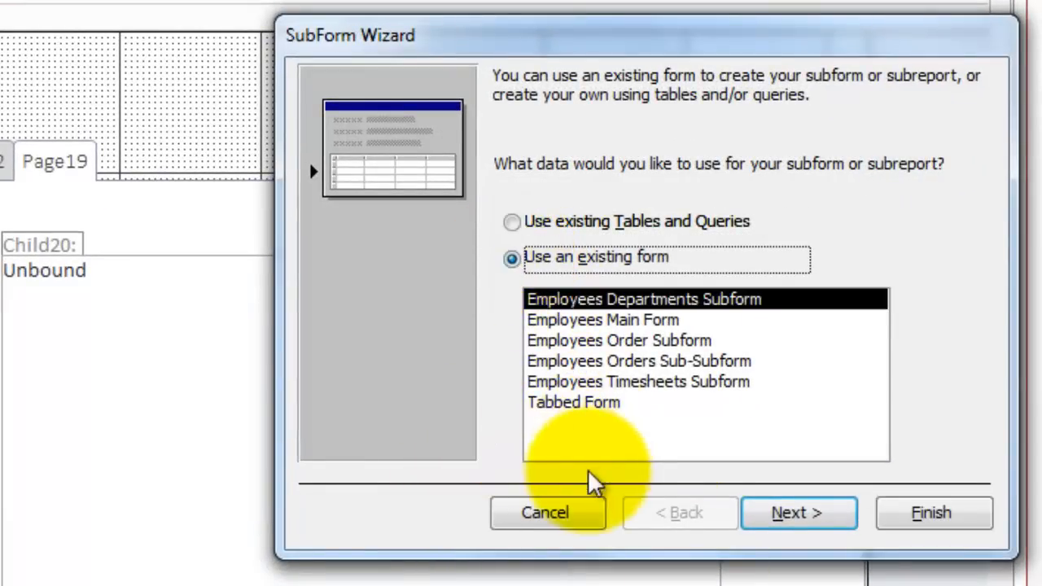
left_click(639, 381)
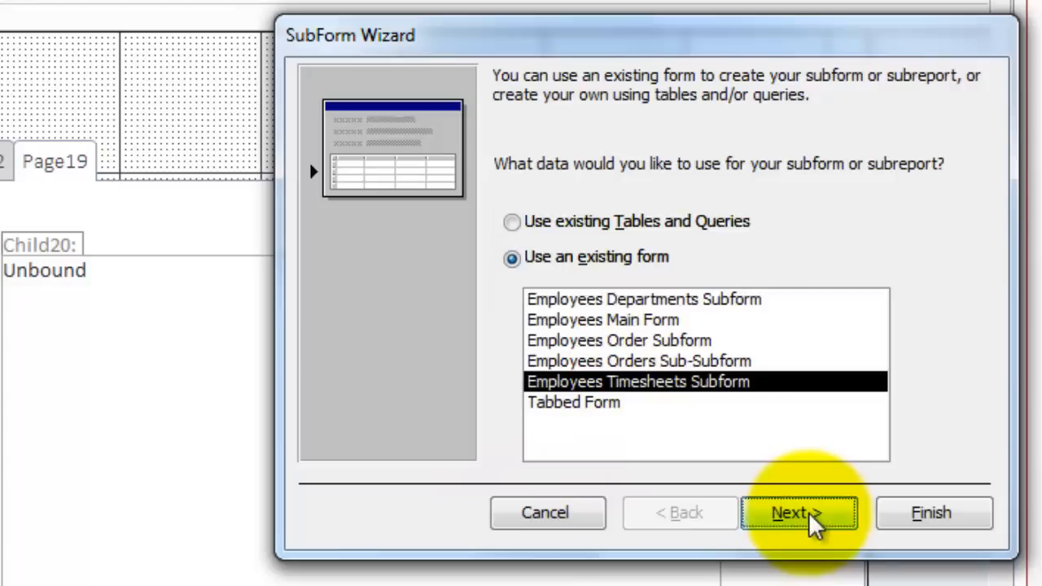
left_click(797, 513)
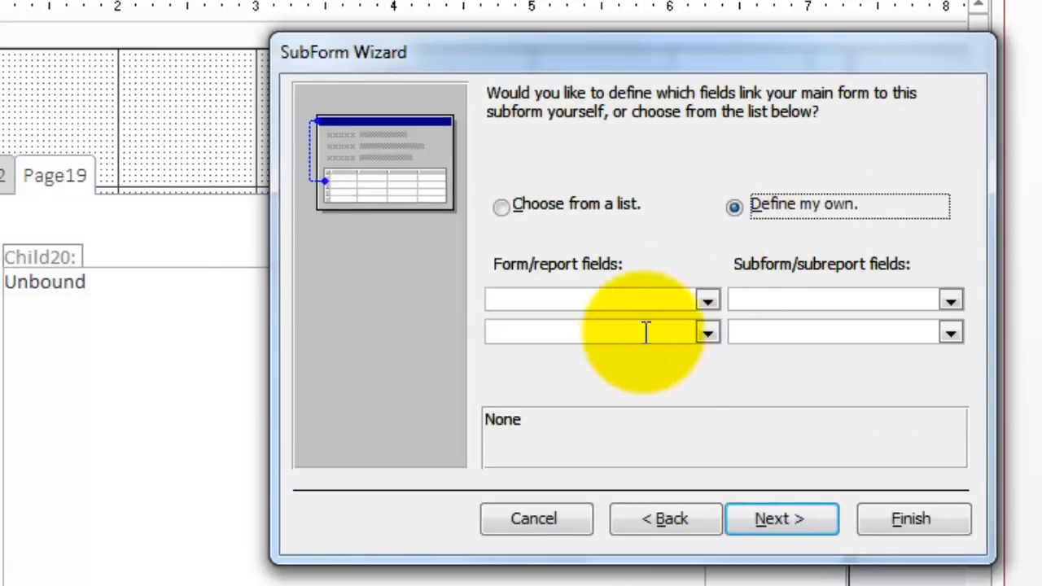
left_click(707, 300)
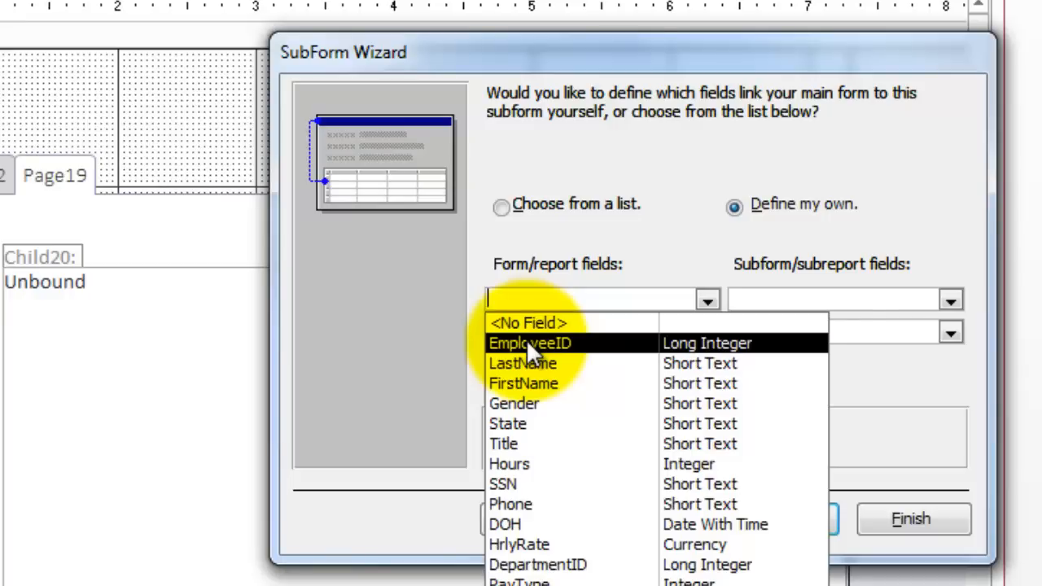
left_click(530, 342)
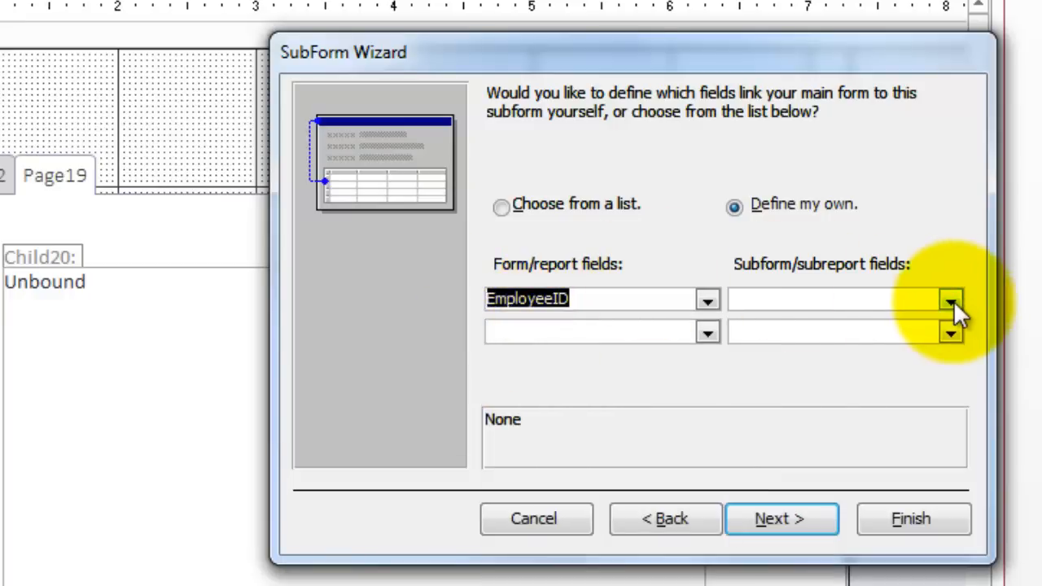
left_click(951, 299)
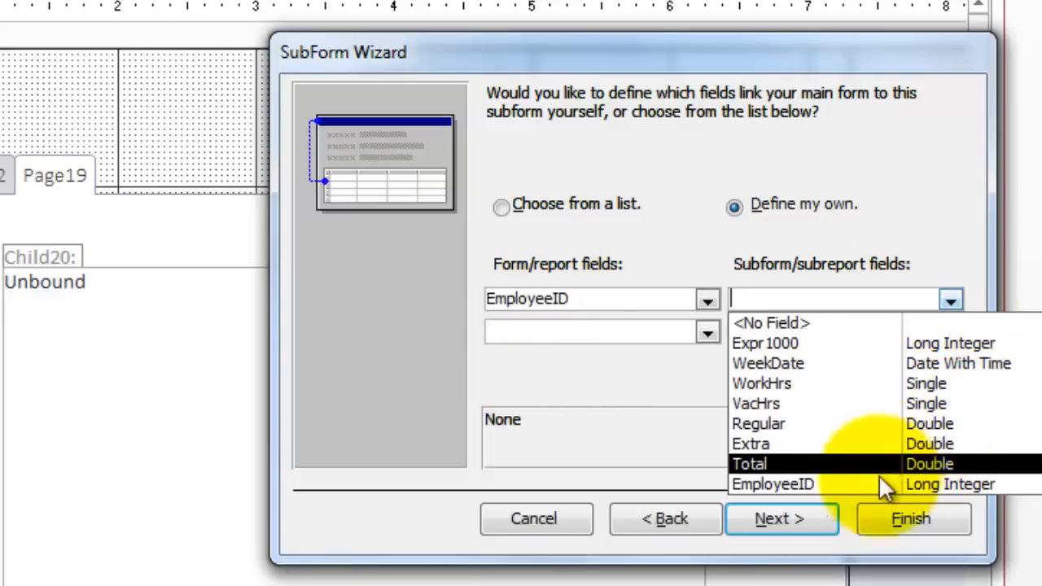
mouse_move(772, 484)
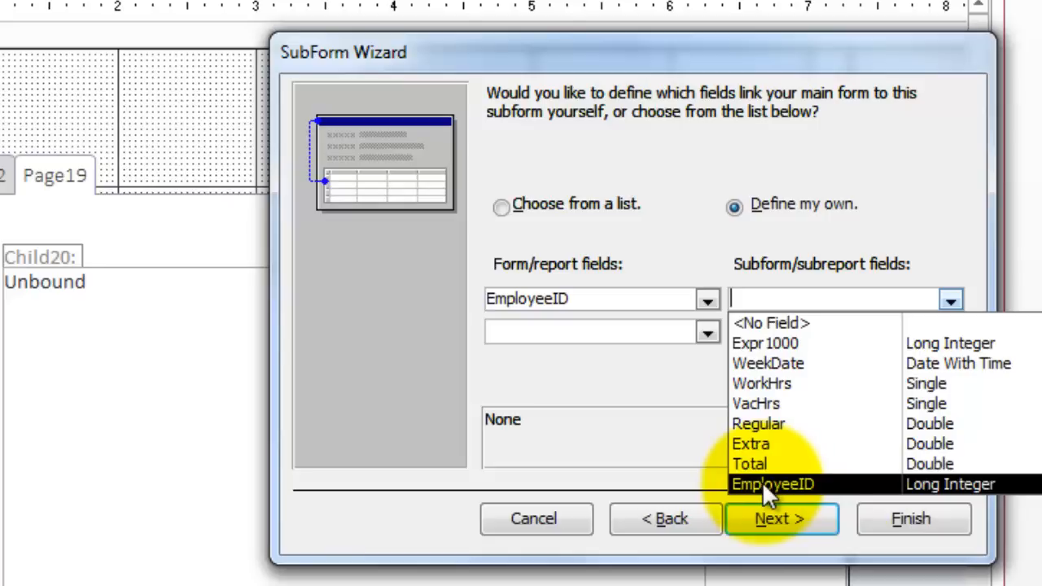
left_click(772, 484)
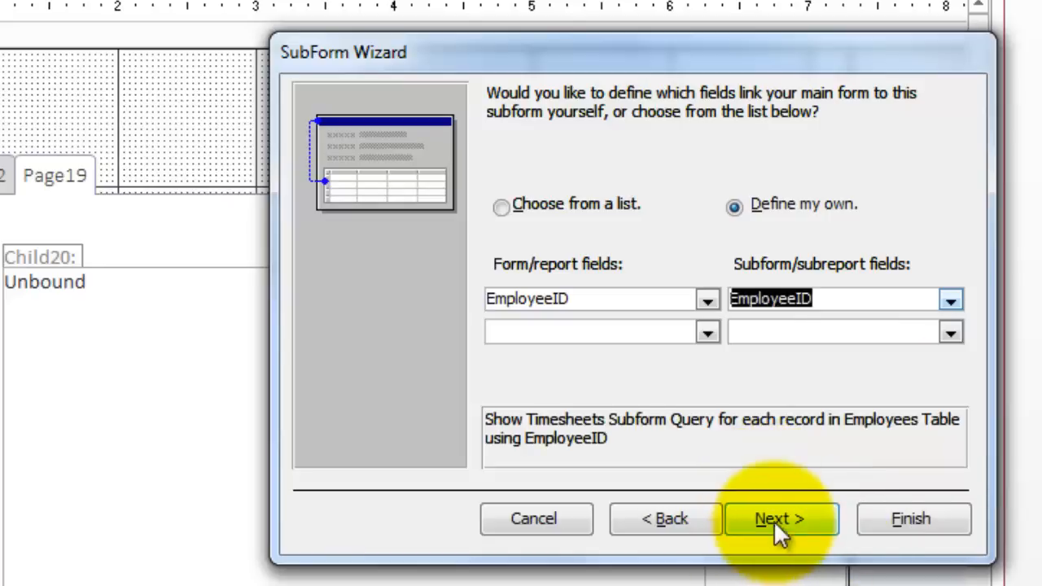
left_click(779, 519)
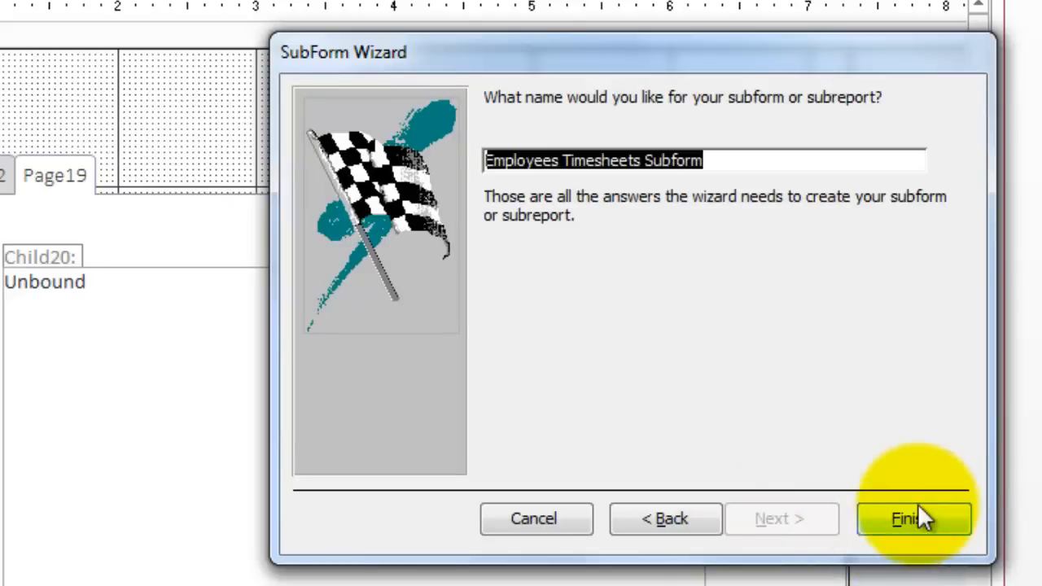
Finish the timesheets subform and add a new 05/08/2014 timesheet record in Form View.
left_click(913, 518)
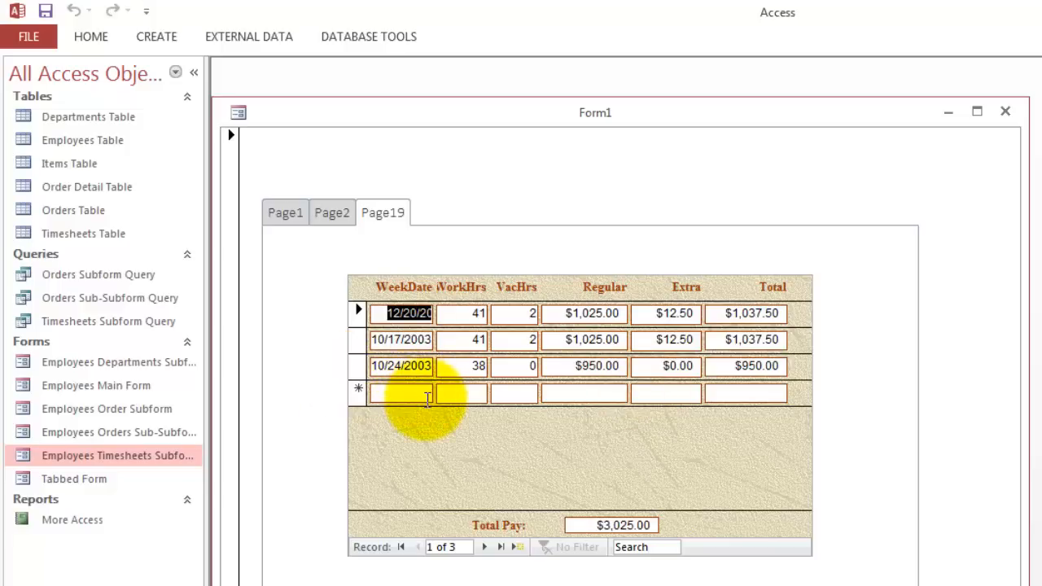
left_click(400, 393)
type("05/08/2014")
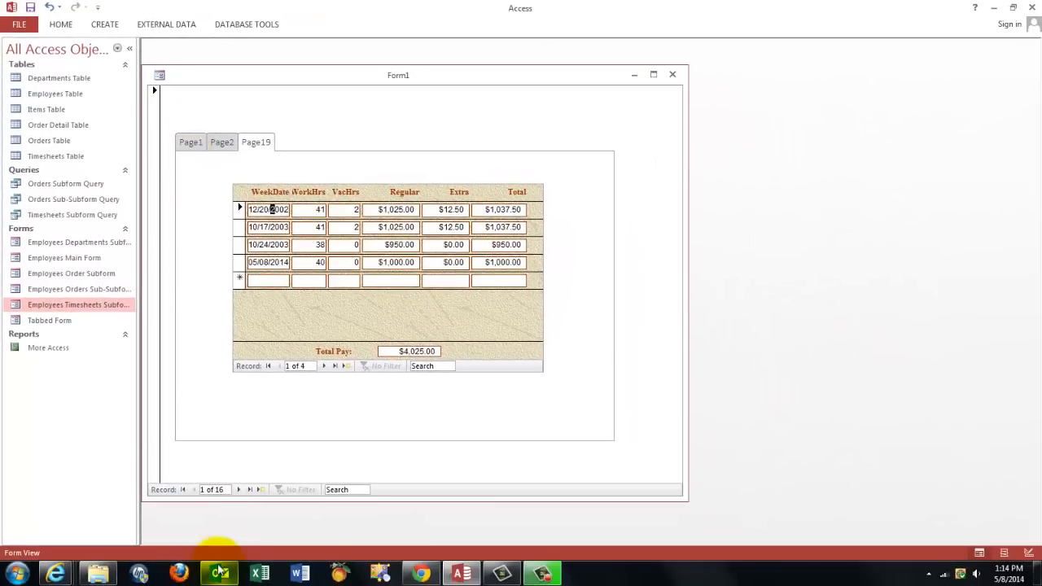
left_click(251, 490)
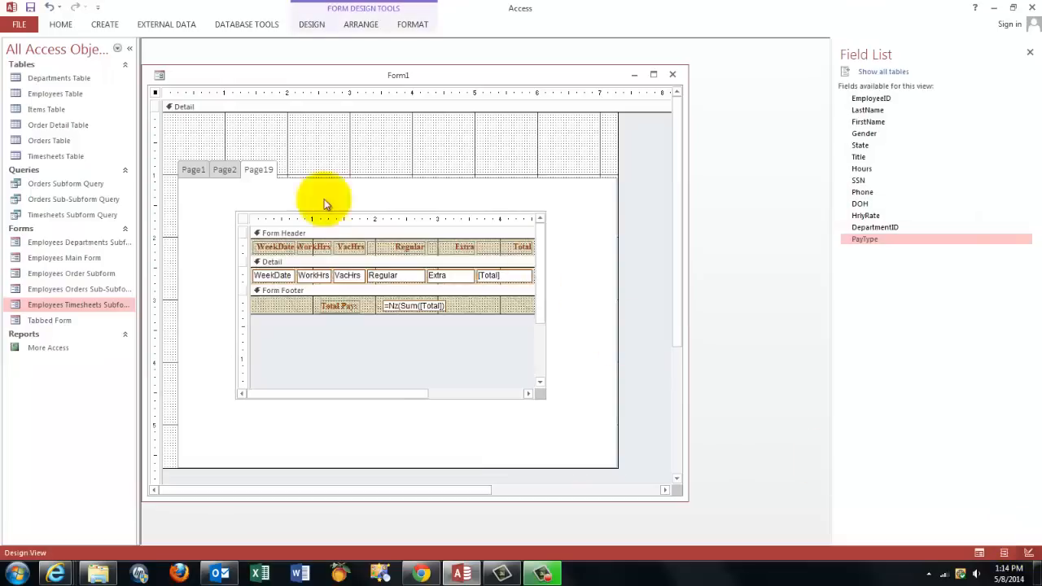
Add a fourth tab page and select the Employees Order Subform.
right_click(261, 169)
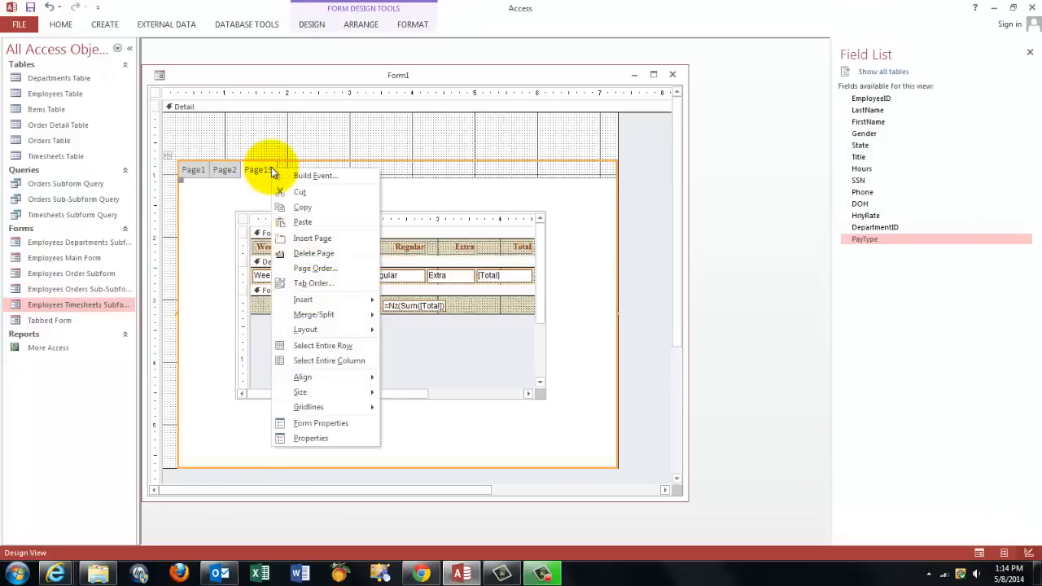
left_click(311, 237)
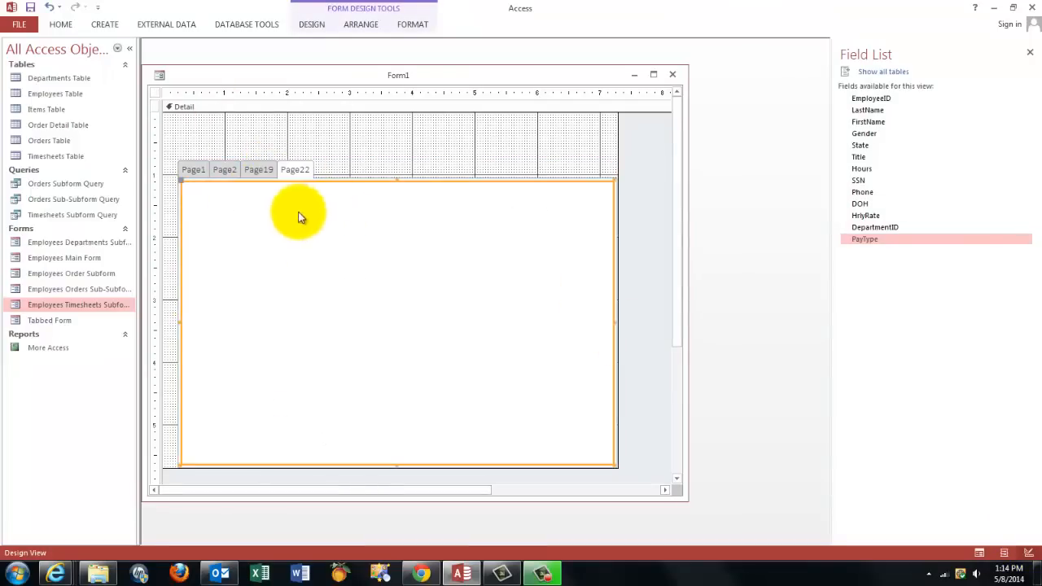
mouse_move(337, 64)
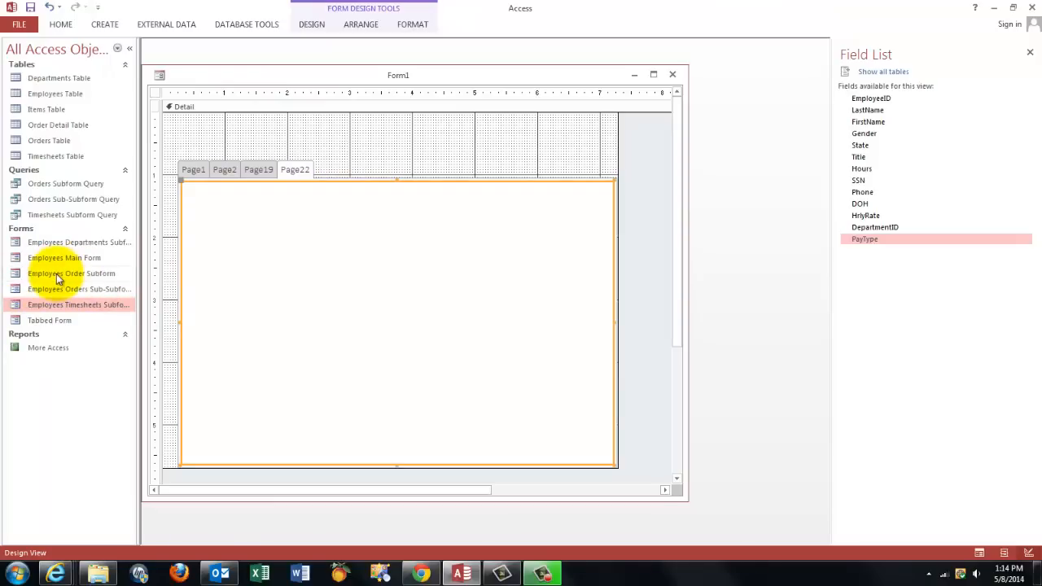
left_click(70, 273)
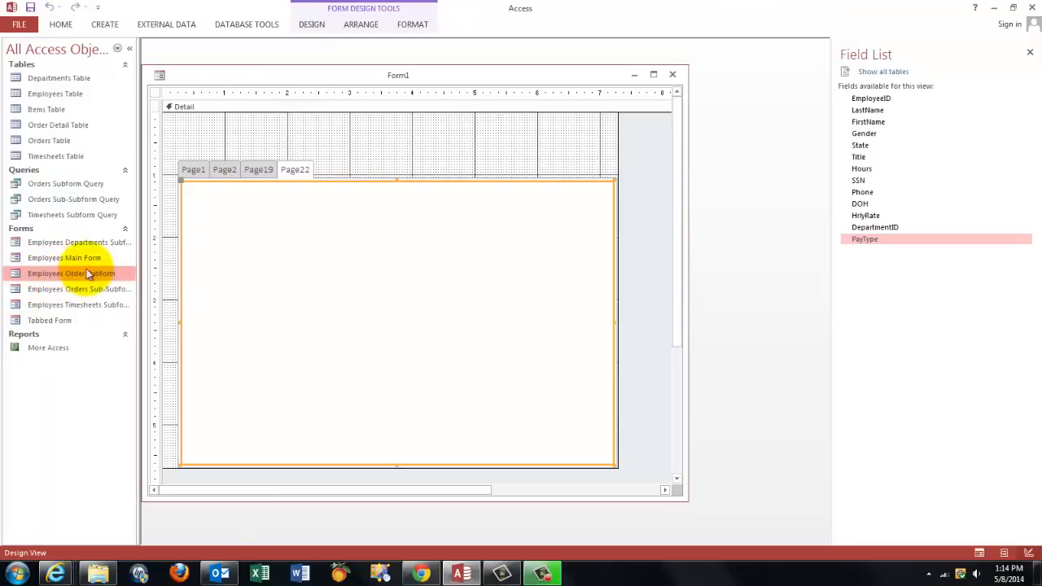
mouse_move(127, 293)
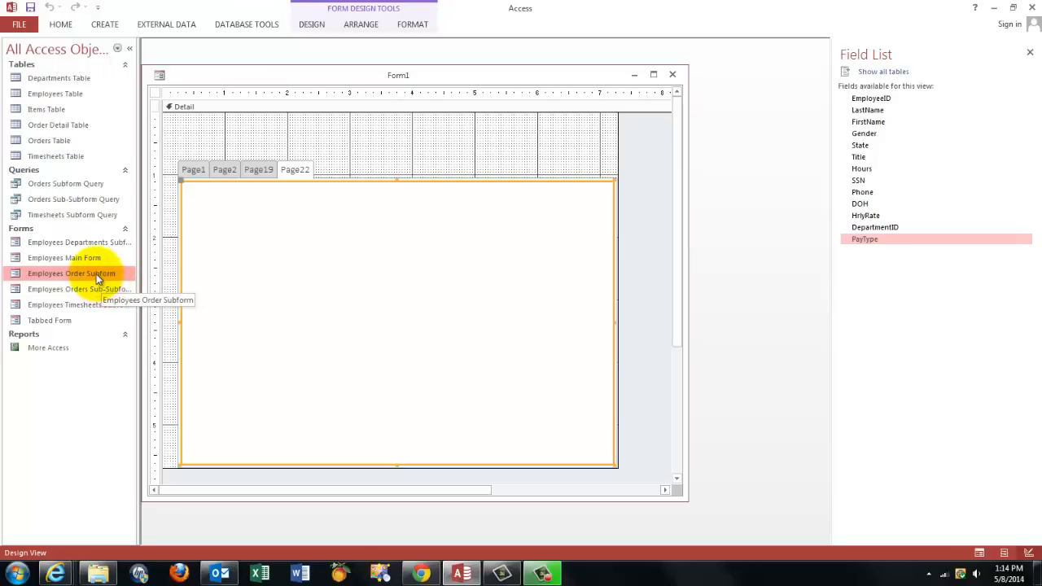
mouse_move(98, 299)
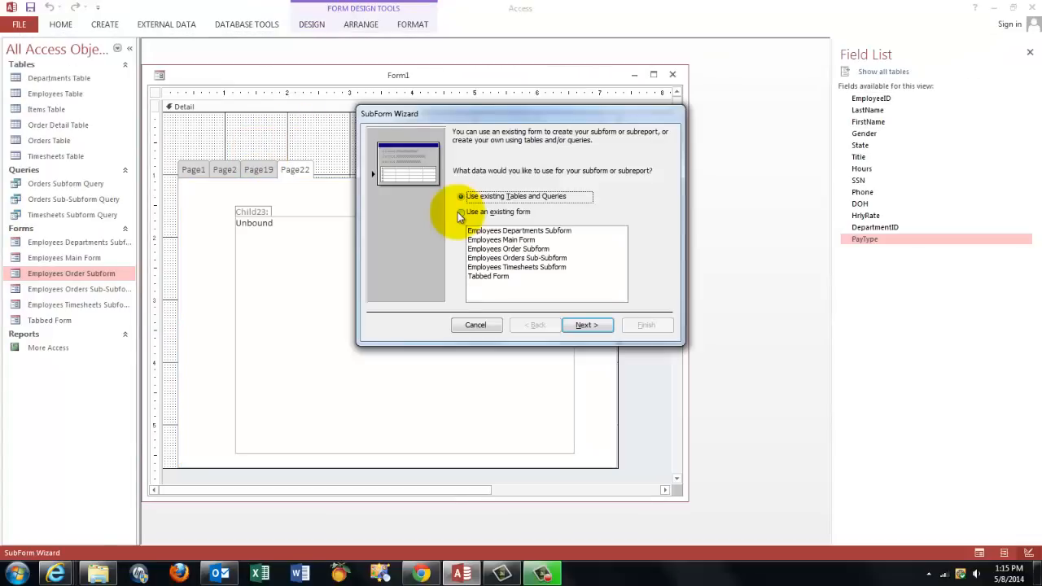
Build the subform from Employees Order Subform, linking EmployeeID to EmployeeID.
left_click(461, 212)
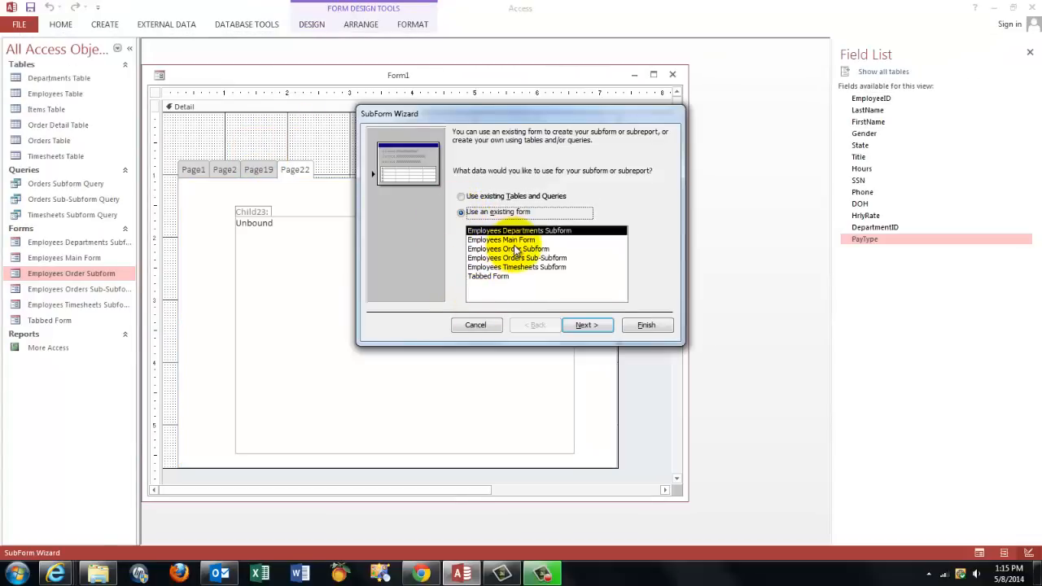
left_click(508, 249)
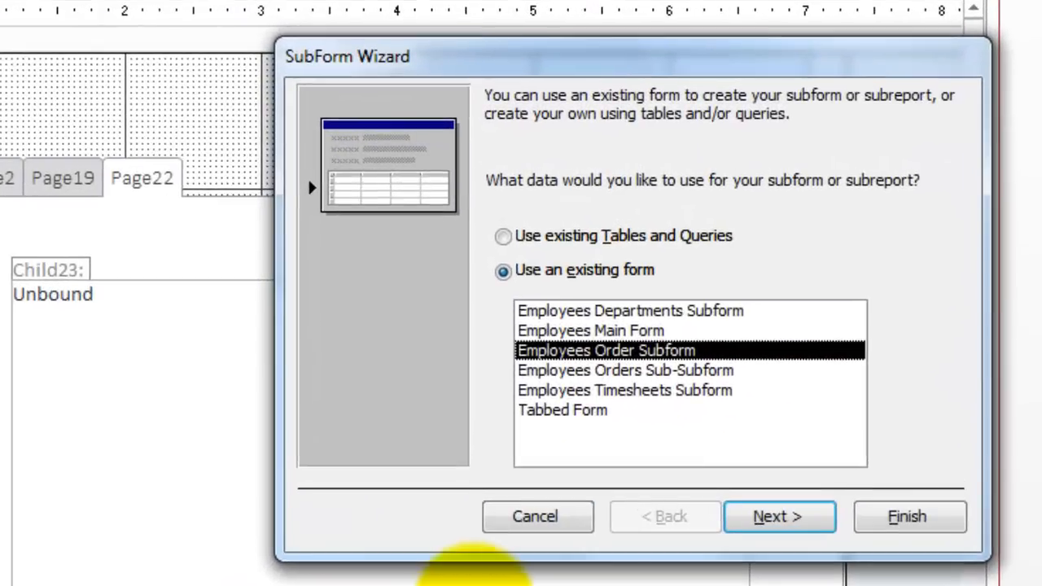
left_click(777, 516)
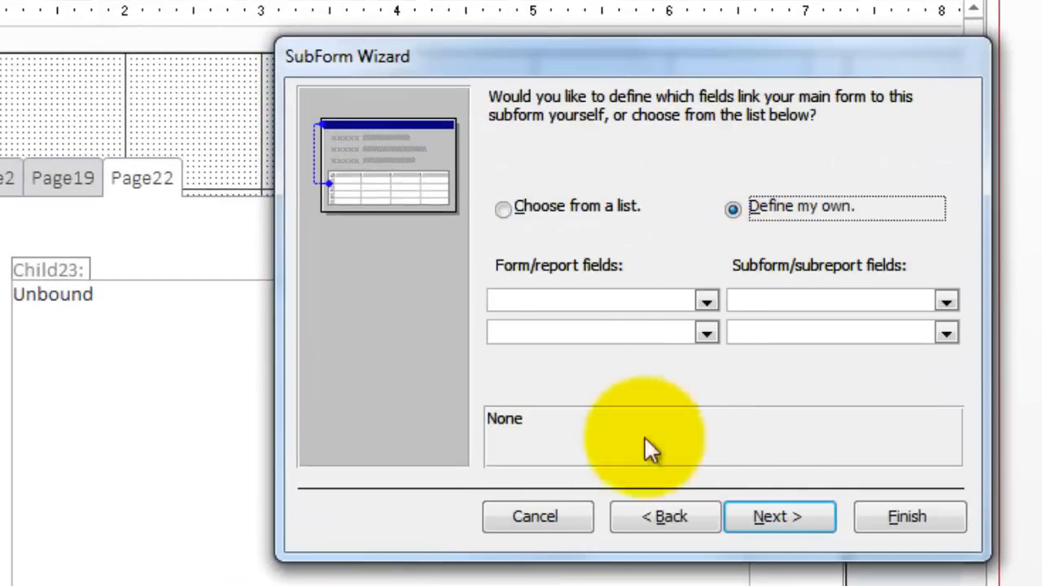
left_click(705, 300)
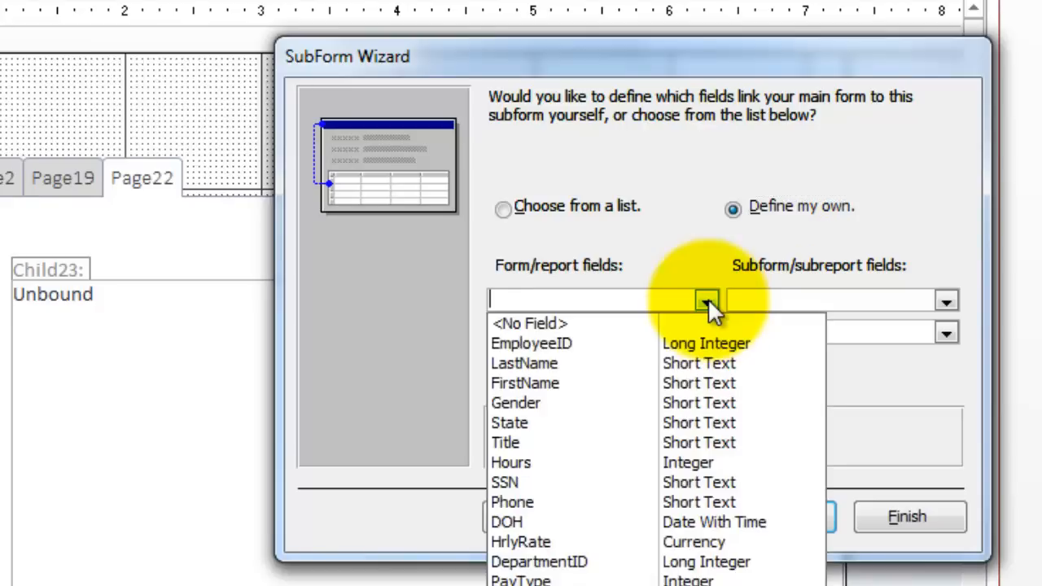
left_click(531, 343)
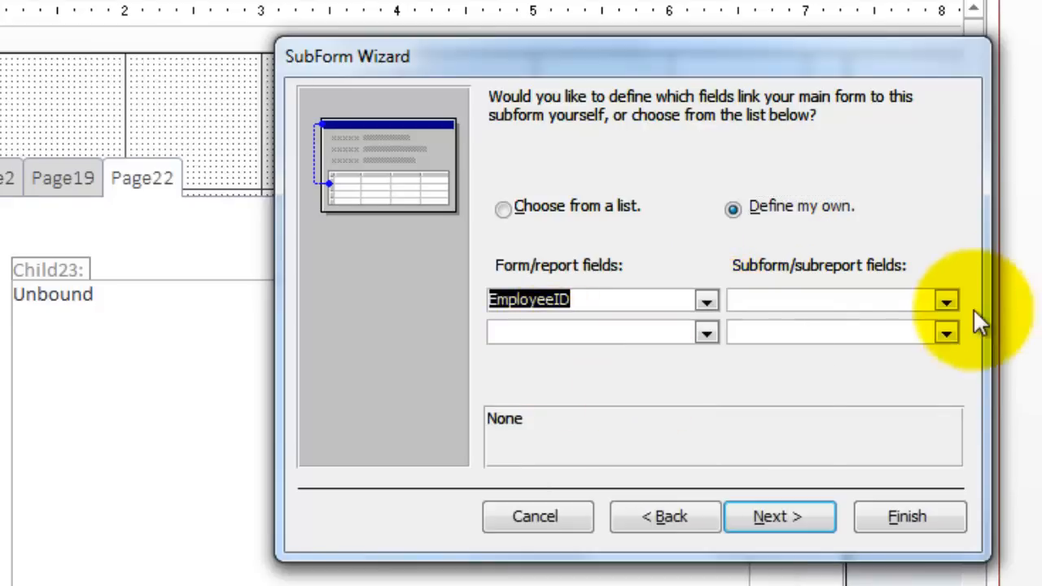
left_click(946, 300)
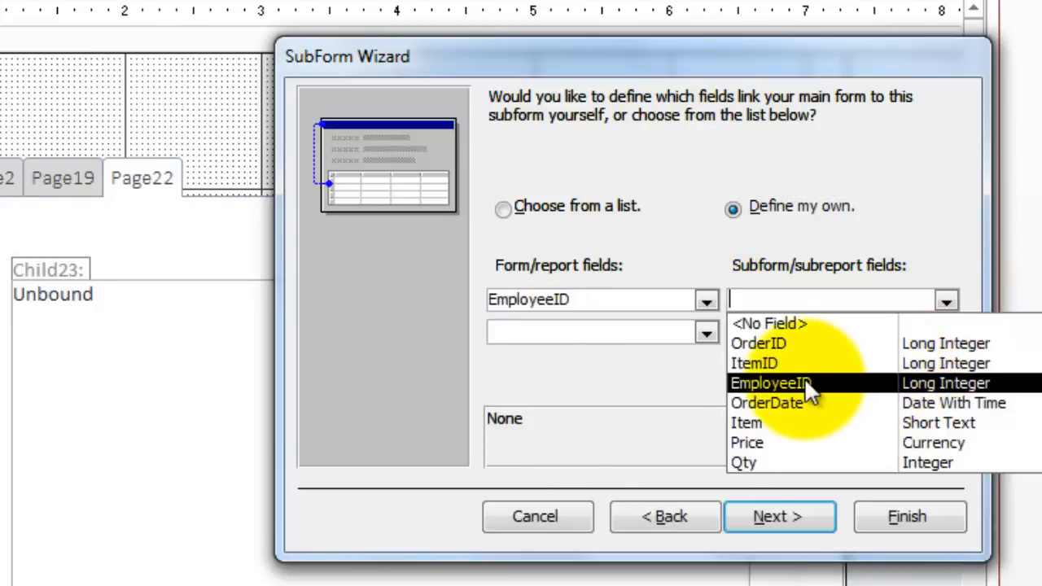
left_click(777, 517)
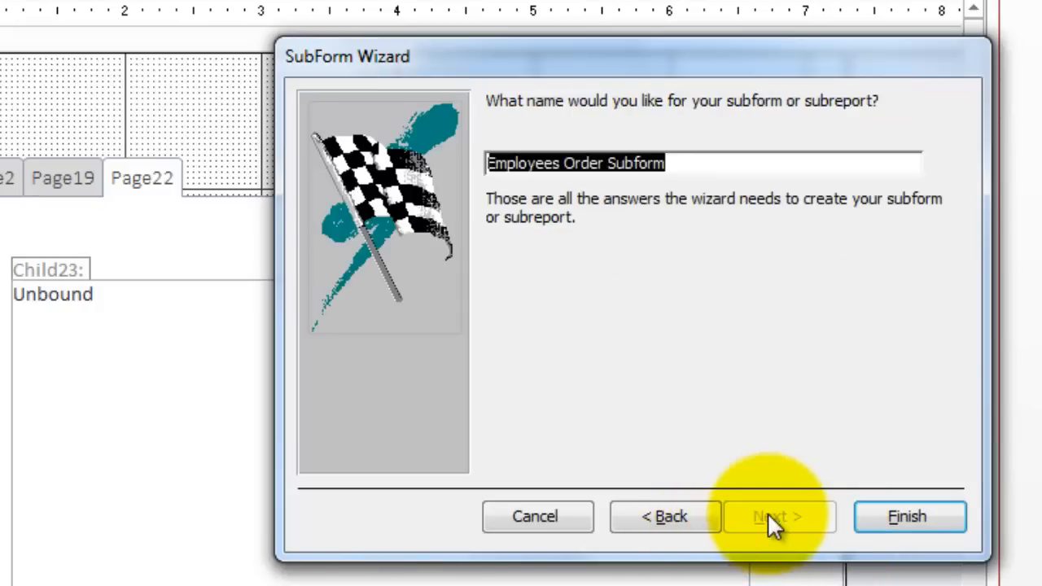
left_click(906, 516)
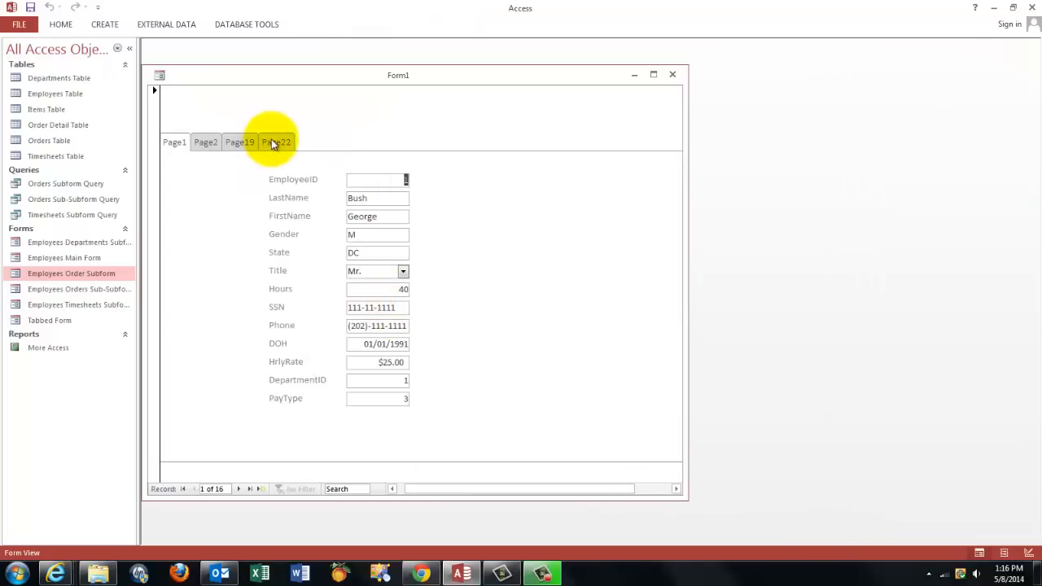
Check the Page22 orders tab, then show Page1 in design and close Field List.
left_click(276, 142)
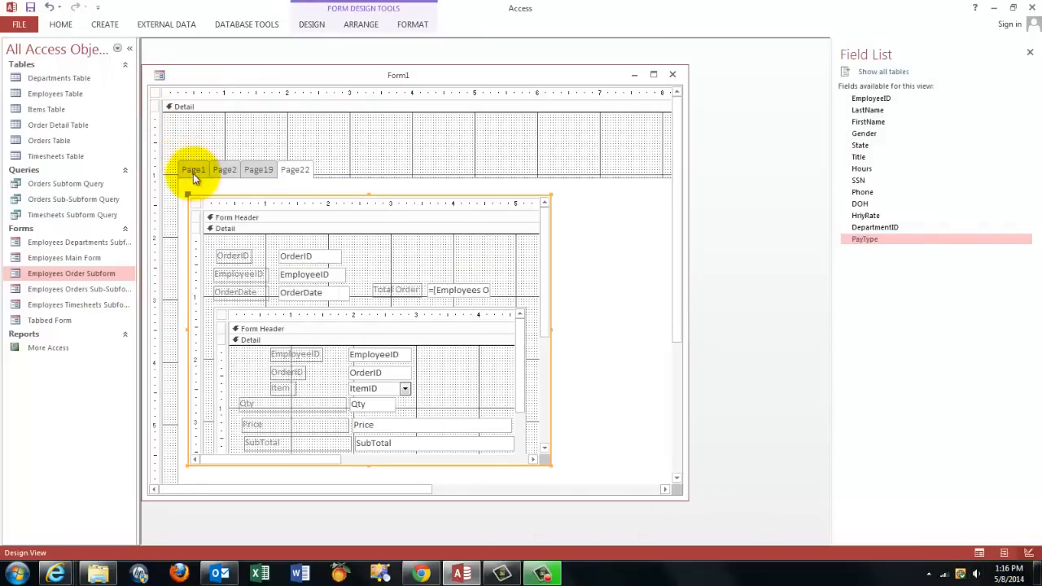
left_click(193, 170)
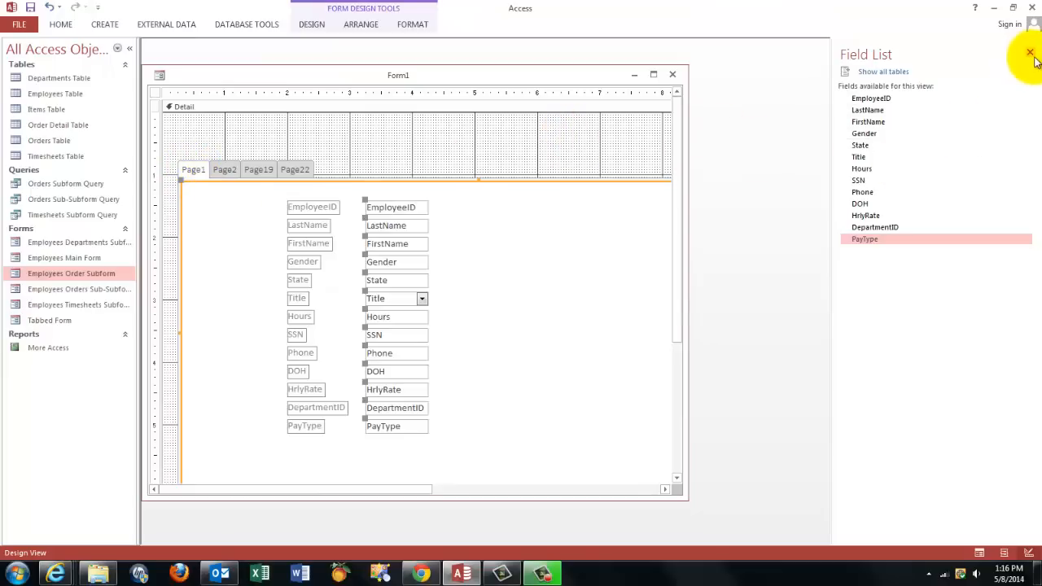
left_click(1031, 52)
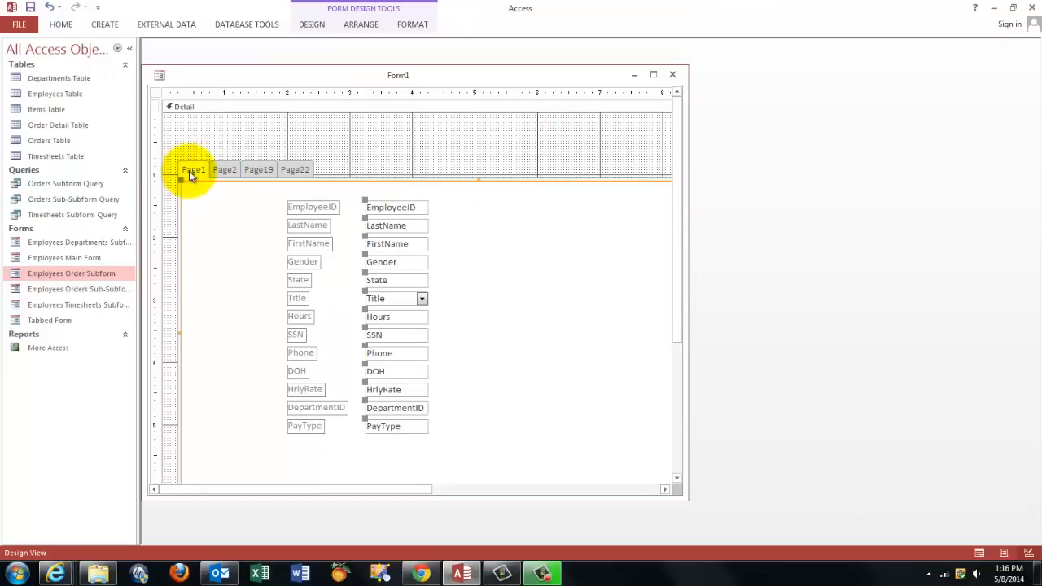
Name the four tab pages Employee, Dept, Timesheets and Orders in their Property Sheets.
right_click(193, 170)
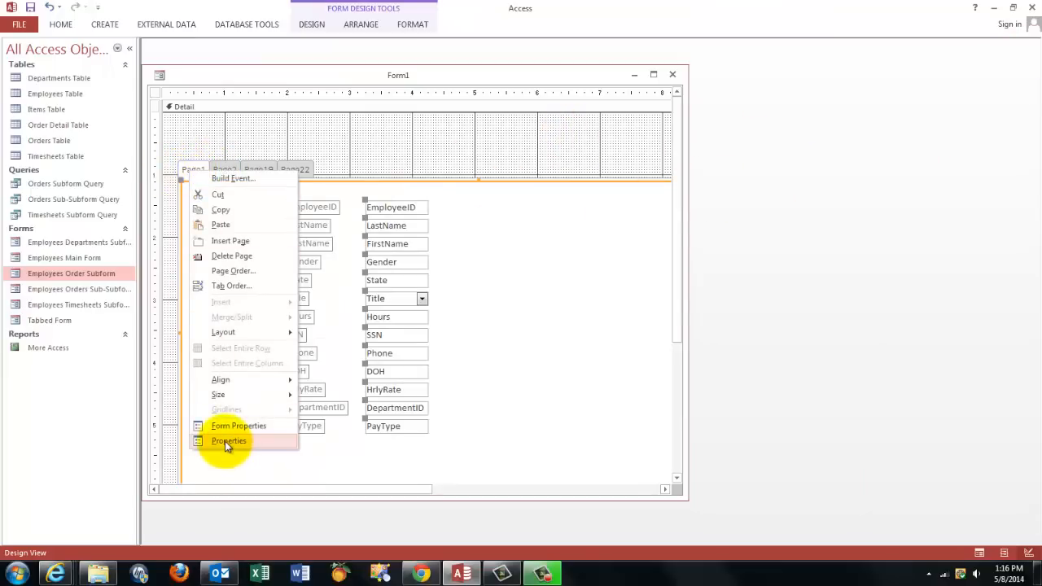
left_click(229, 440)
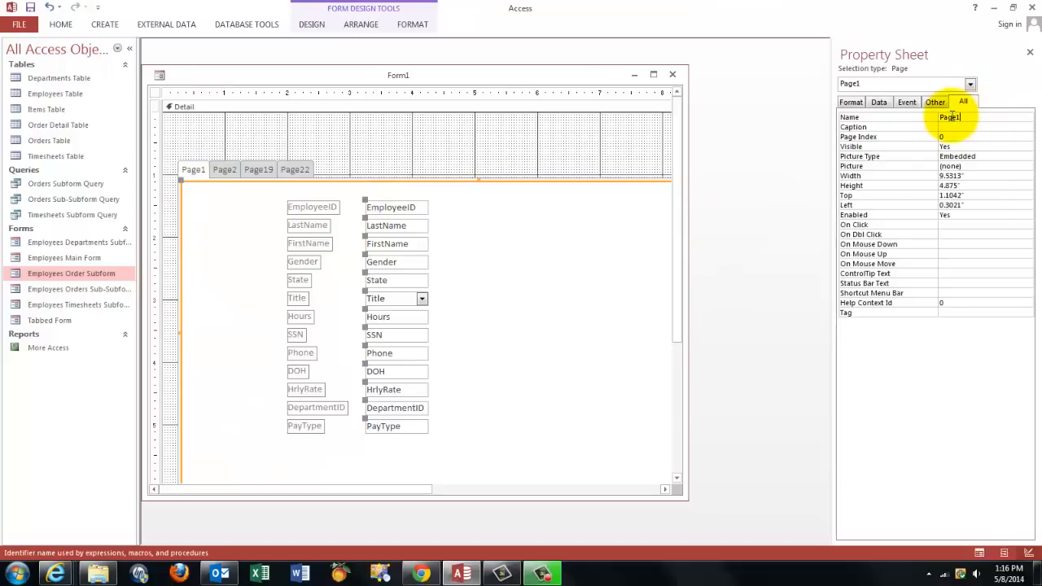
type("Employee")
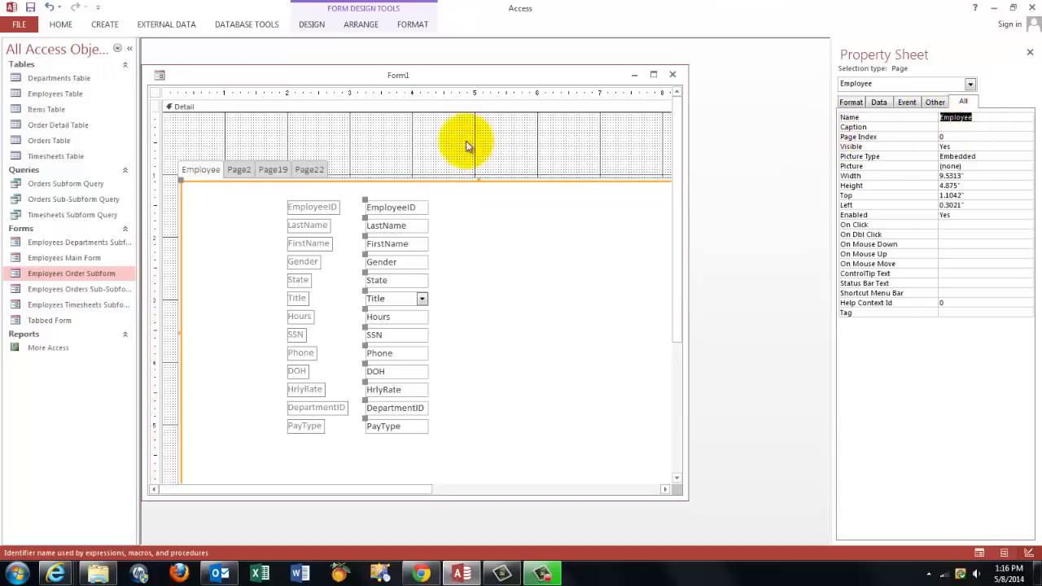
left_click(238, 170)
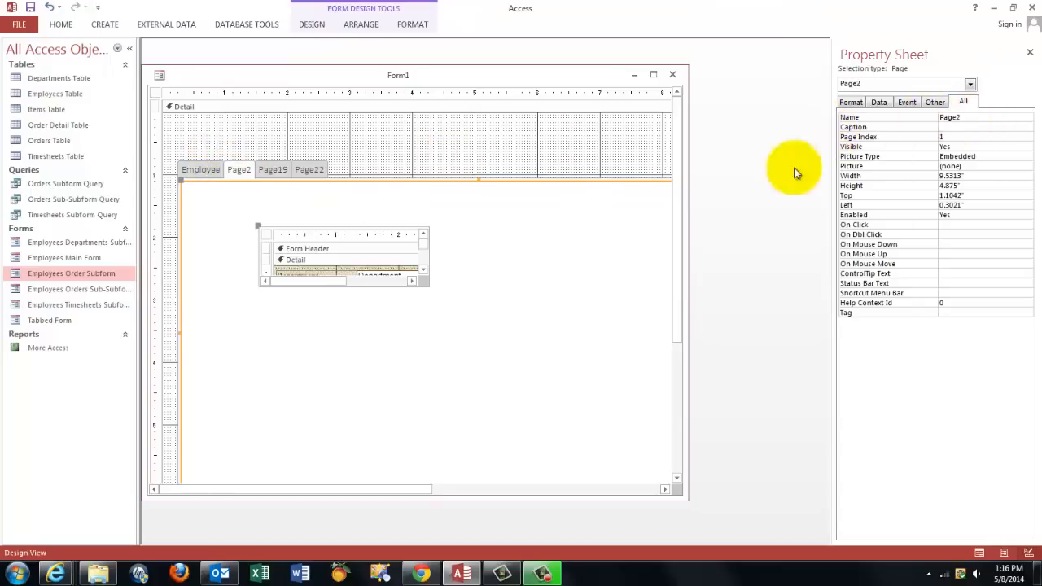
left_click(949, 117)
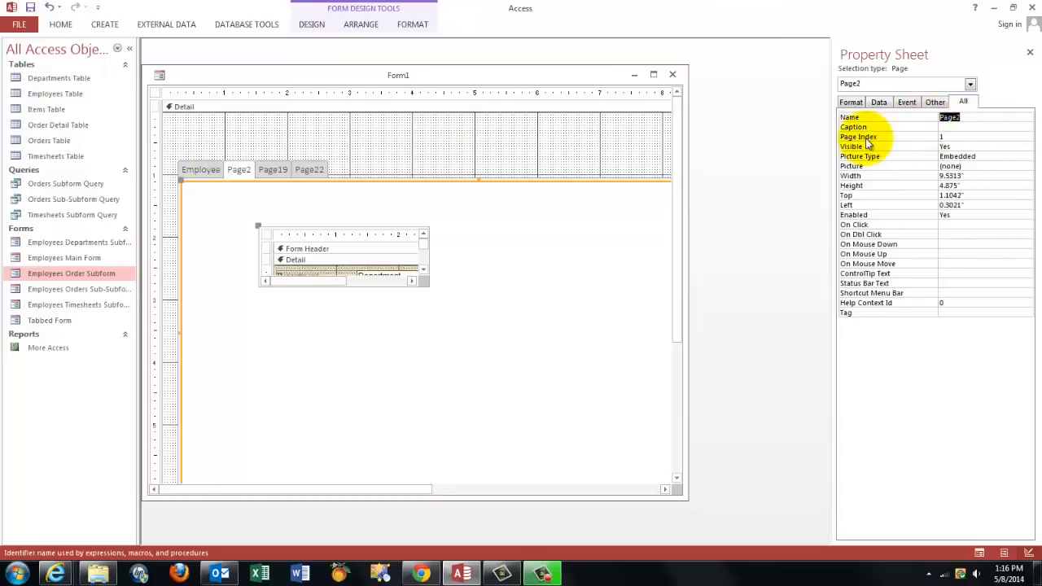
left_click(319, 169)
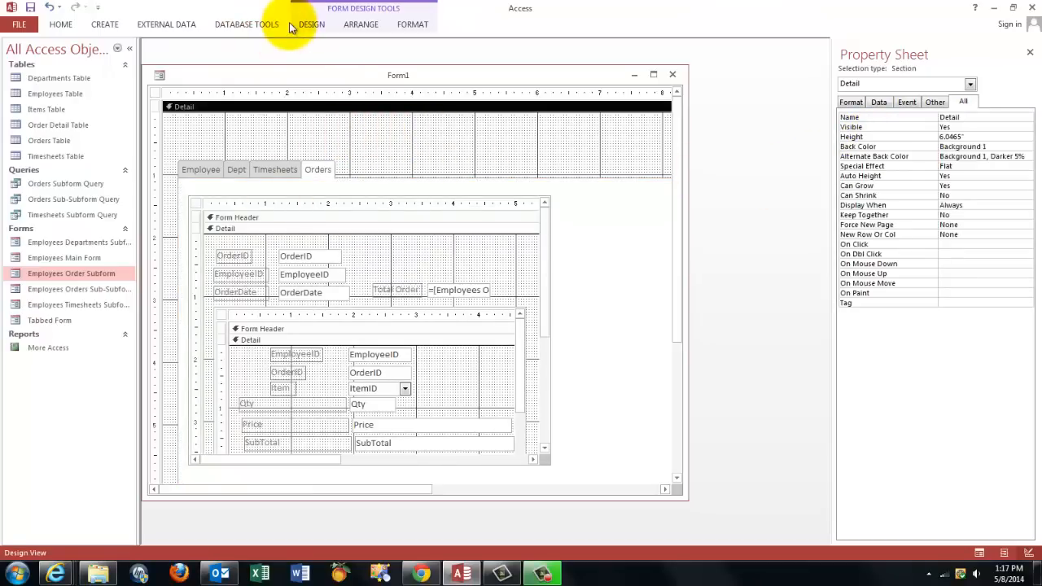
Add a text box above the tabs with control source =[FirstName] & " " & [LastName].
left_click(311, 24)
type("=[FirstName] &")
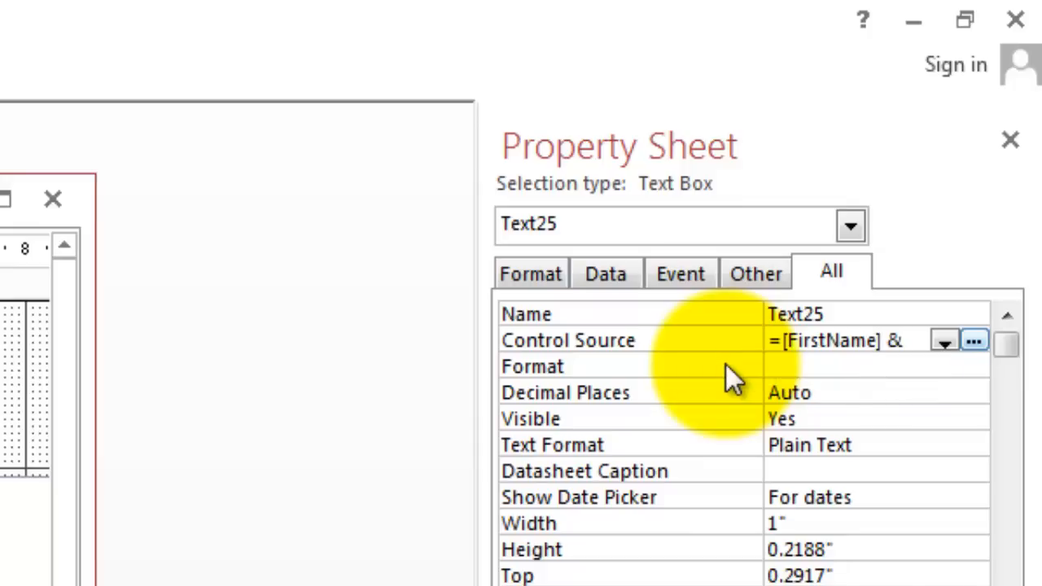
type("\"")
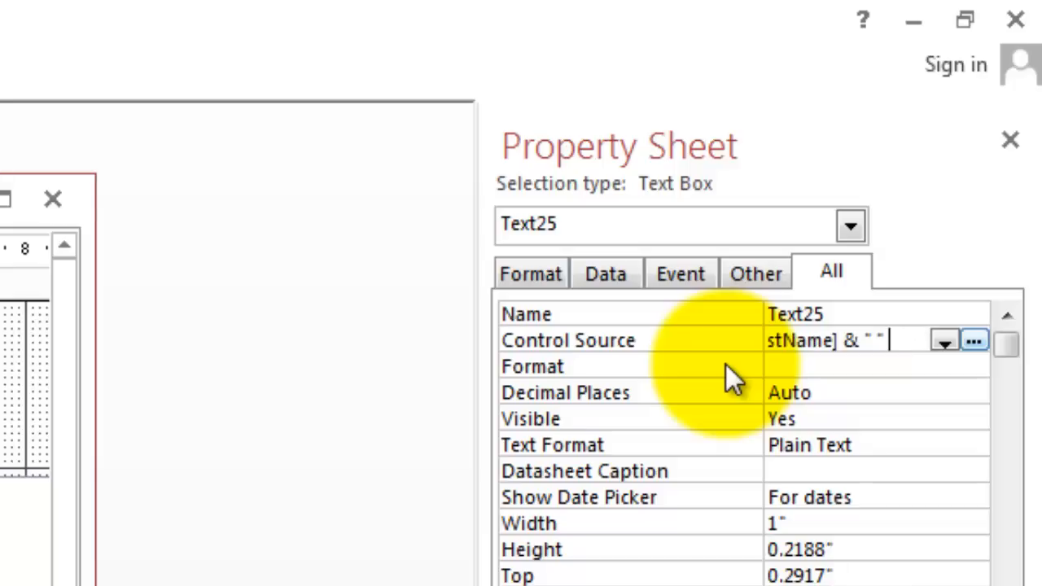
type("&")
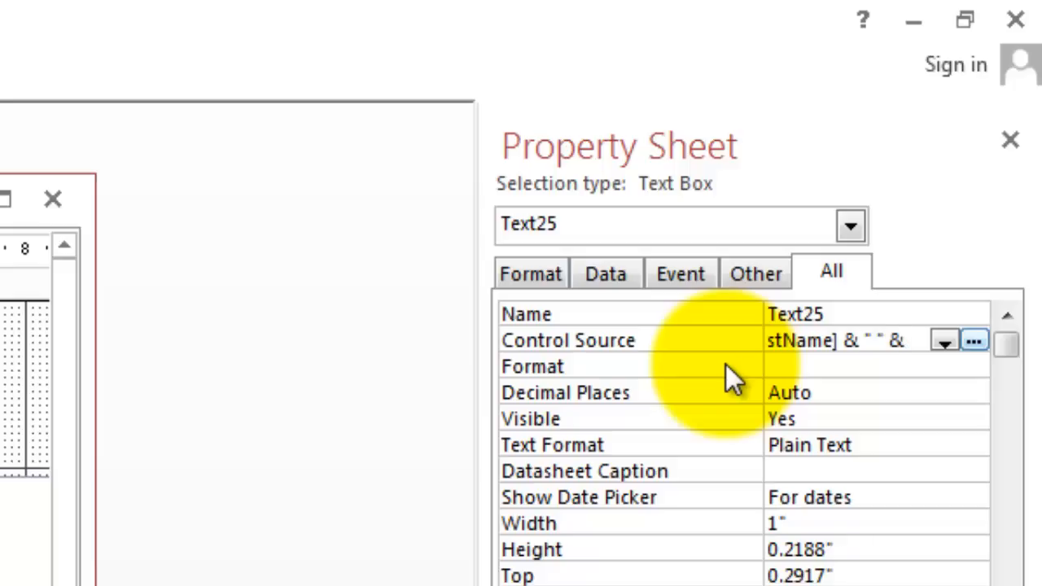
type("[Las")
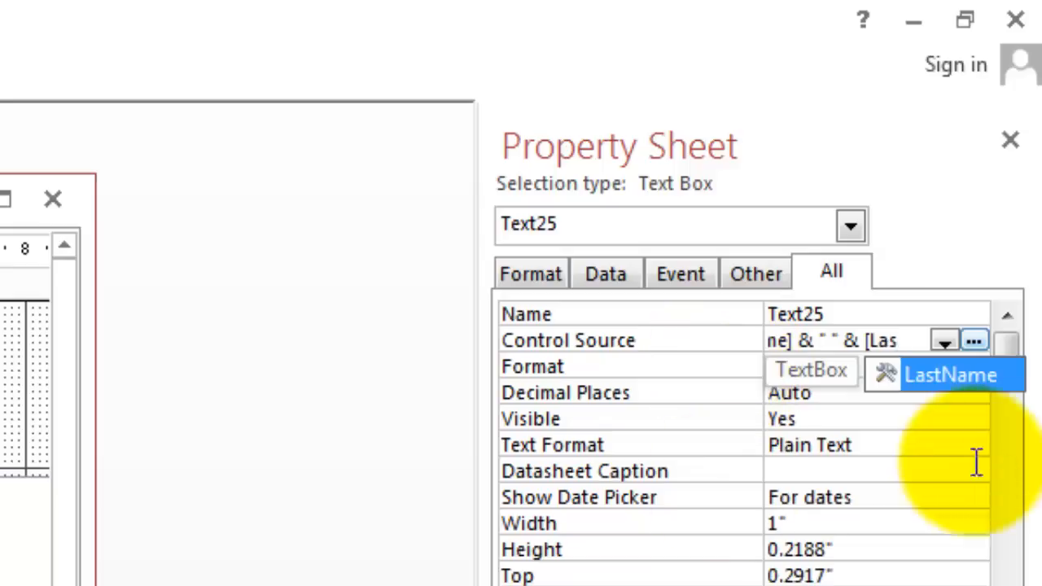
left_click(951, 375)
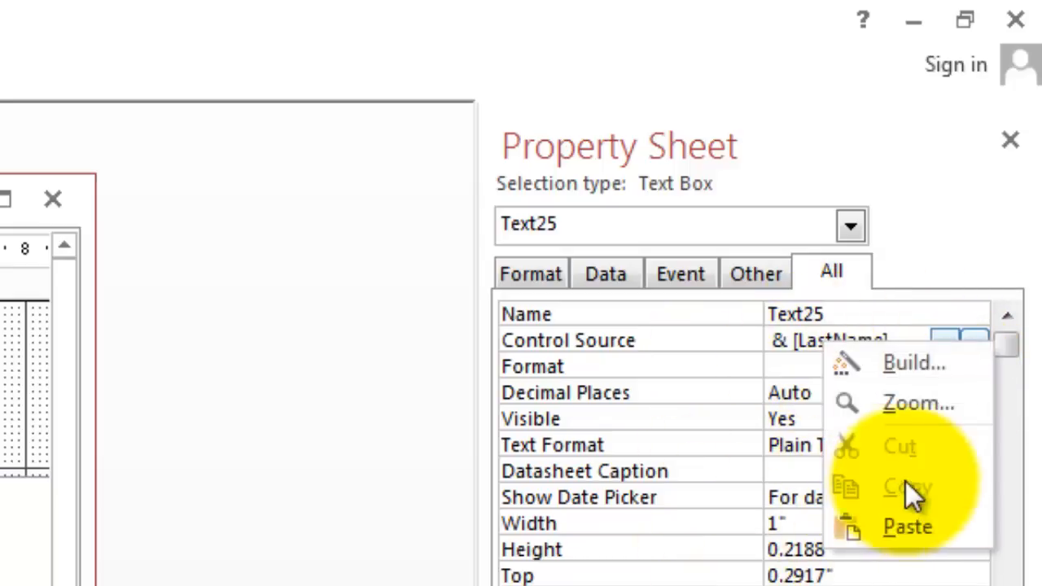
left_click(918, 403)
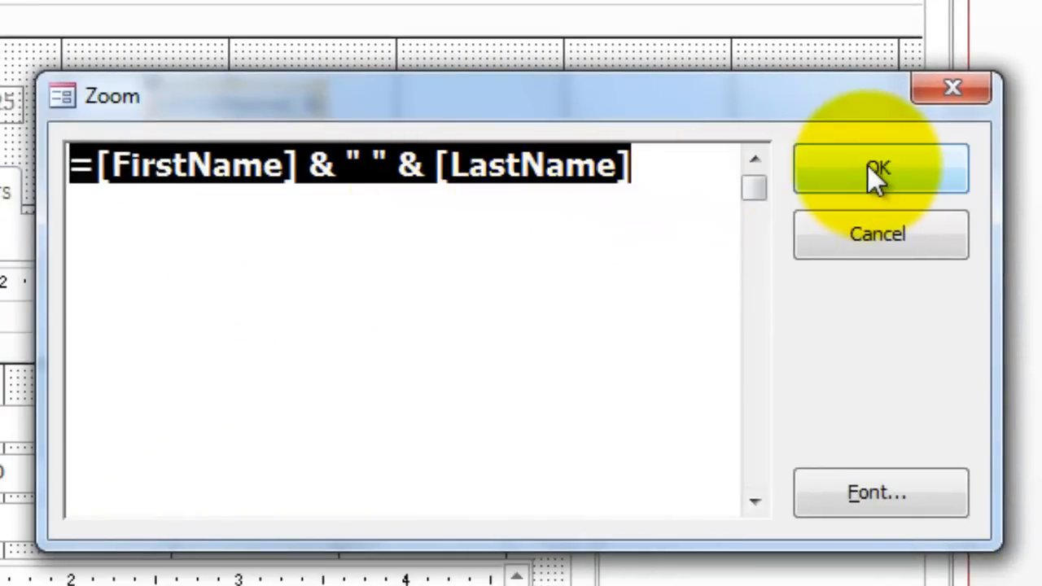
left_click(879, 171)
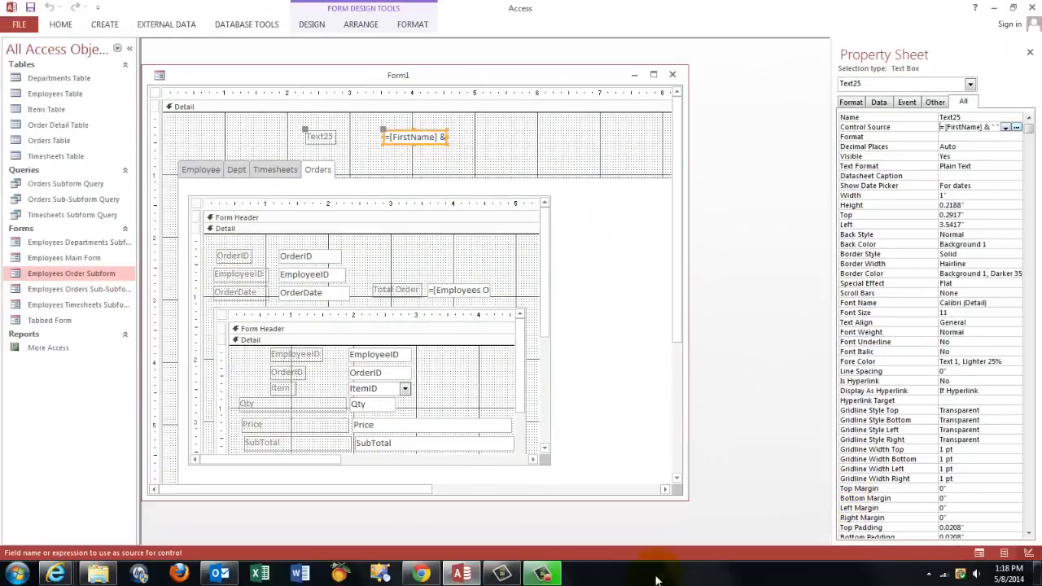
mouse_move(986, 554)
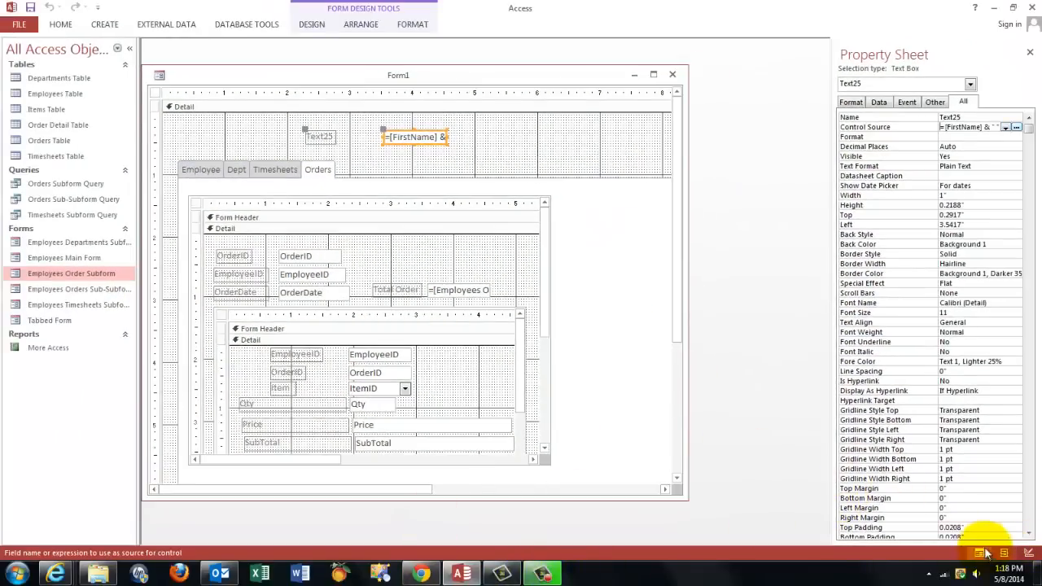
Run Form1, browse employee records, and check a new order's EmployeeID showing #Name?
left_click(980, 553)
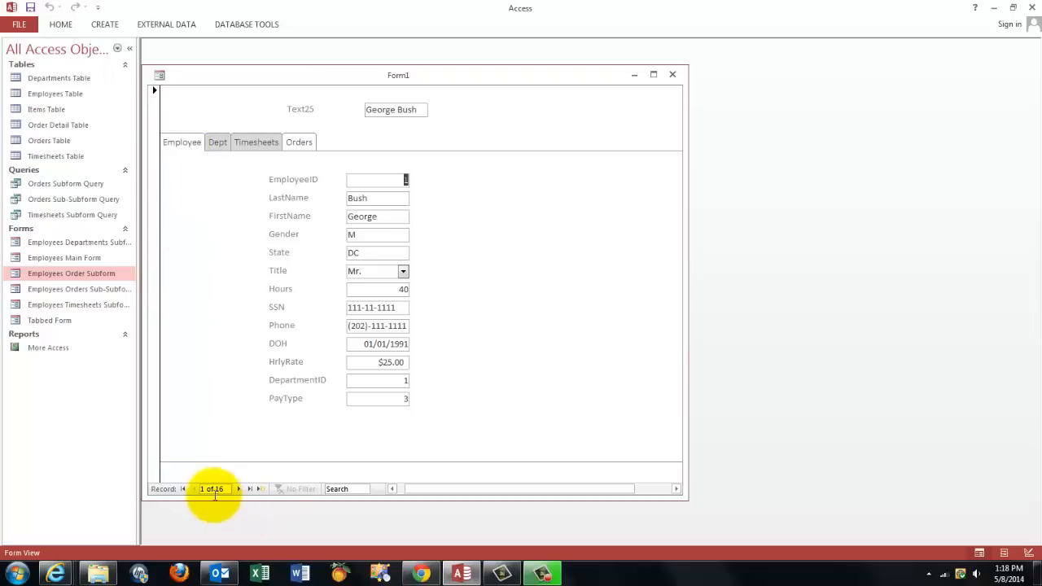
left_click(239, 489)
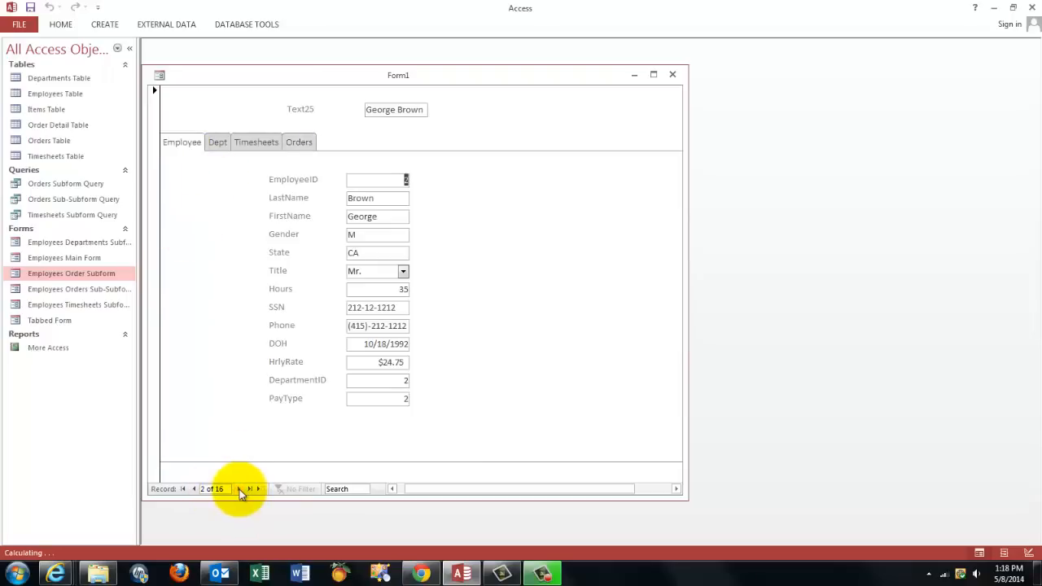
left_click(249, 488)
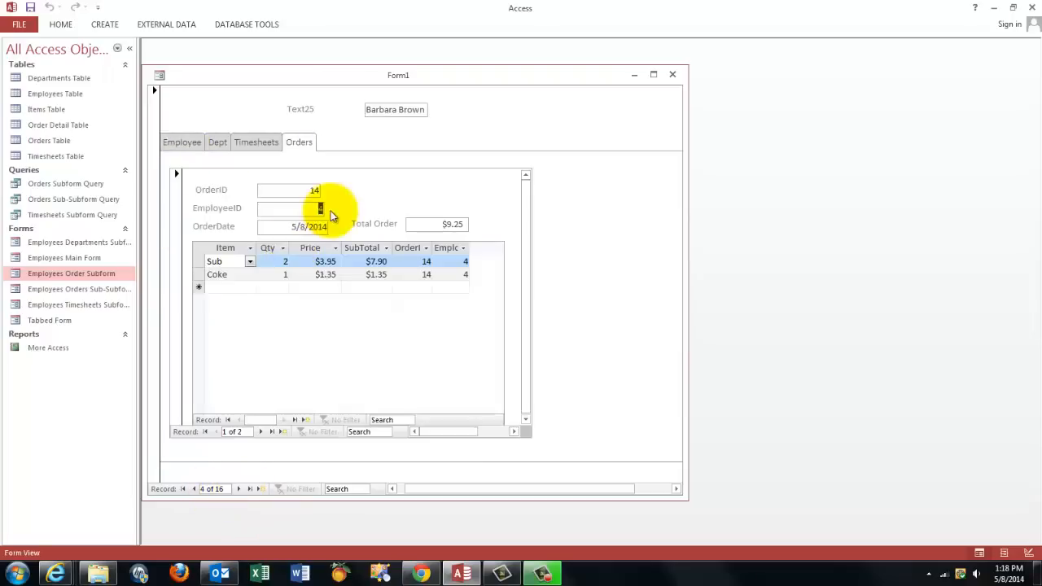
mouse_move(236, 525)
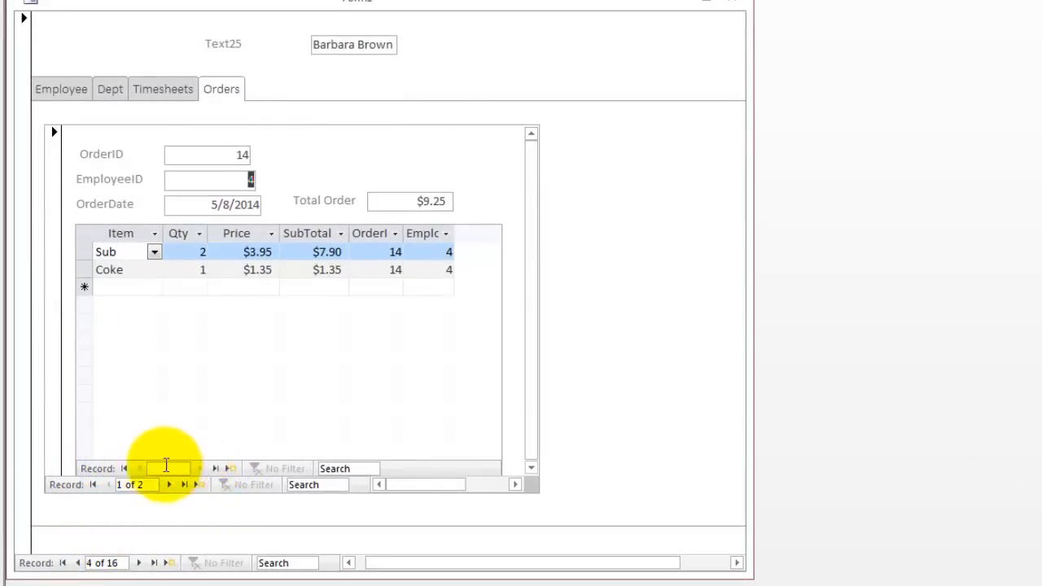
mouse_move(177, 495)
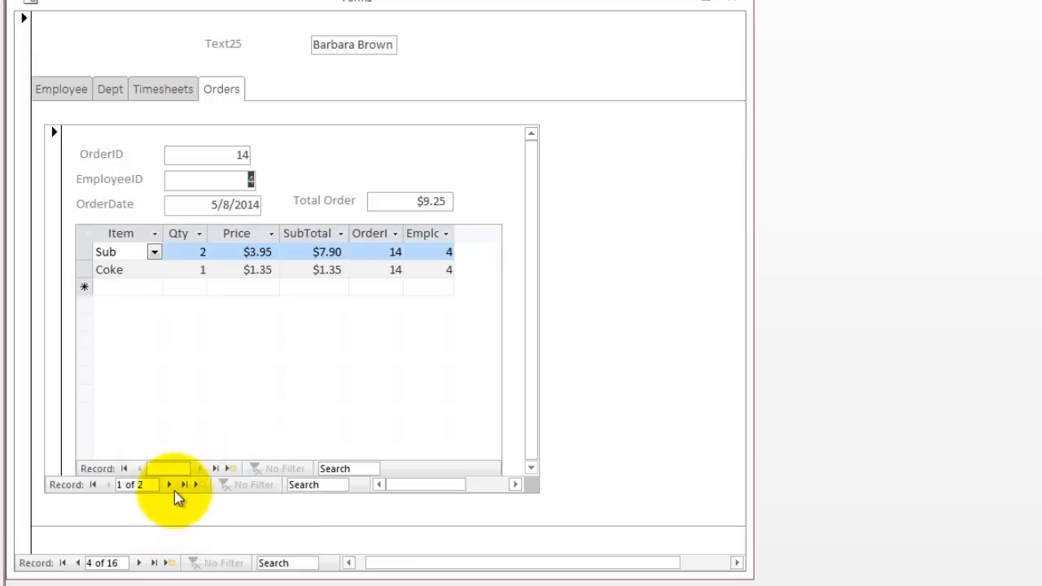
mouse_move(170, 485)
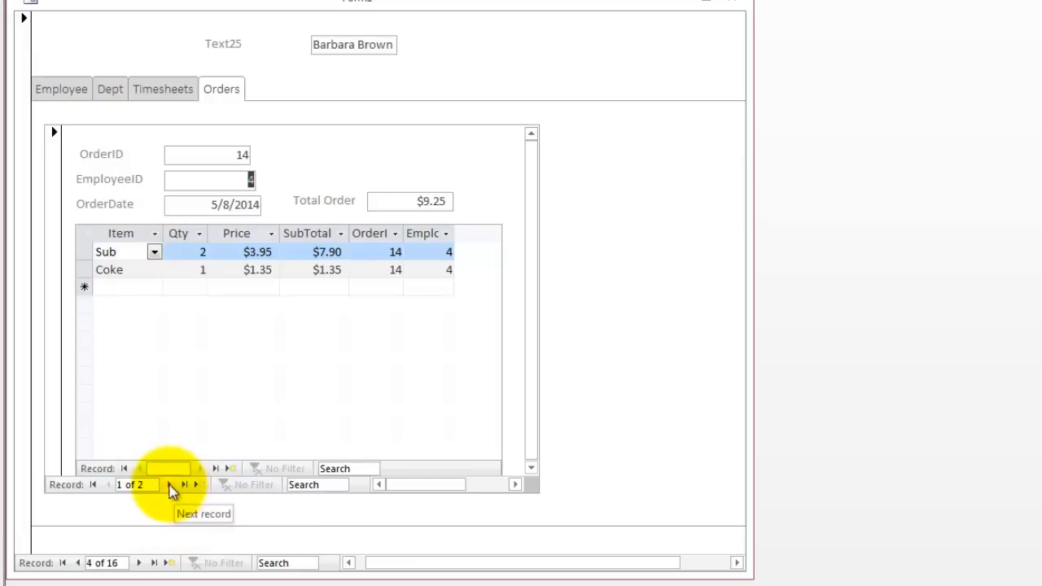
left_click(184, 484)
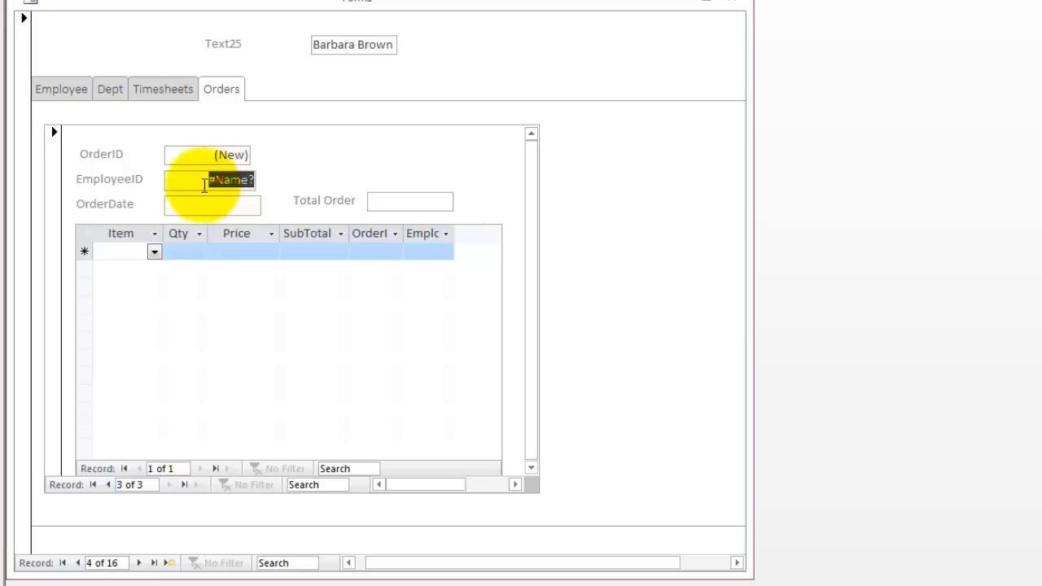
mouse_move(199, 178)
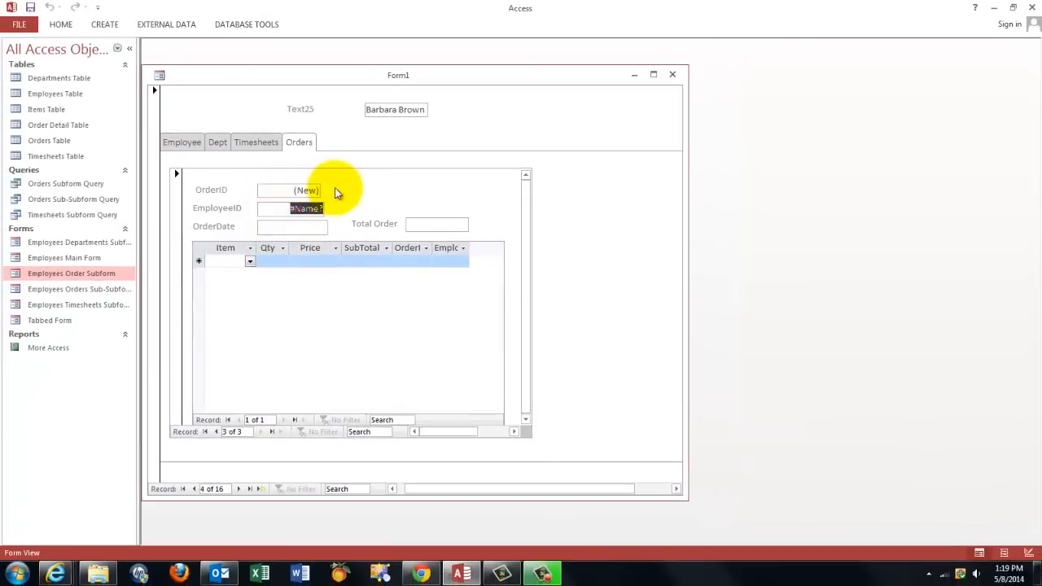
mouse_move(362, 208)
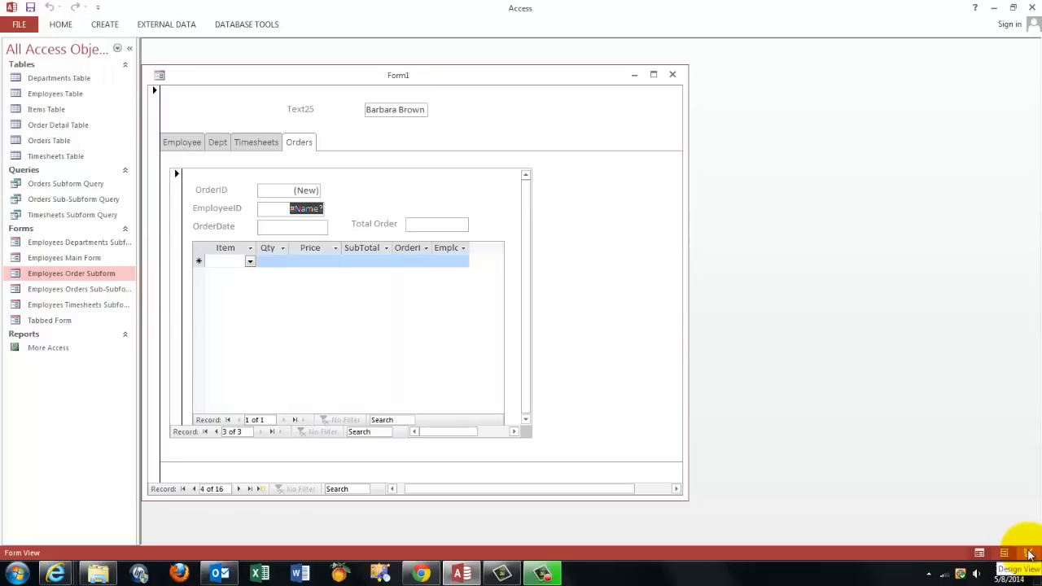
Back in Design View, clear the Default Value of the subform's EmployeeID box.
left_click(1028, 553)
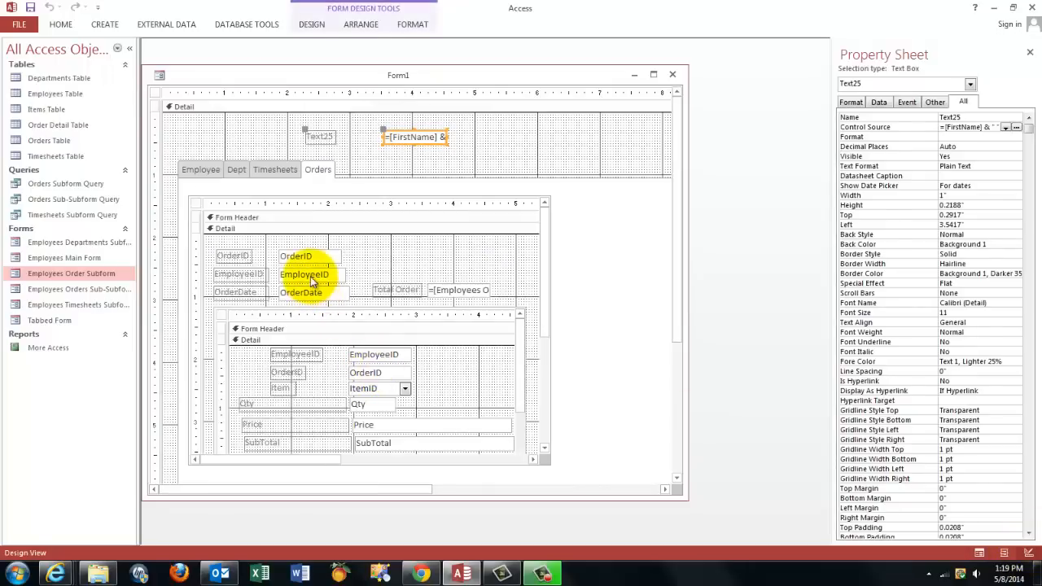
left_click(309, 273)
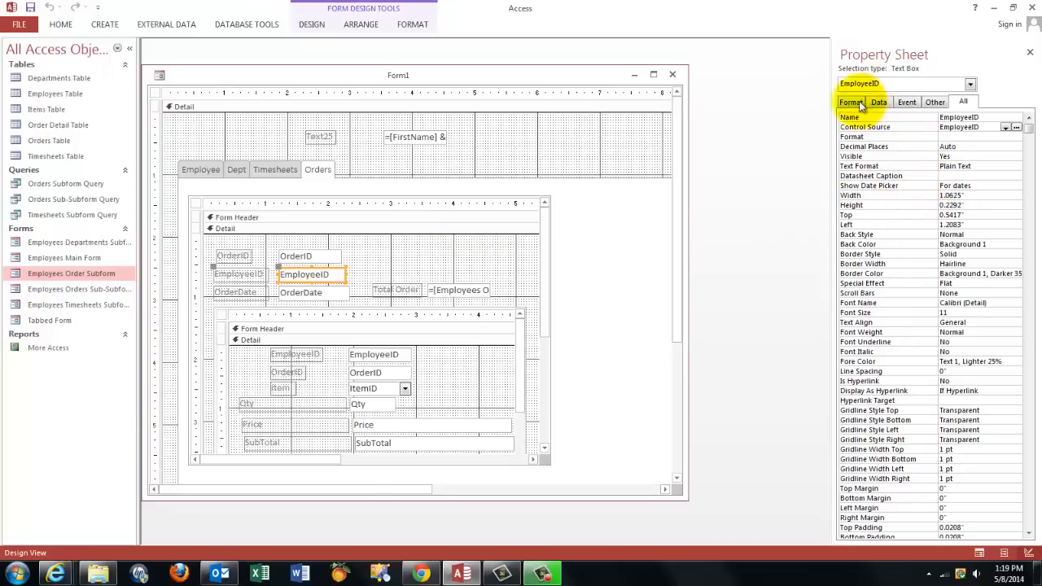
left_click(850, 102)
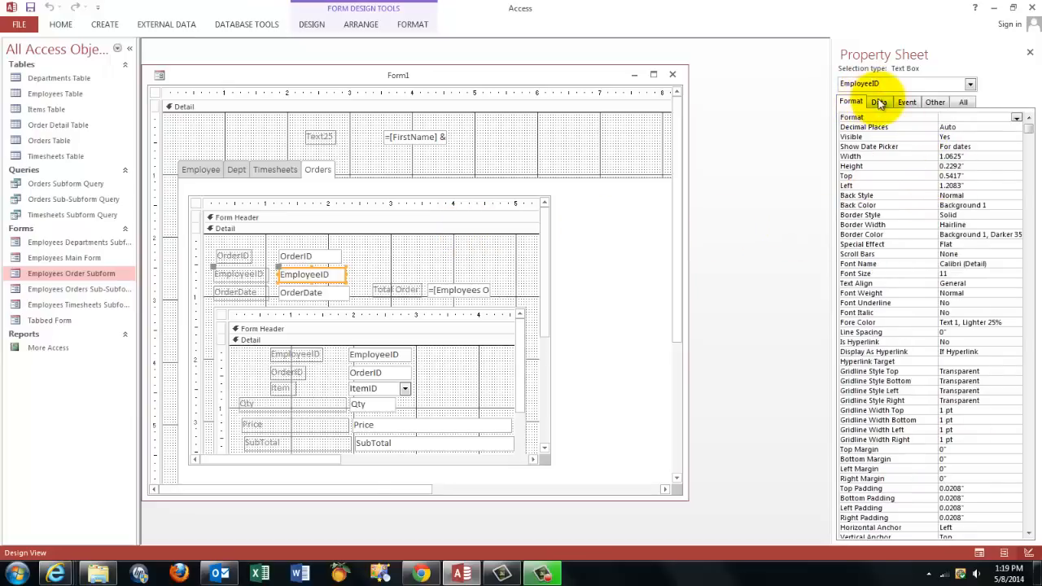
left_click(879, 101)
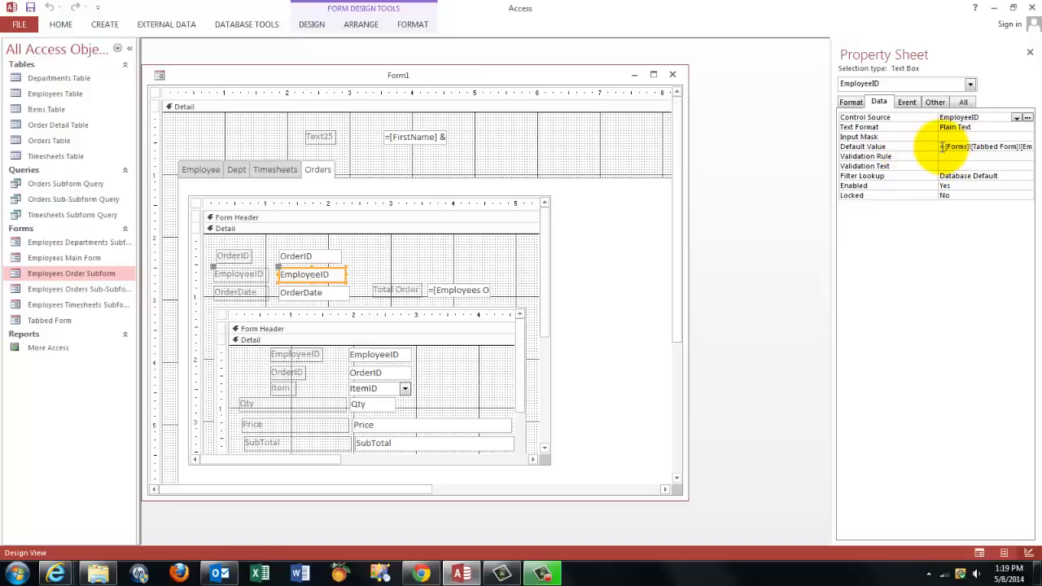
left_click(977, 147)
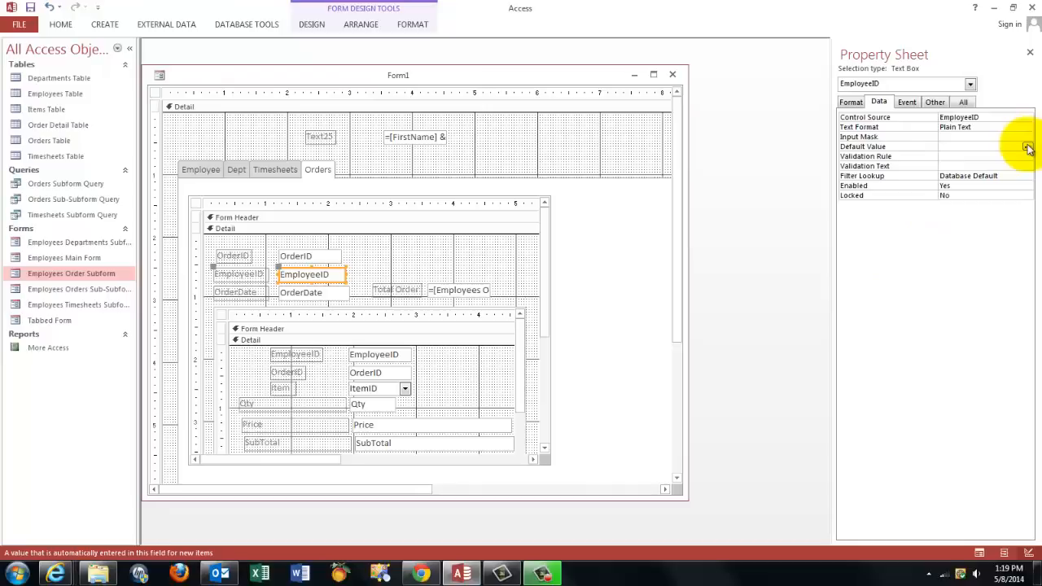
Use Expression Builder to set the EmployeeID default to Forms![Form1]![EmployeeID].
left_click(1028, 147)
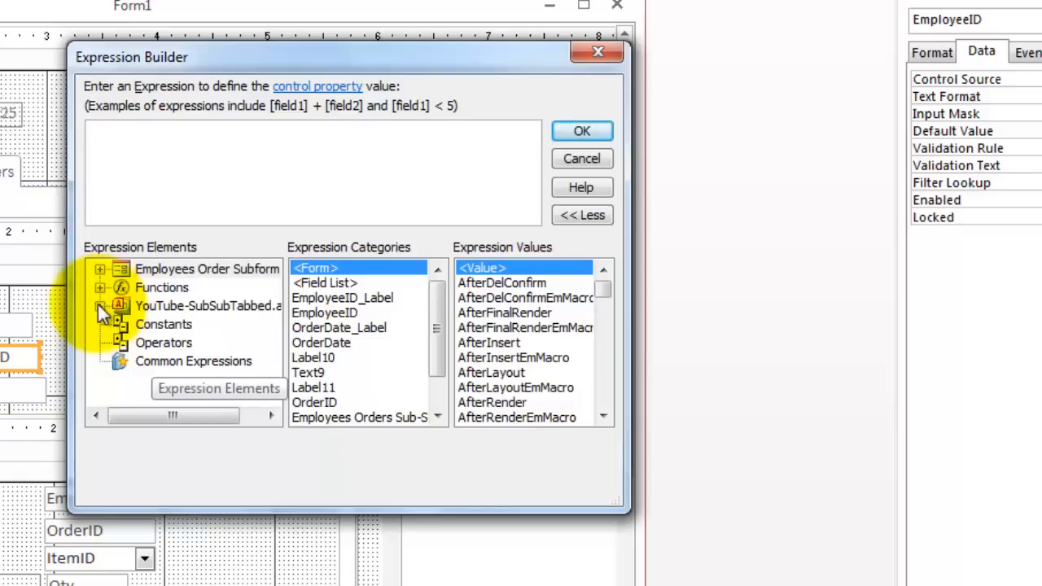
left_click(207, 269)
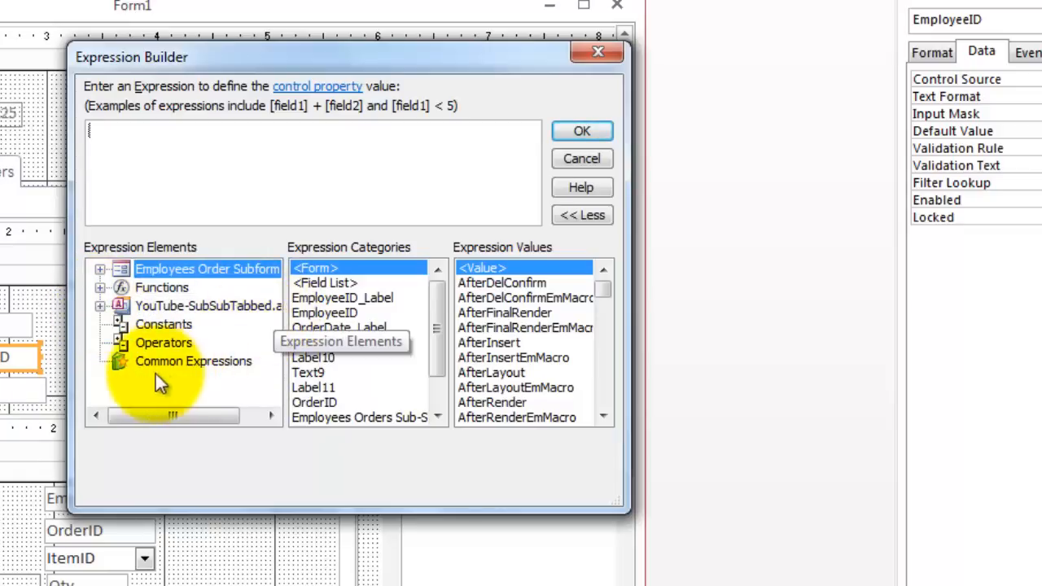
left_click(98, 305)
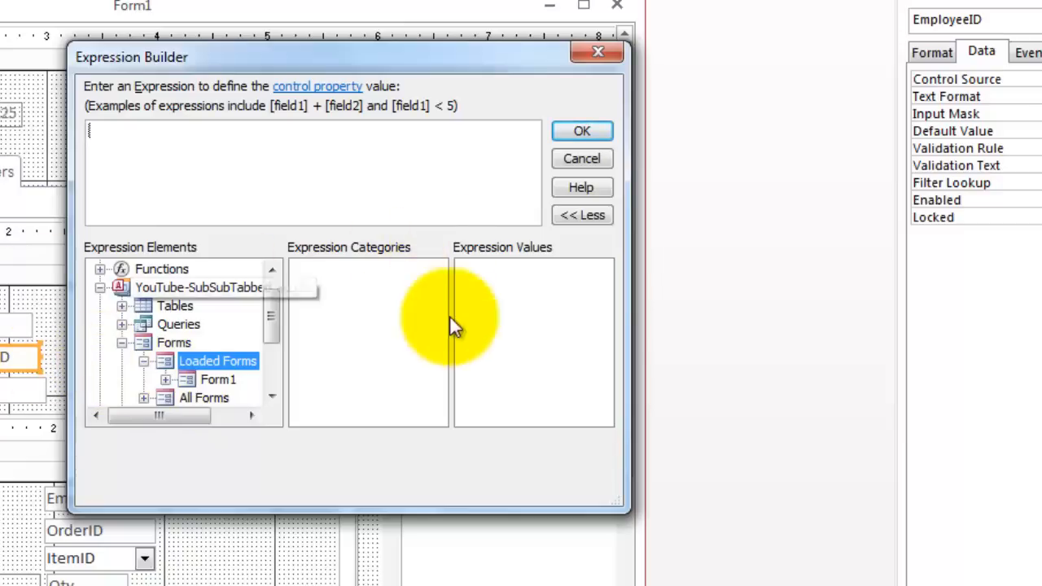
mouse_move(391, 362)
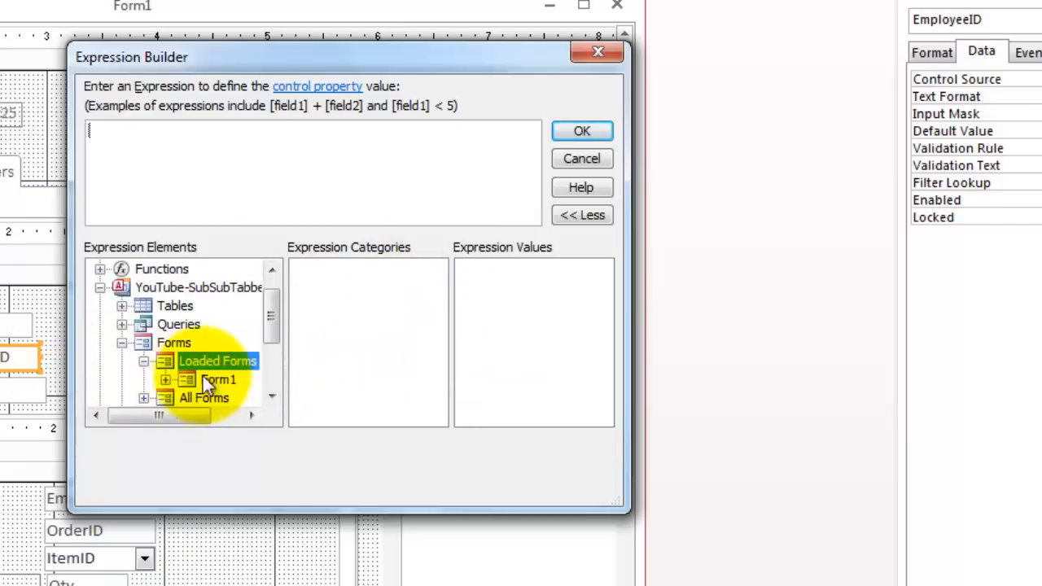
left_click(219, 379)
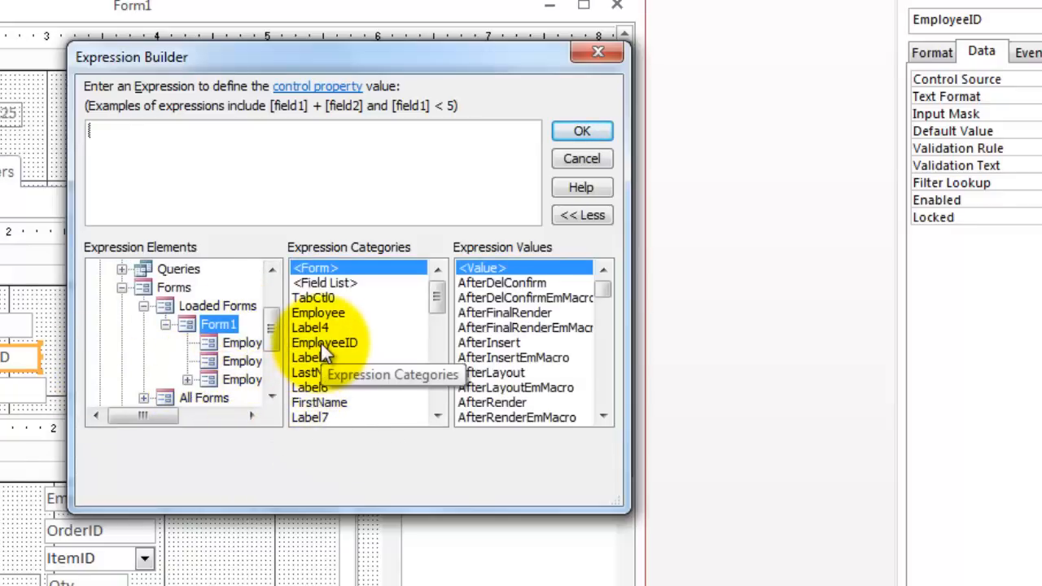
double_click(325, 342)
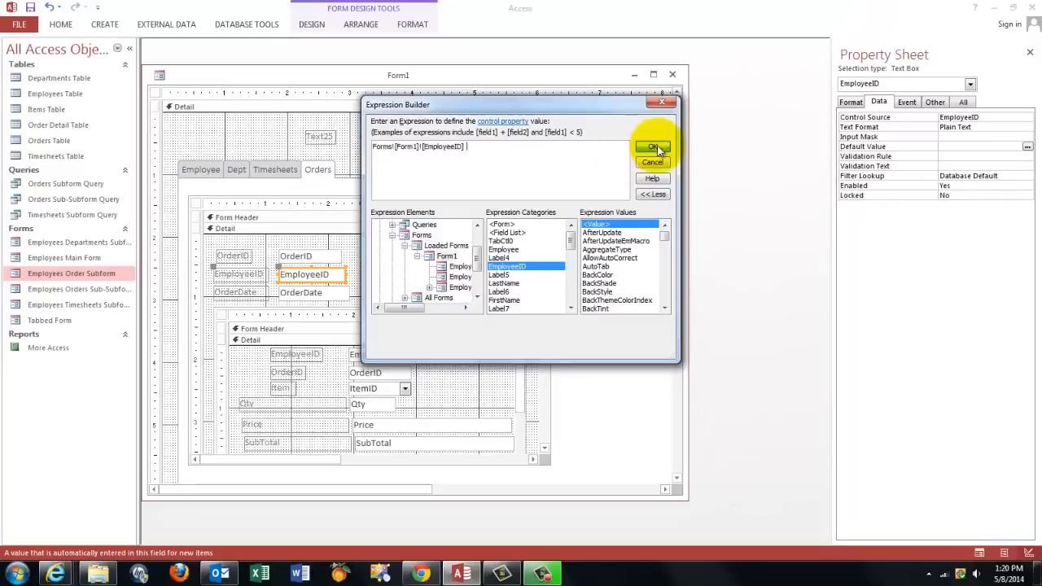
left_click(653, 148)
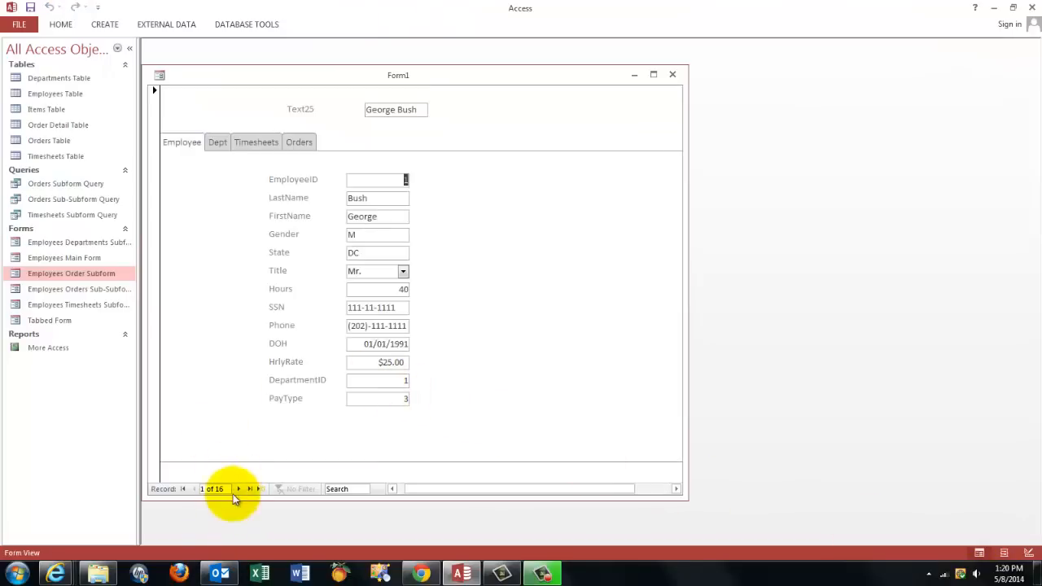
Enter new order 15 for Barbara Bush and see EmployeeID 3 fill in automatically.
left_click(250, 488)
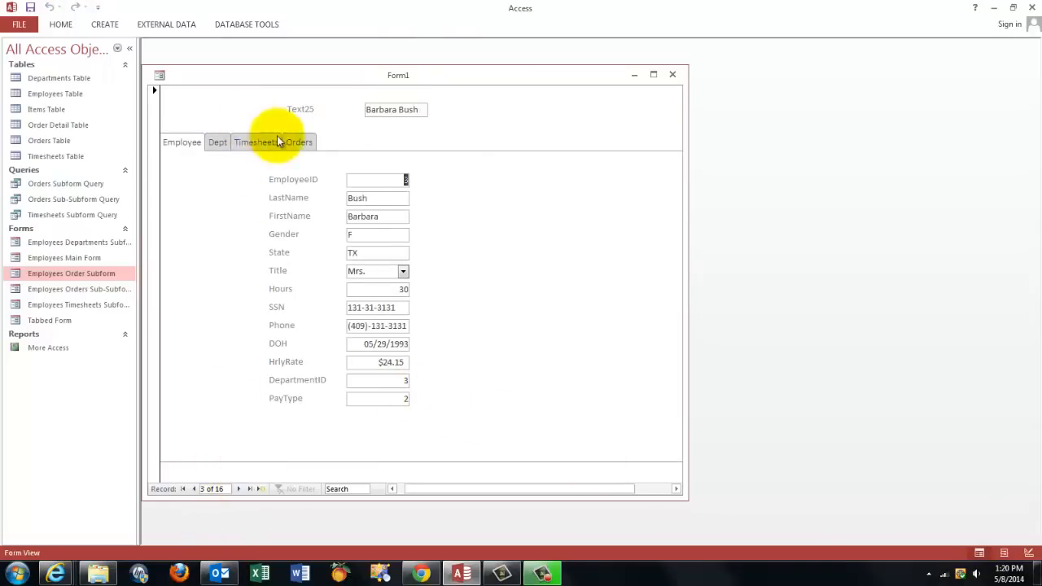
left_click(299, 141)
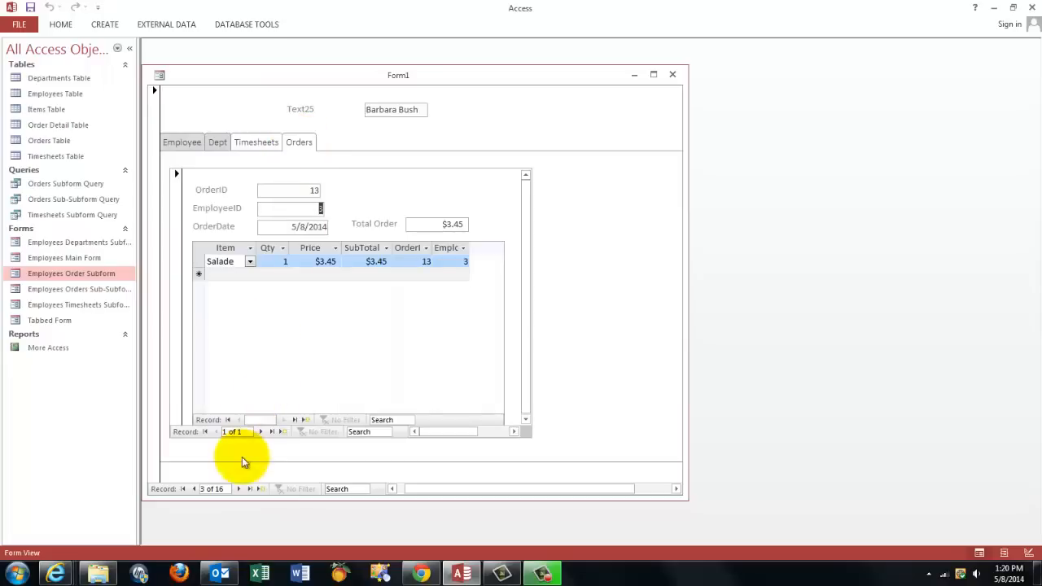
mouse_move(261, 431)
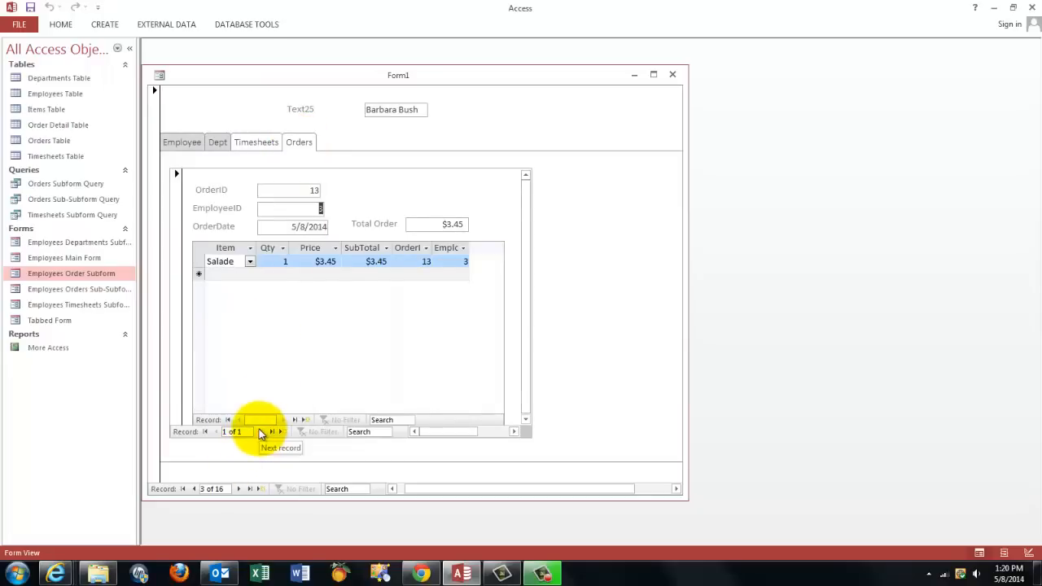
left_click(281, 432)
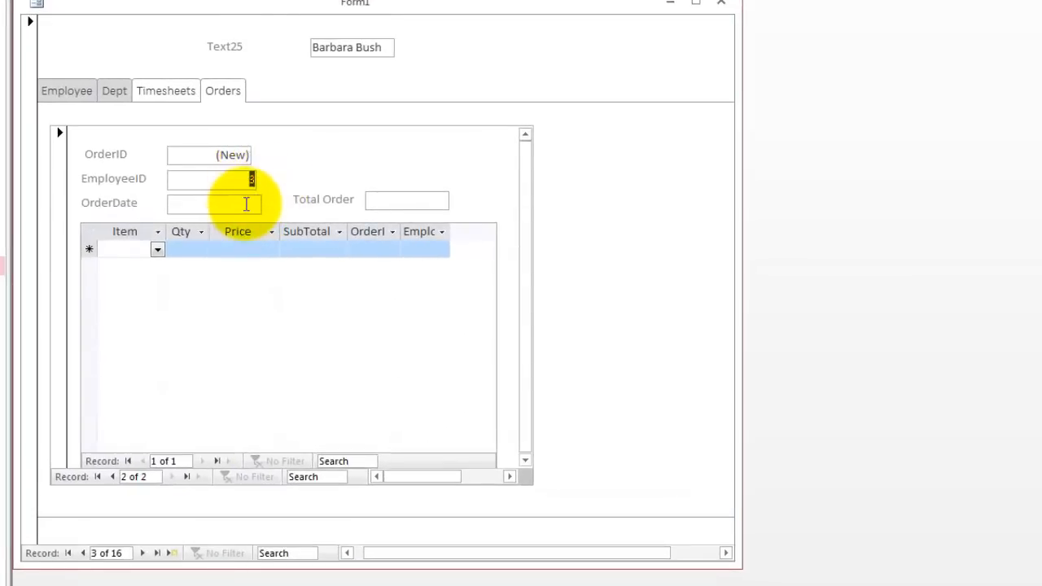
type("3")
left_click(215, 204)
type("5/8/2014")
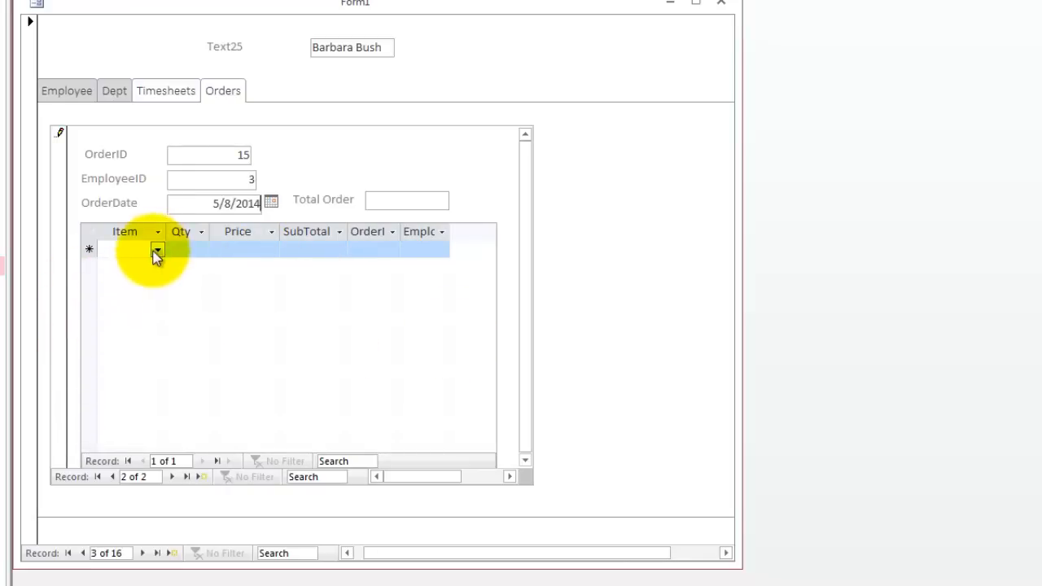
left_click(157, 250)
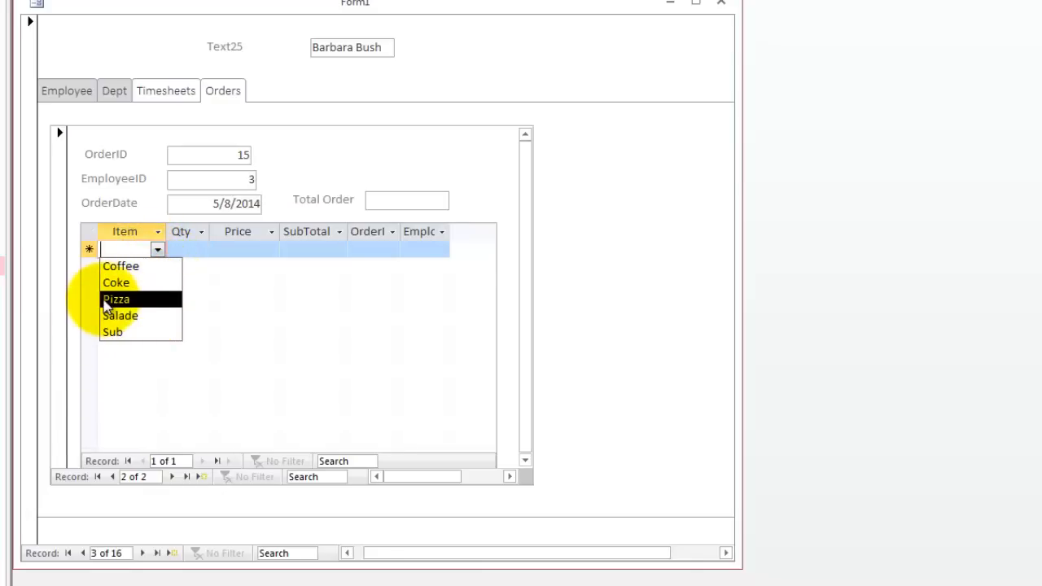
left_click(115, 299)
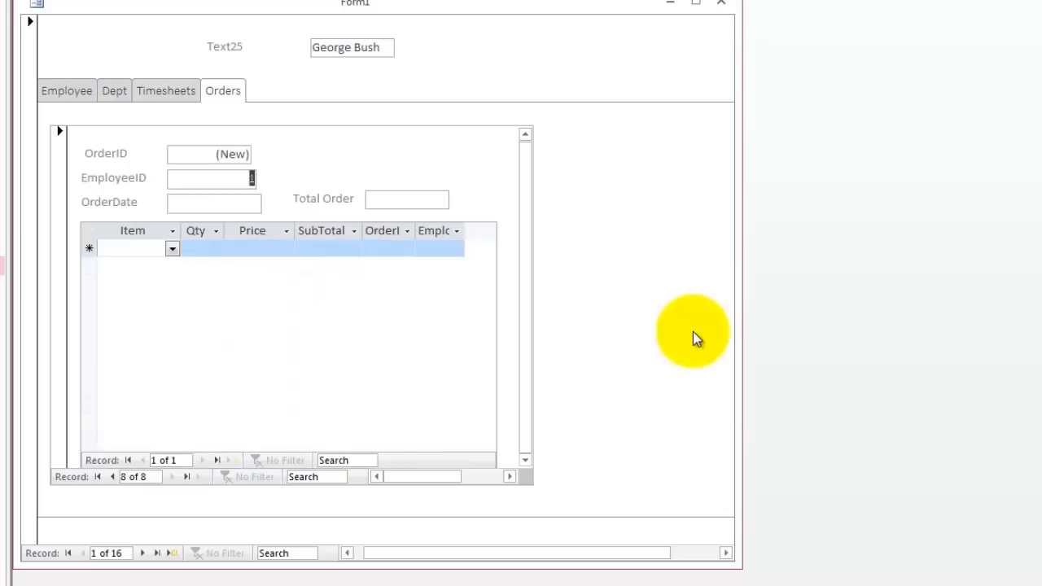
mouse_move(725, 6)
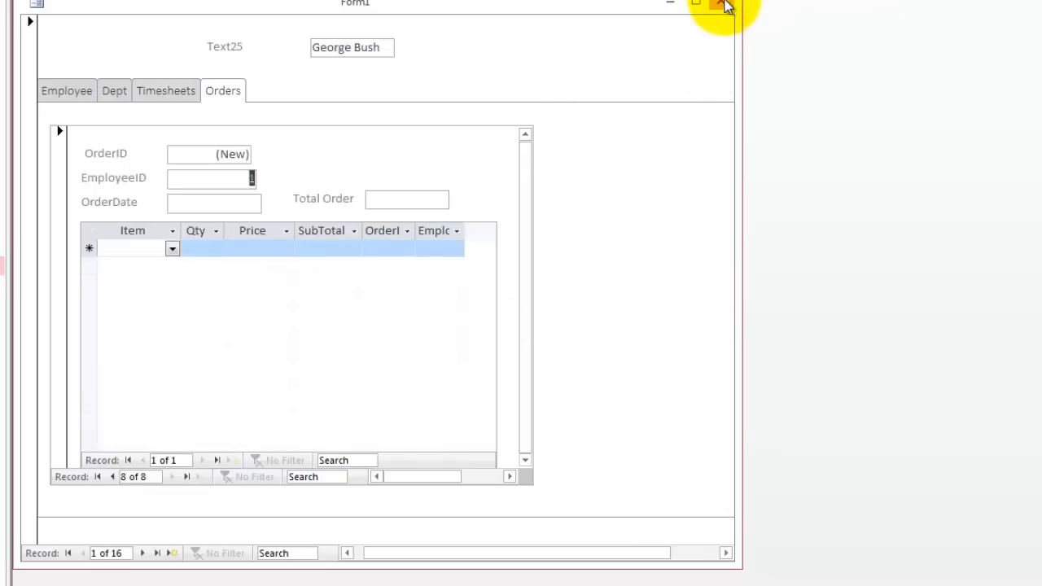
Close Form1 and choose No to All so no form changes are saved.
left_click(724, 6)
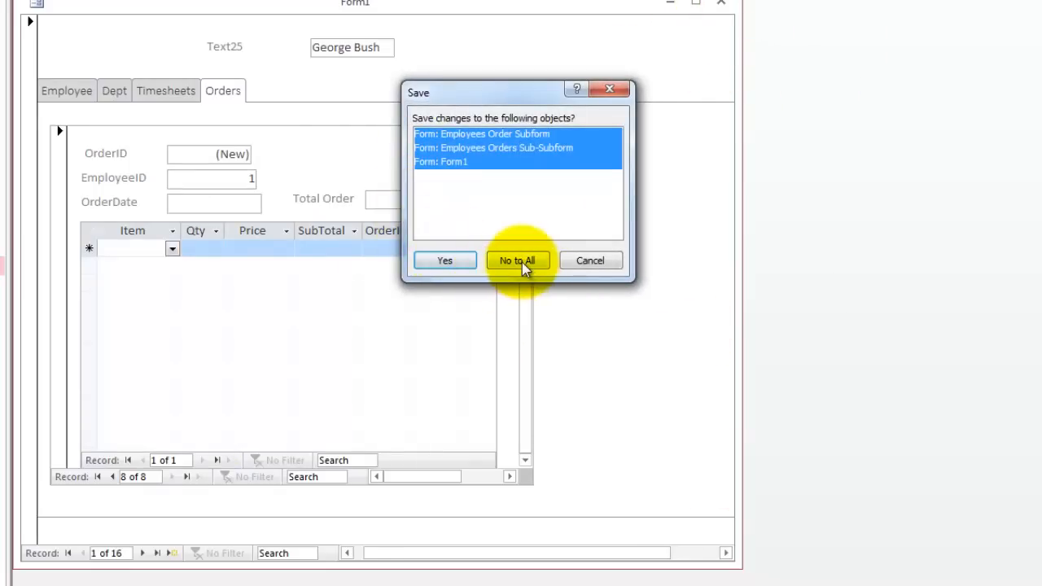
left_click(517, 260)
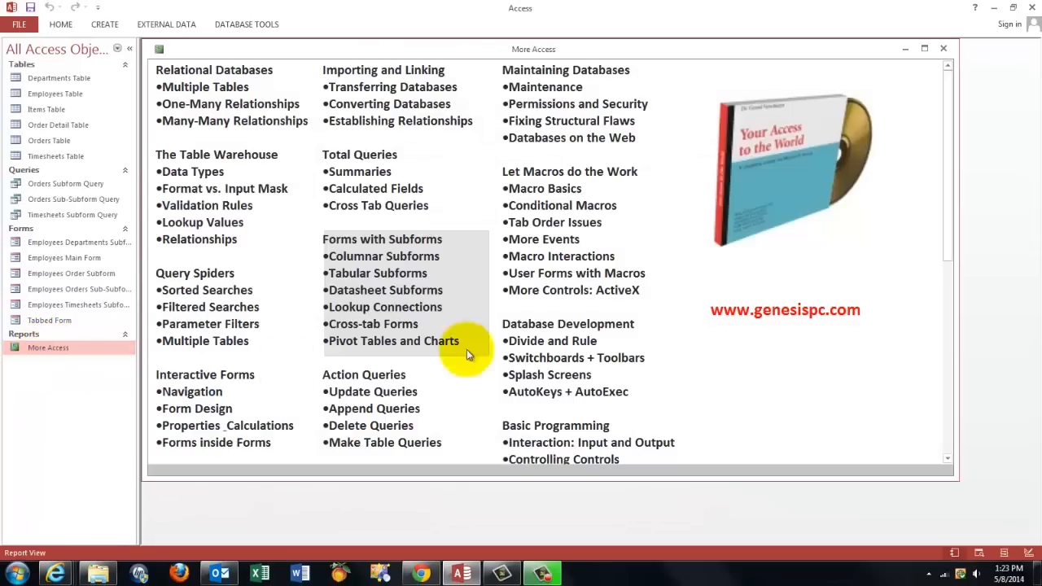
mouse_move(942, 24)
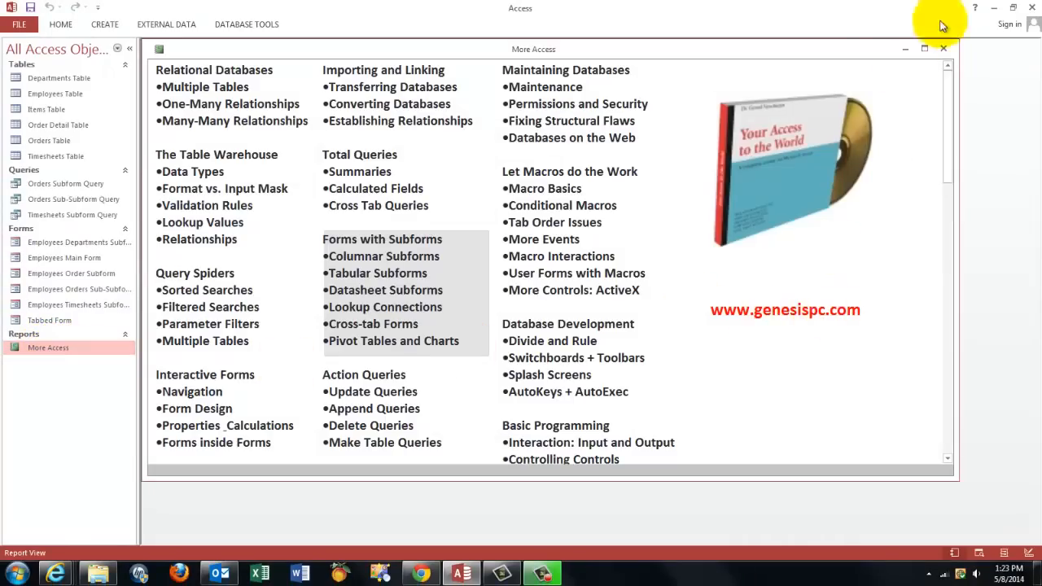